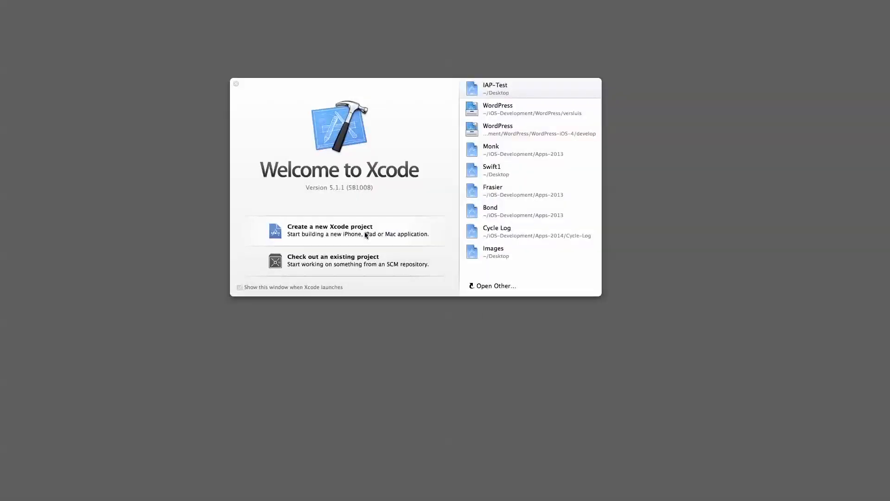
Step: Create a new Single View Application project with Product Name InAppPurchases
click(329, 230)
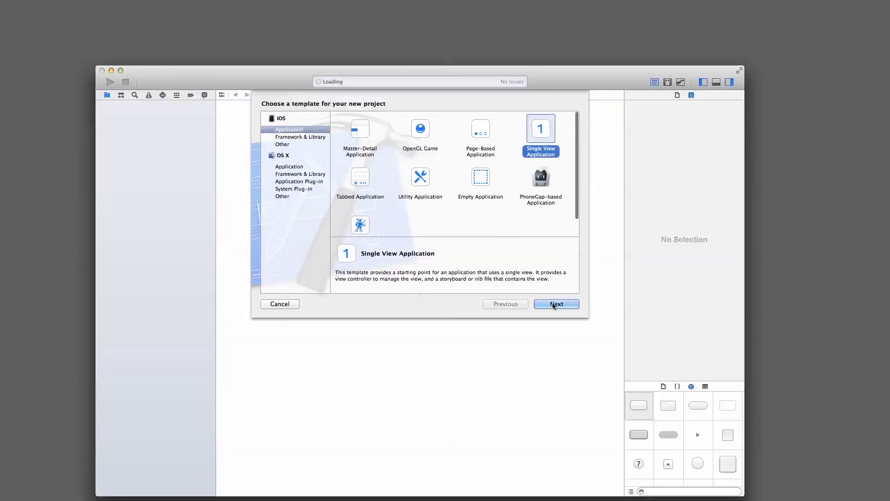
click(556, 303)
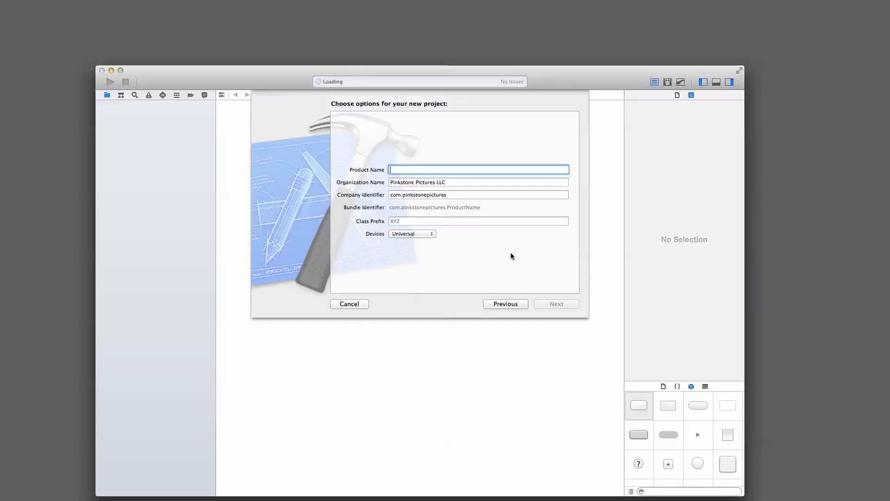
text(InAppPurchases)
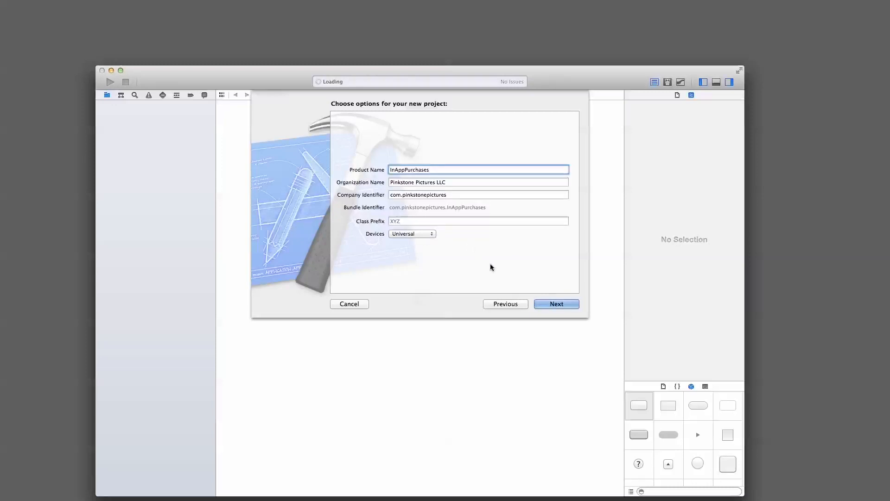
mouse_move(456, 202)
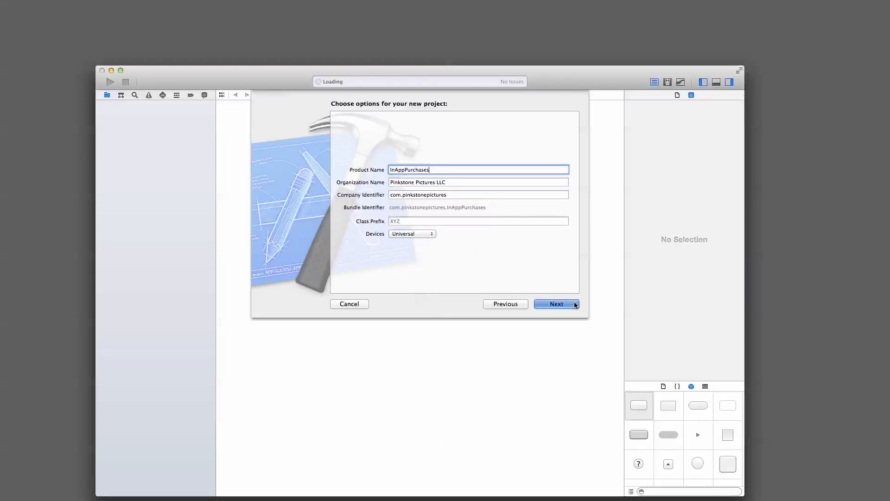
click(555, 304)
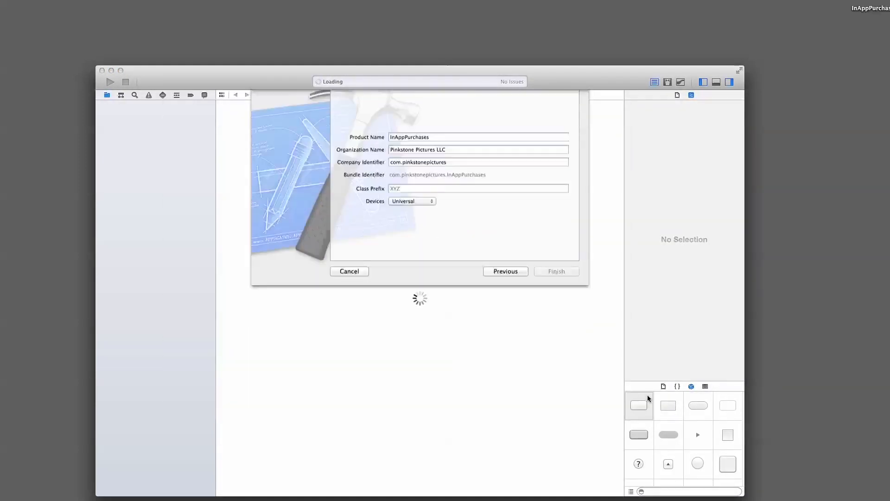
click(555, 271)
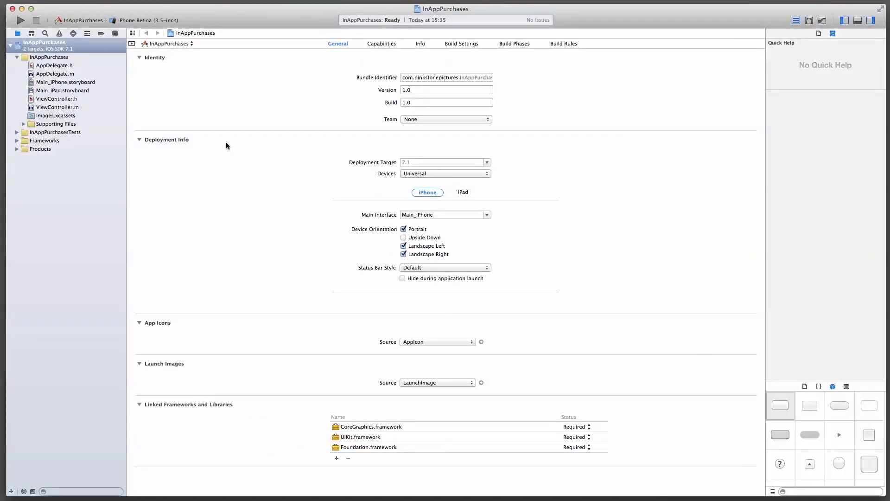
mouse_move(386, 85)
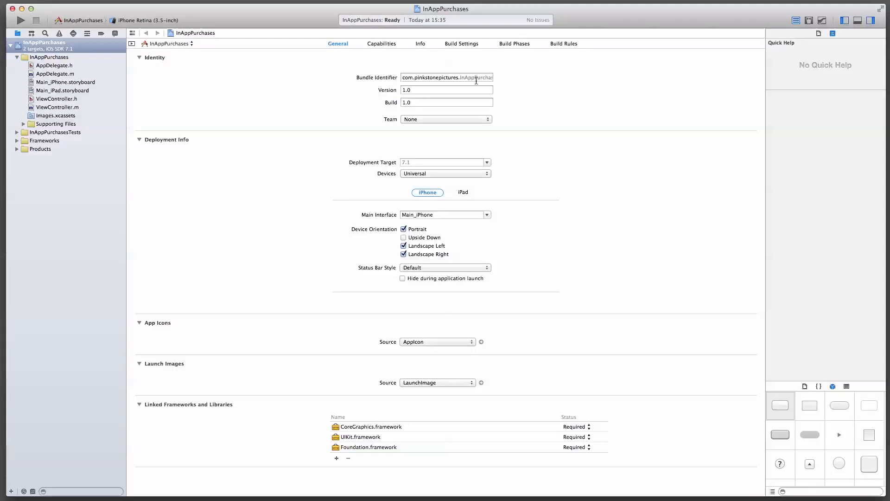
Step: Change the target's Bundle identifier in the Info properties to com.versluis.buyme
double_click(447, 77)
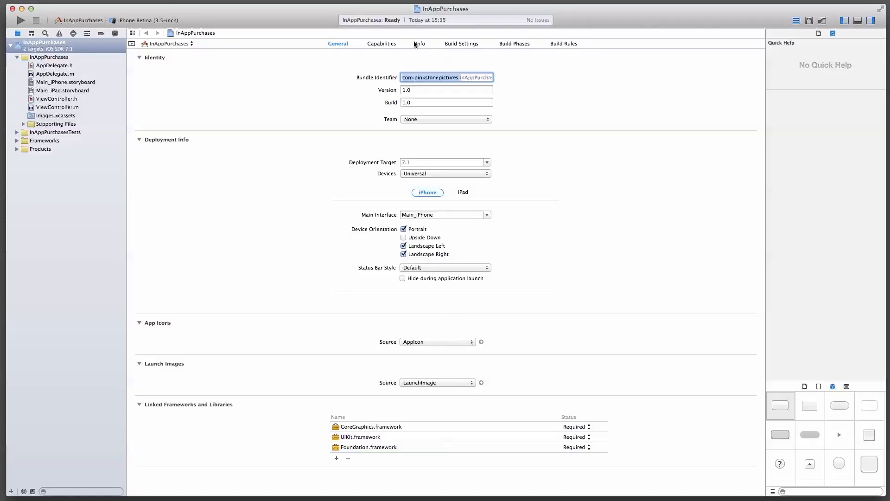
click(419, 43)
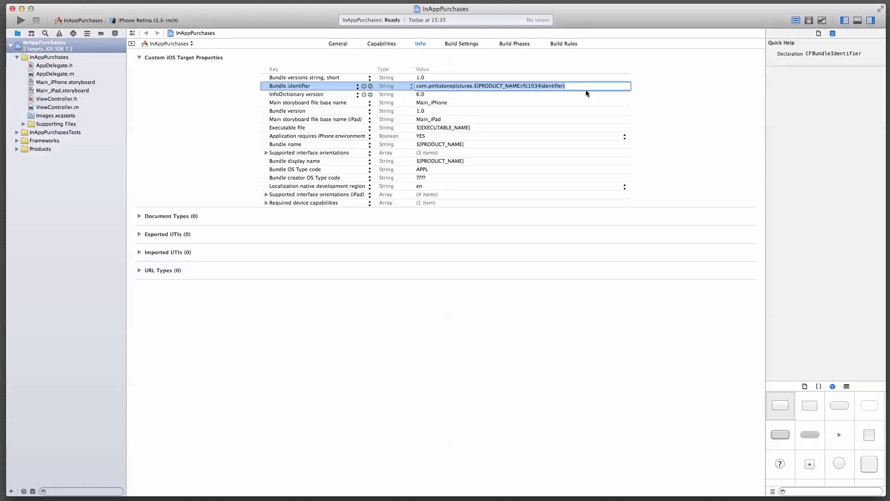
text(com.versluis.buyme.s)
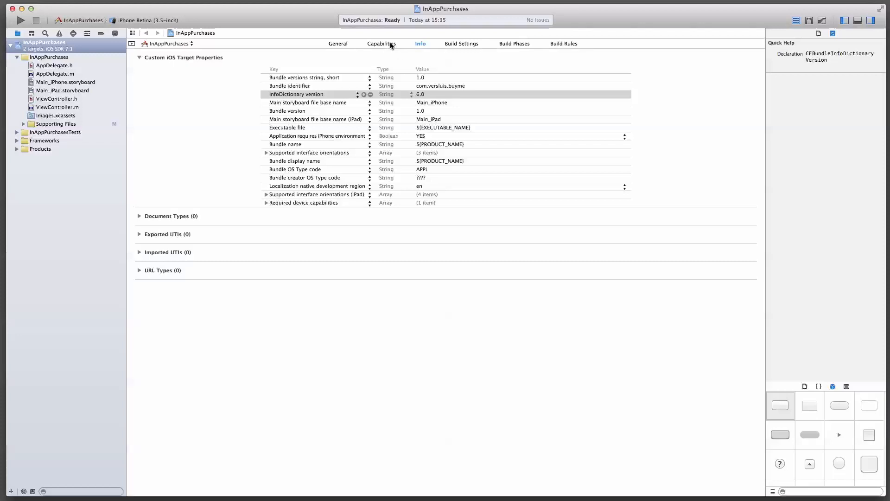
Step: Switch on the In-App Purchase capability and confirm the development team
click(381, 43)
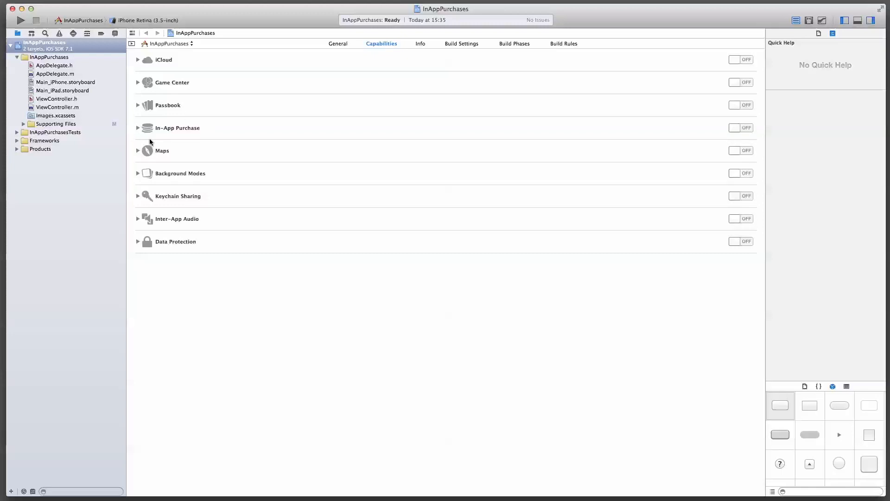
click(137, 127)
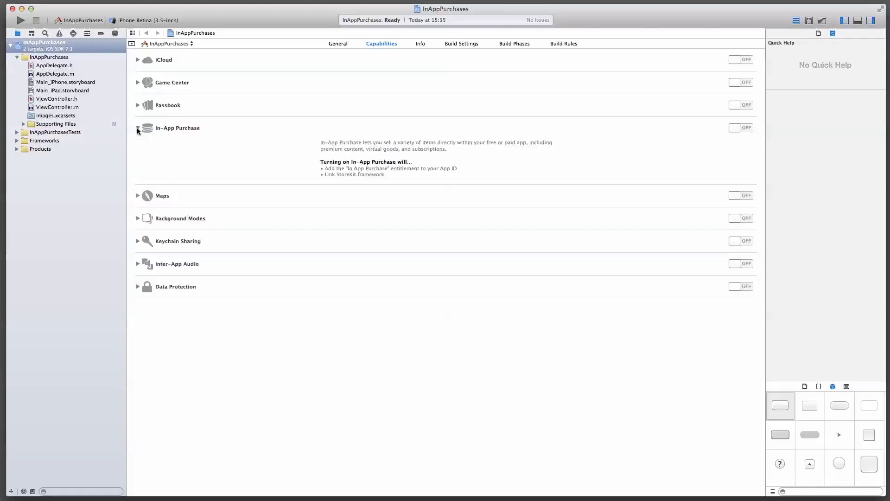
mouse_move(335, 184)
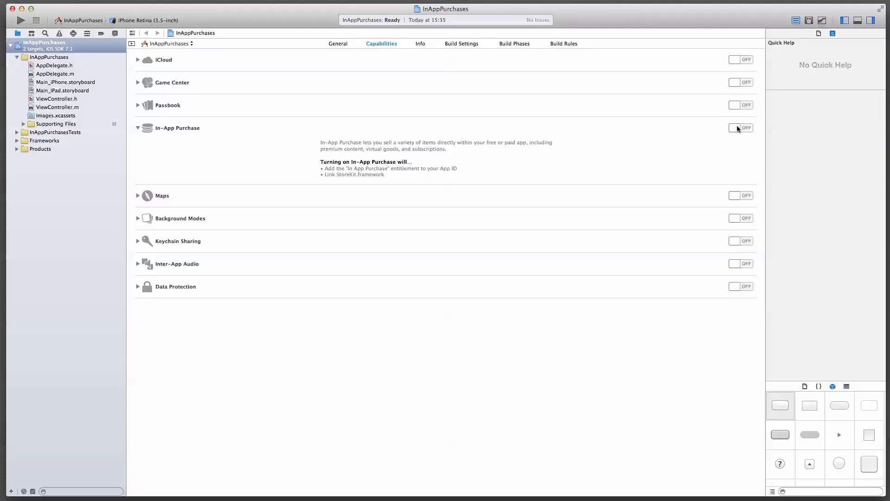
click(741, 127)
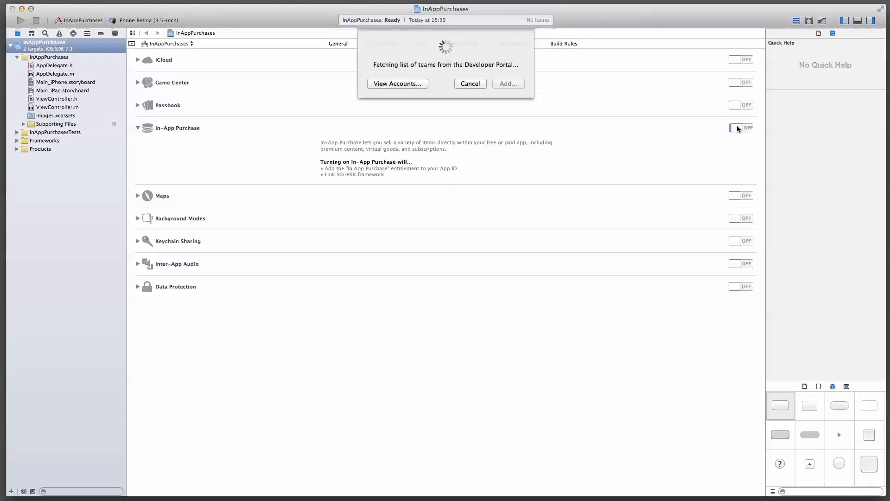
click(739, 128)
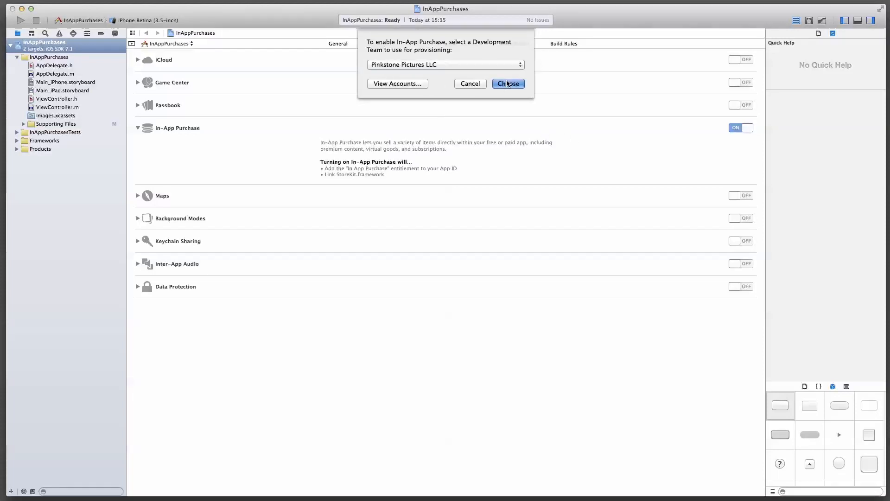
click(508, 83)
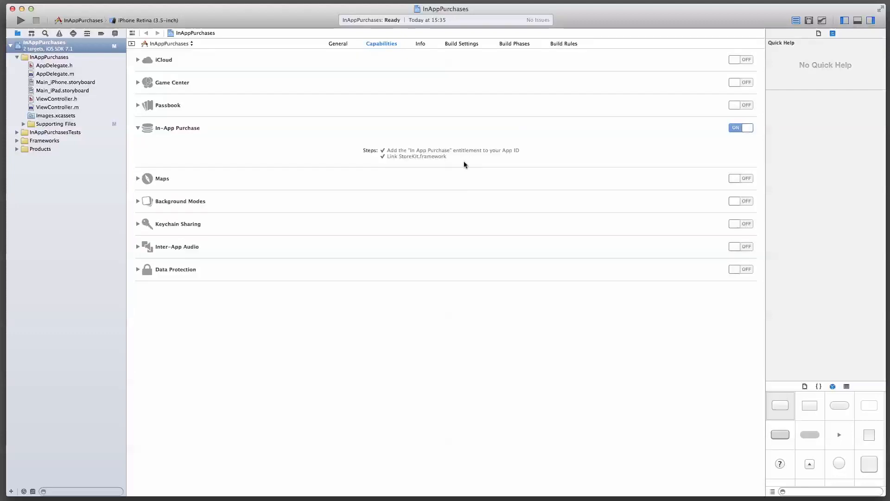
mouse_move(482, 165)
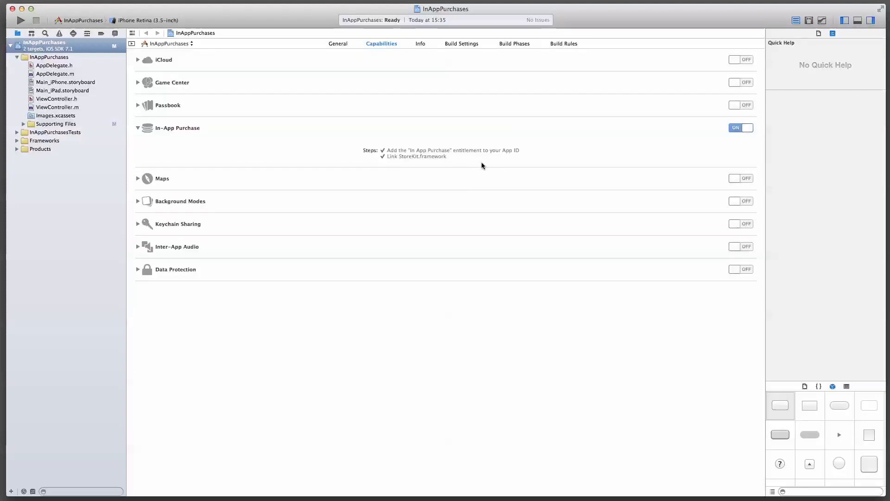
mouse_move(465, 165)
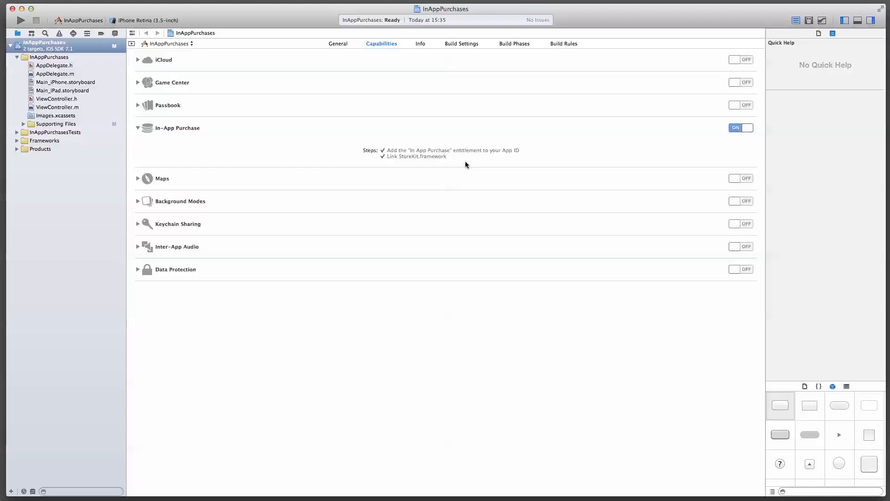
mouse_move(85, 154)
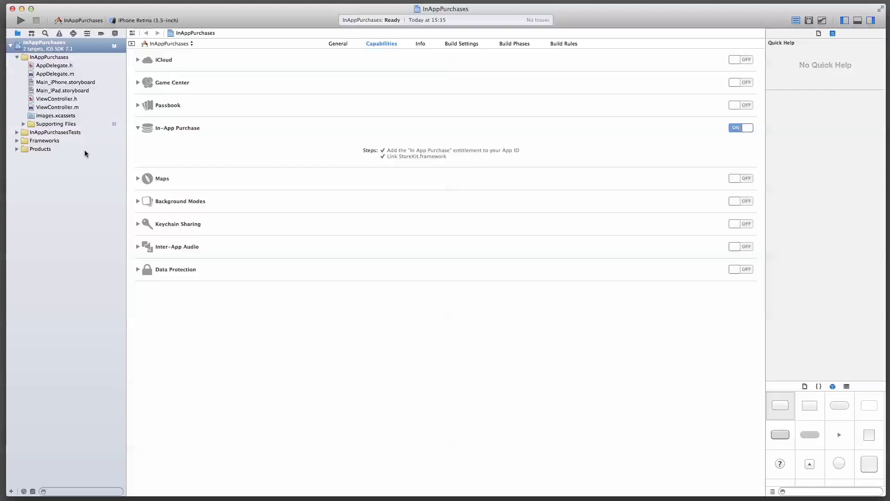
mouse_move(168, 154)
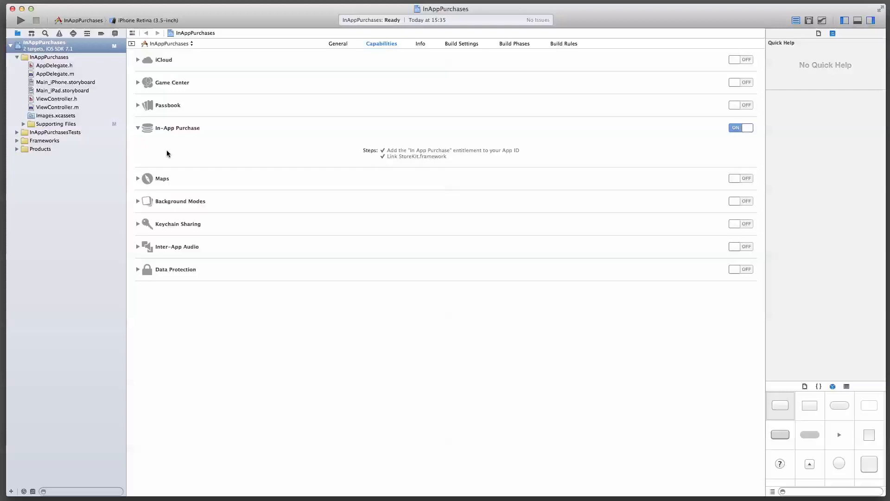
mouse_move(85, 82)
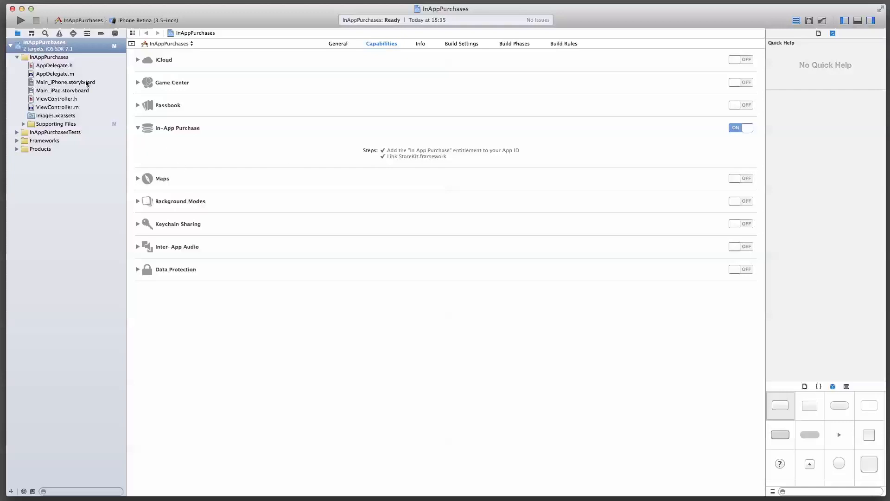
Step: Embed the Main_iPhone storyboard's view controller in a navigation controller
click(65, 82)
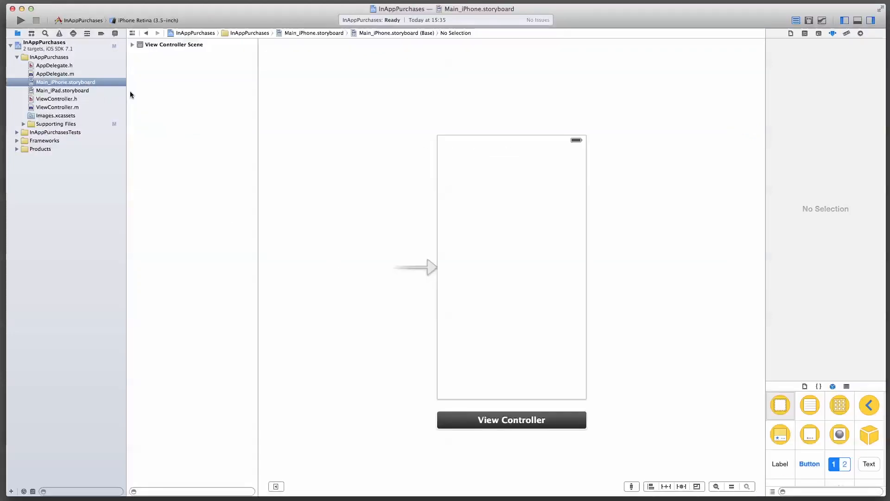
mouse_move(415, 419)
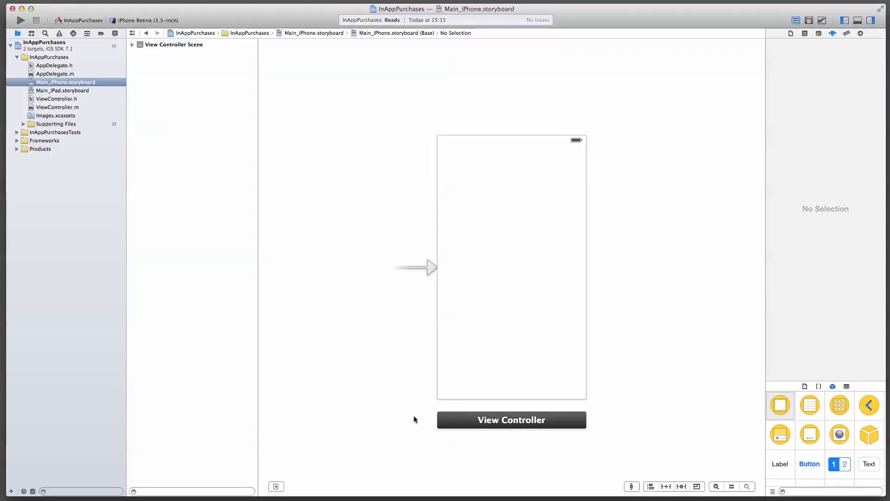
click(510, 420)
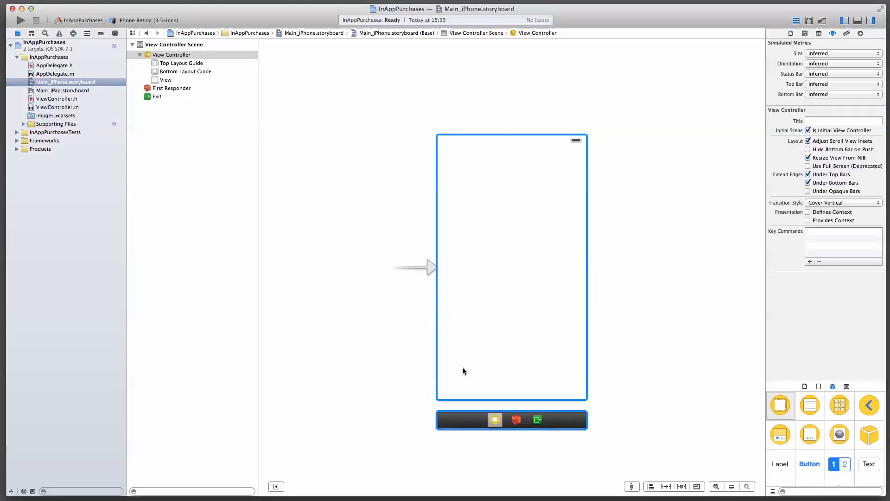
mouse_move(540, 301)
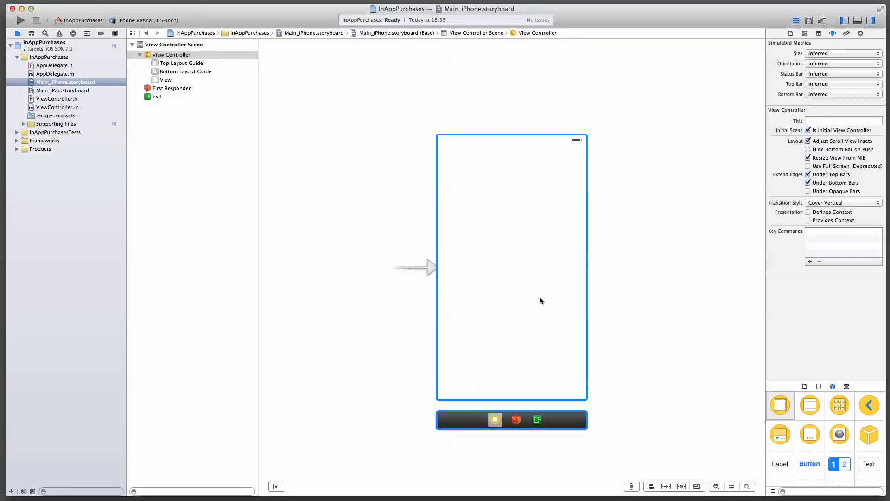
mouse_move(507, 215)
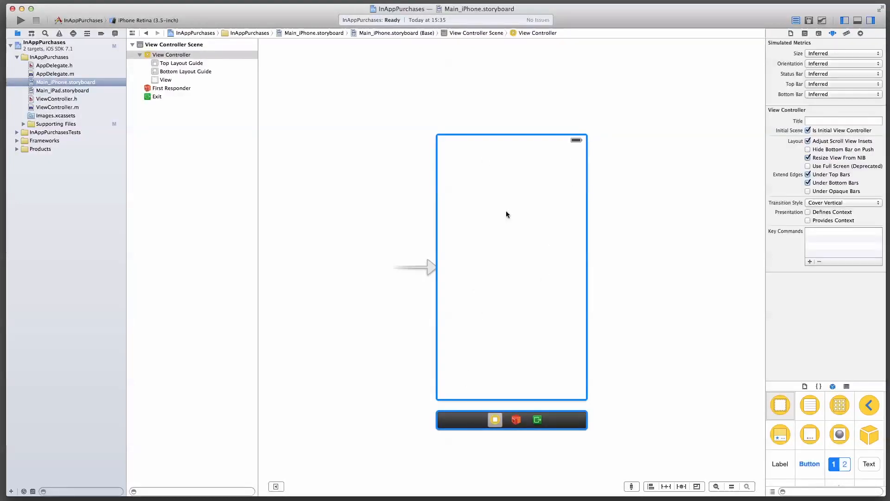
mouse_move(486, 248)
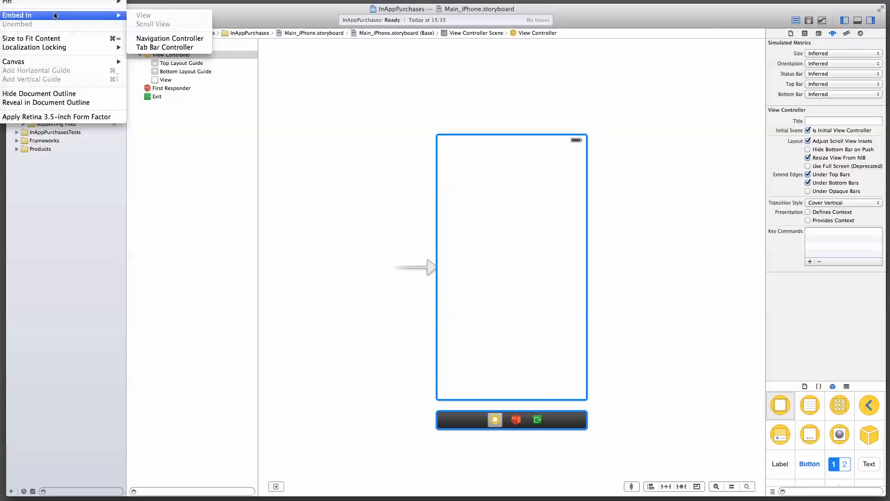
mouse_move(169, 38)
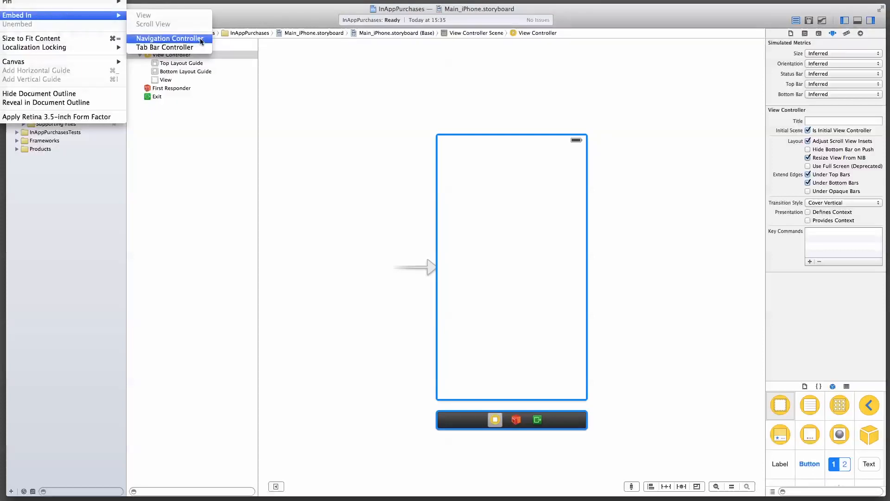
click(170, 38)
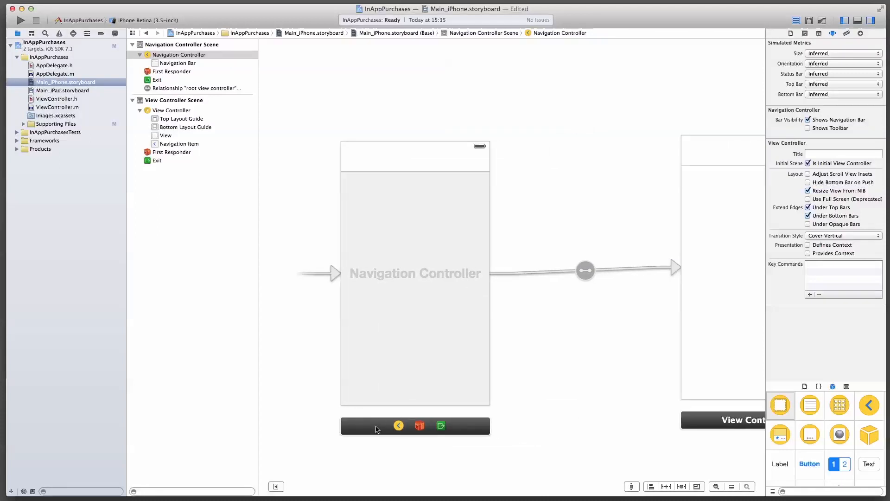
click(644, 425)
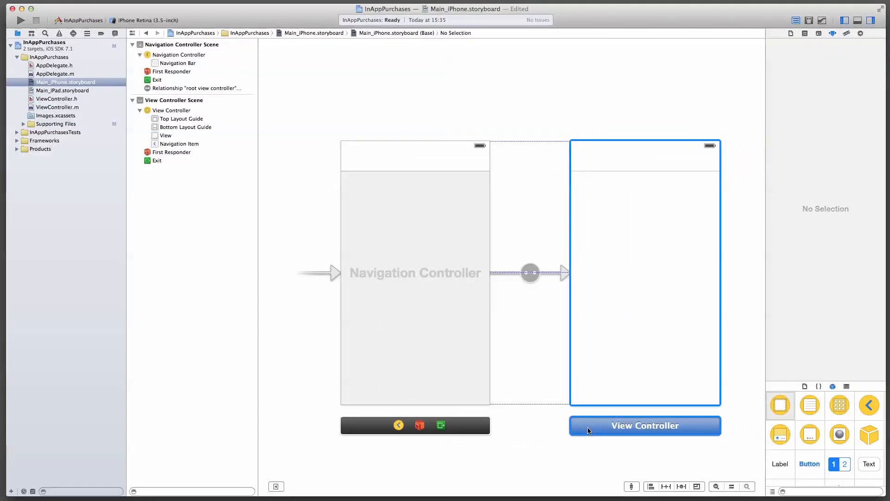
click(645, 425)
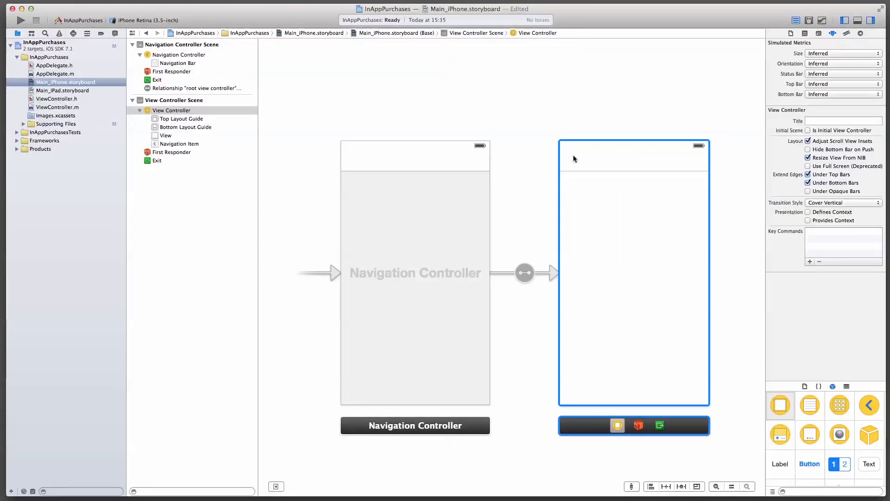
mouse_move(556, 179)
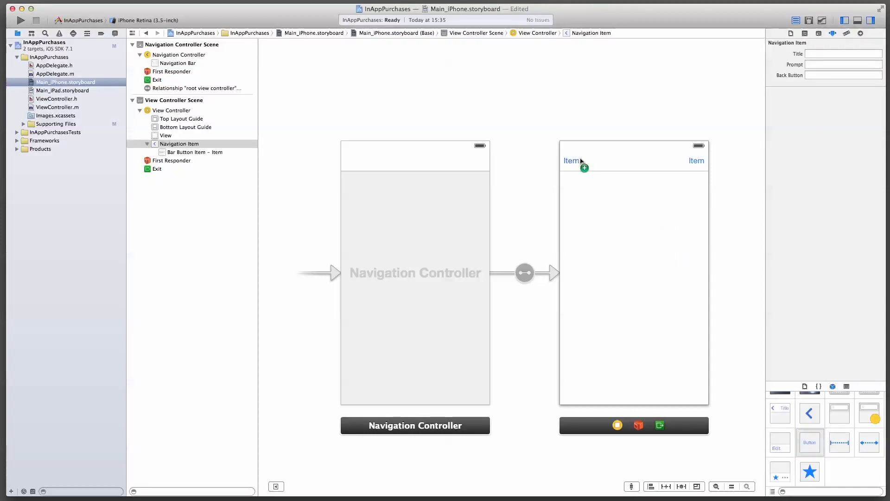
Step: Title the two navigation bar buttons Restore and Purchase
click(572, 161)
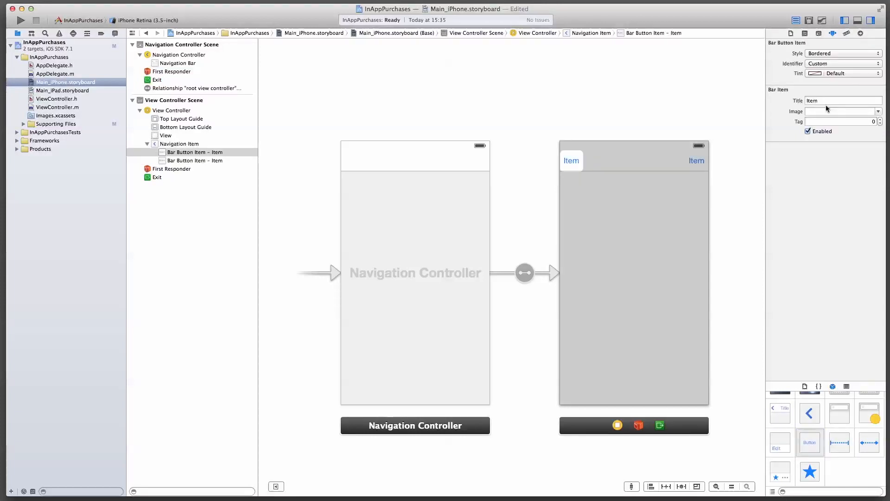
text(Re)
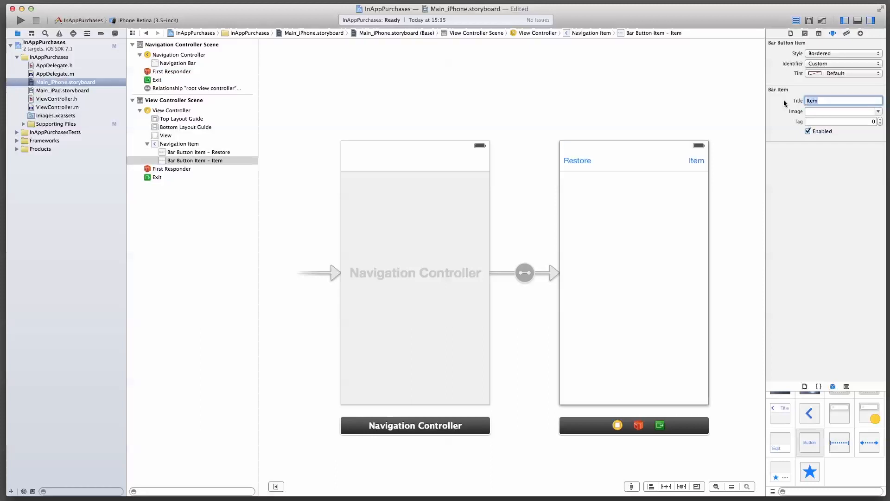
text(Purchase)
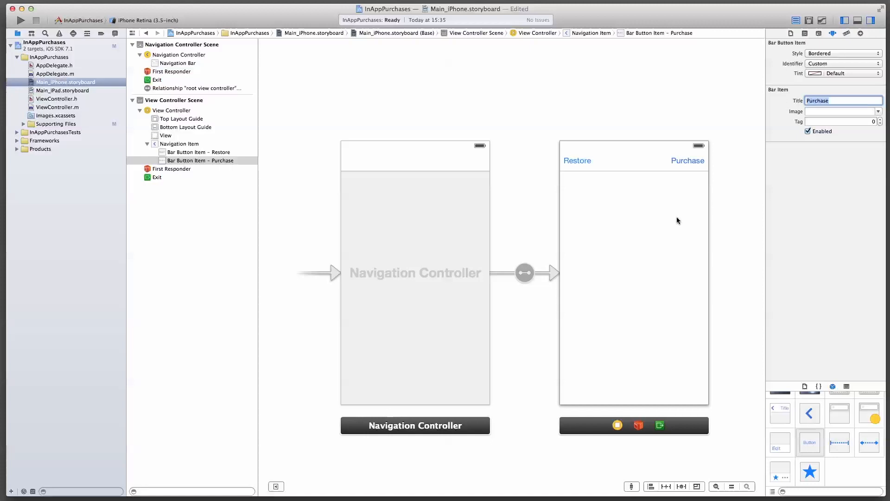
mouse_move(804, 413)
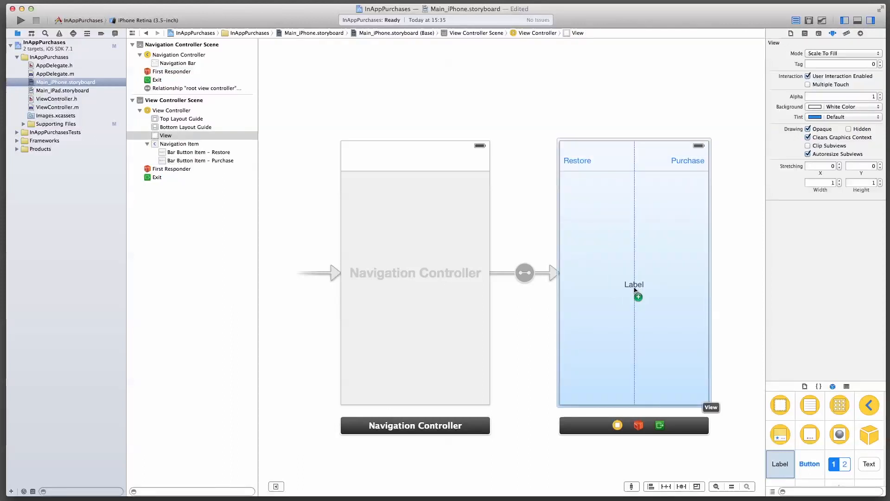
Step: Place a label in the centre of the view and edit its text
drag(634, 284, 635, 271)
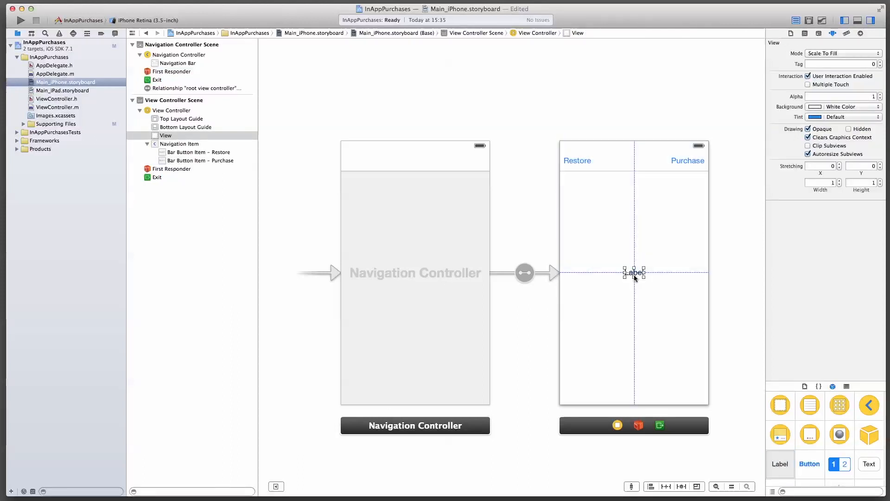
click(634, 272)
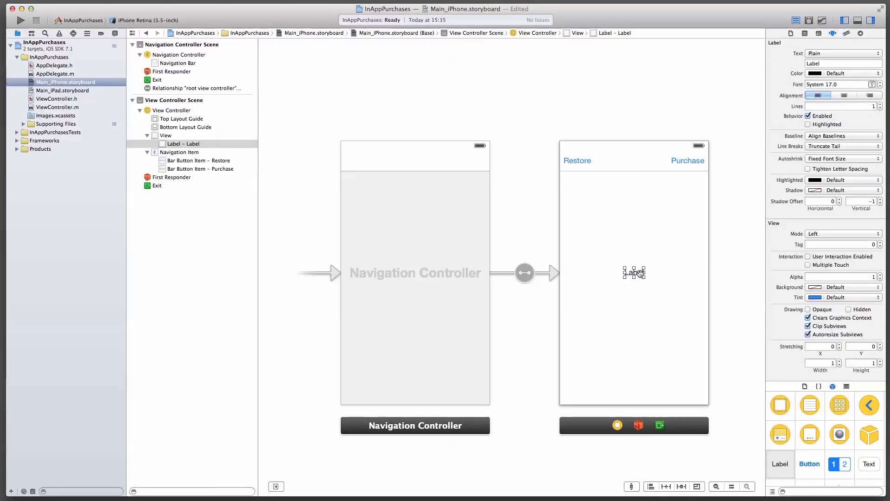
click(634, 272)
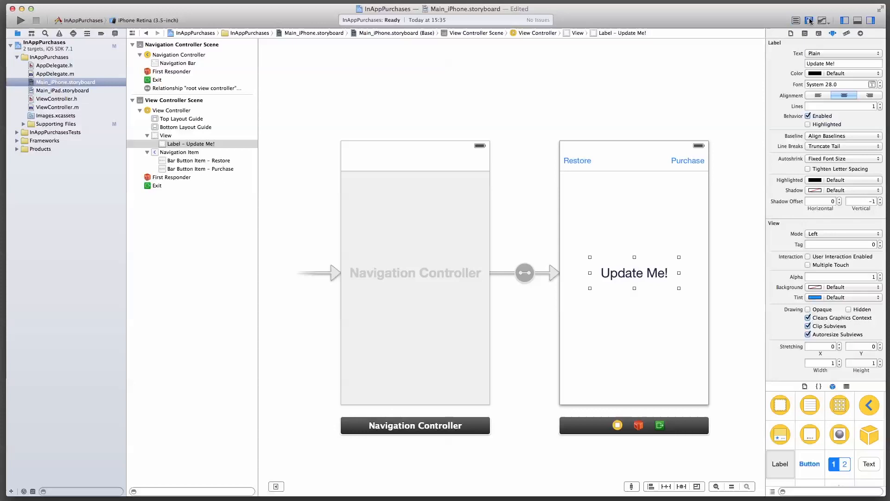
Step: Create purchaseButton, restoreButton and versionsLabel outlets in ViewController.m via the Assistant Editor
click(809, 21)
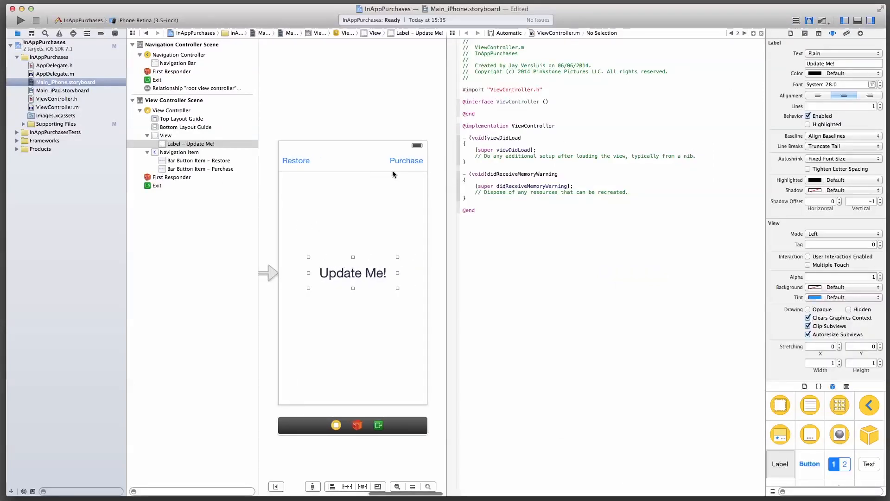
click(406, 161)
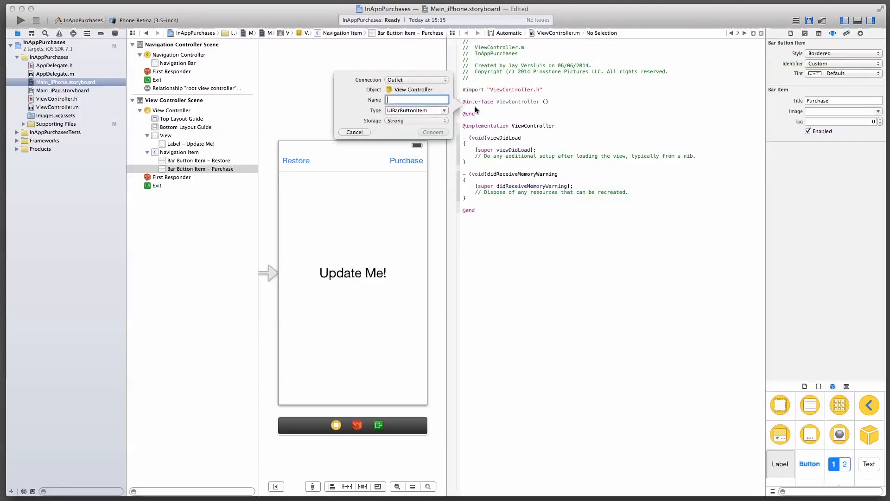
text(purchaseButton)
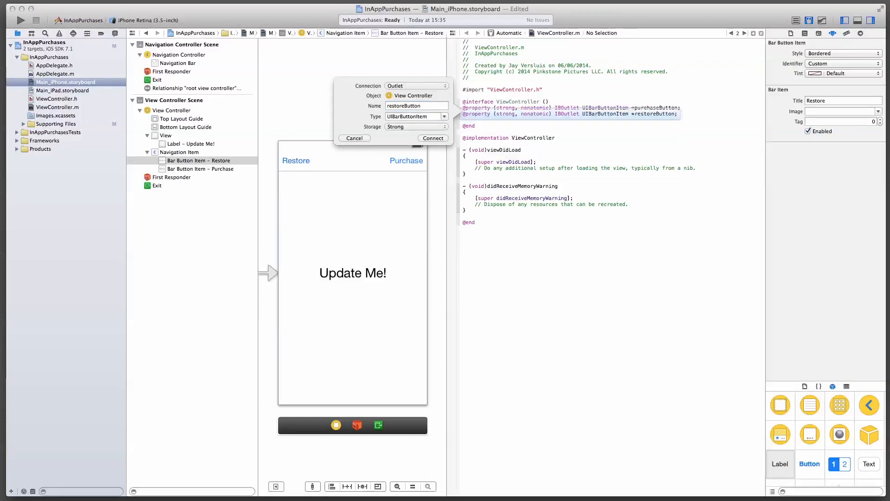
click(352, 274)
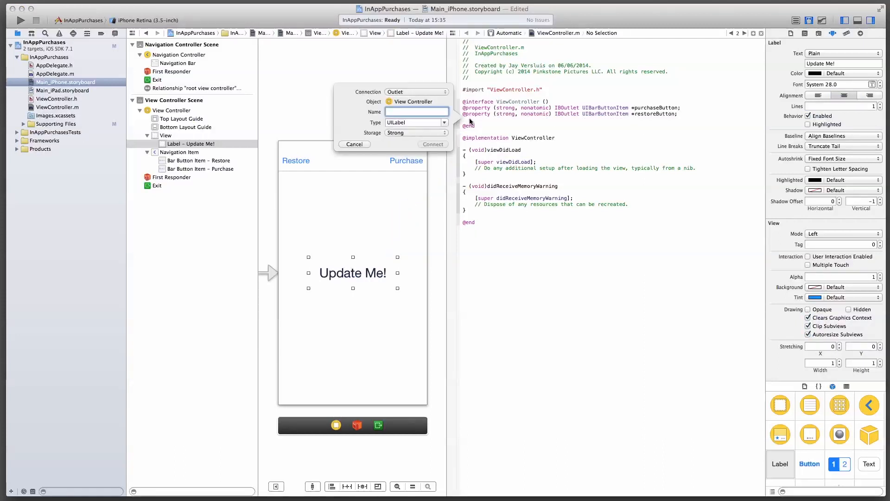
text(versionsLabel)
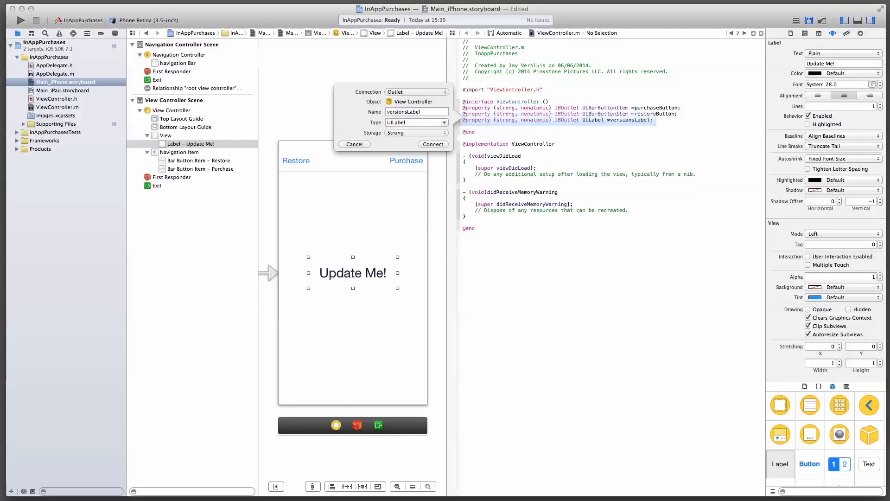
click(433, 144)
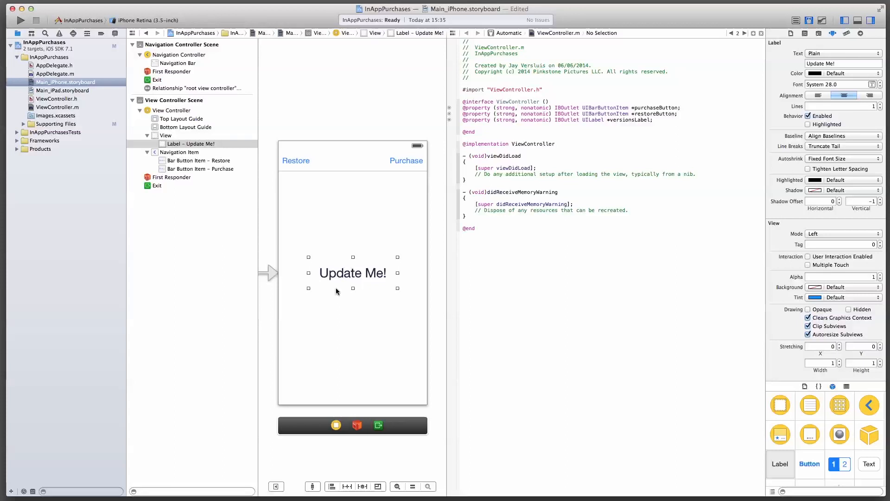
mouse_move(407, 220)
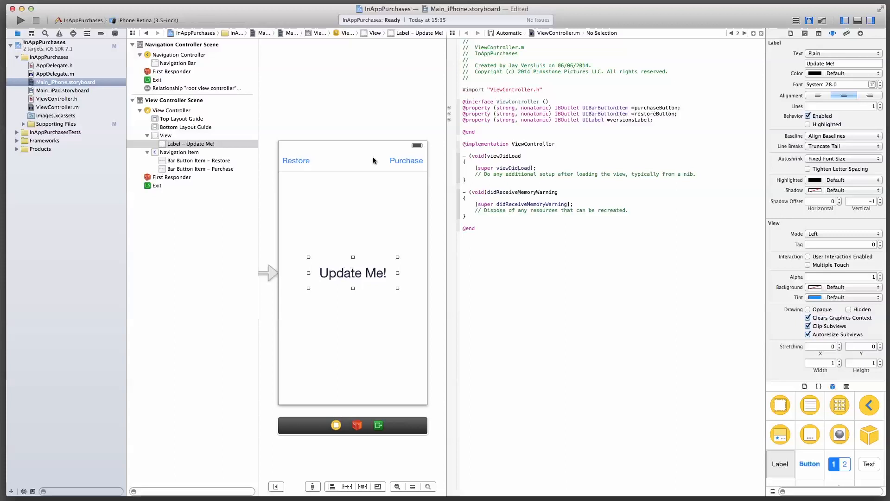
Step: Connect a button as an action, creating restoreButtonPressed
click(407, 160)
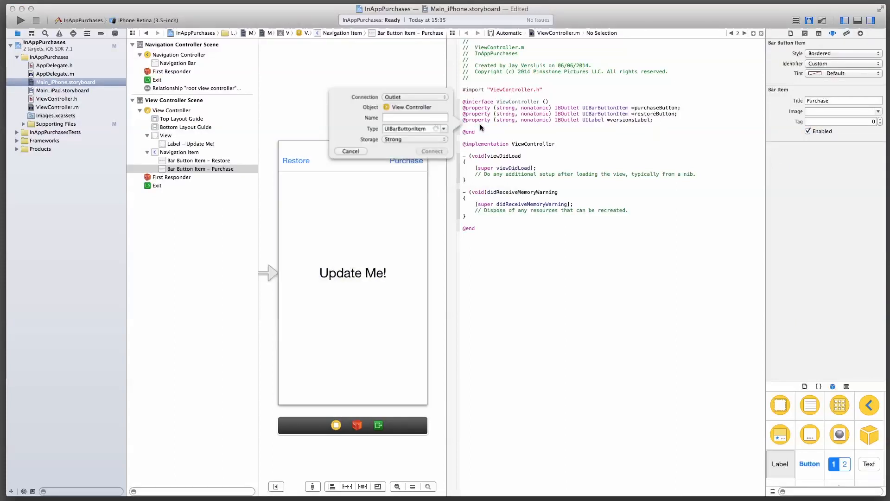
click(415, 96)
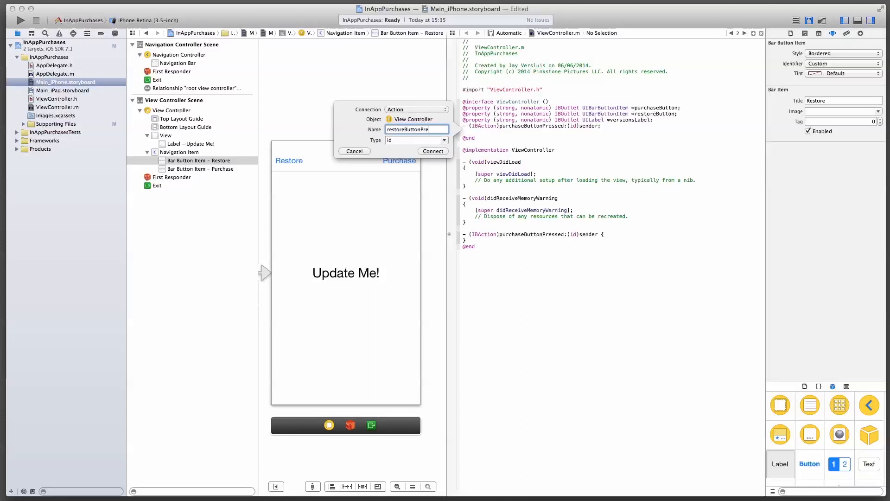
click(432, 151)
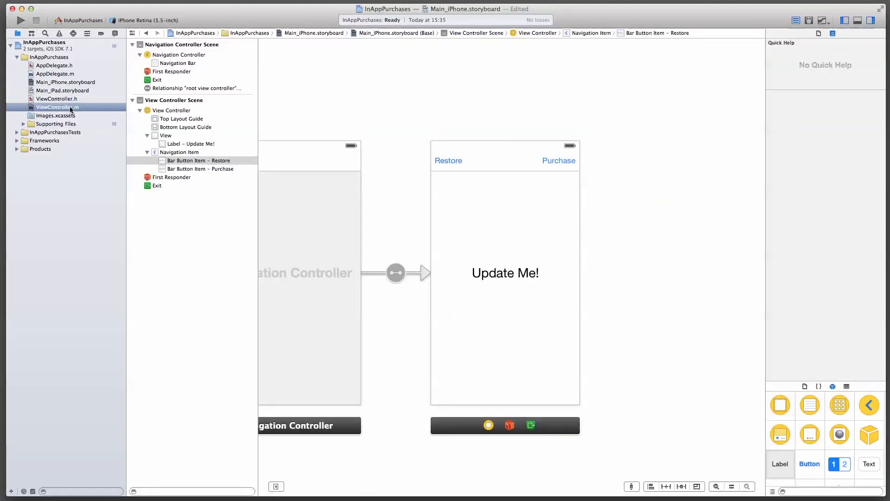
Step: Open ViewController.m full-width and place the cursor after the interface line
click(56, 107)
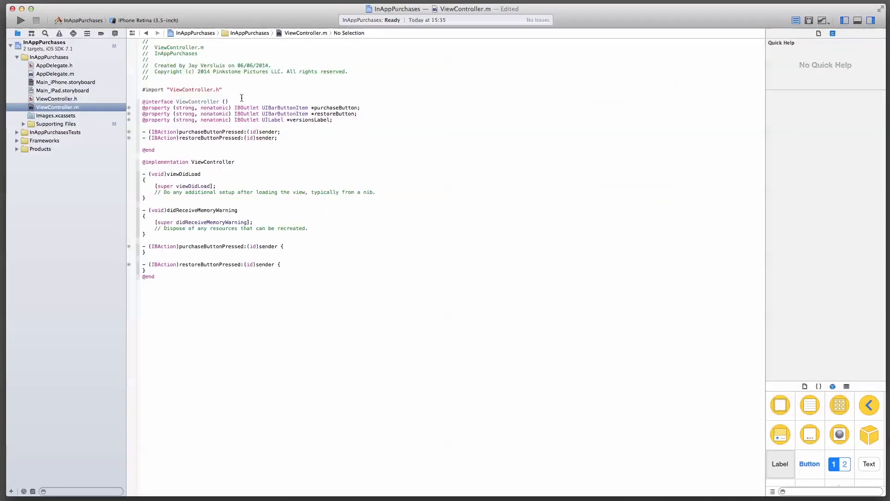
click(228, 101)
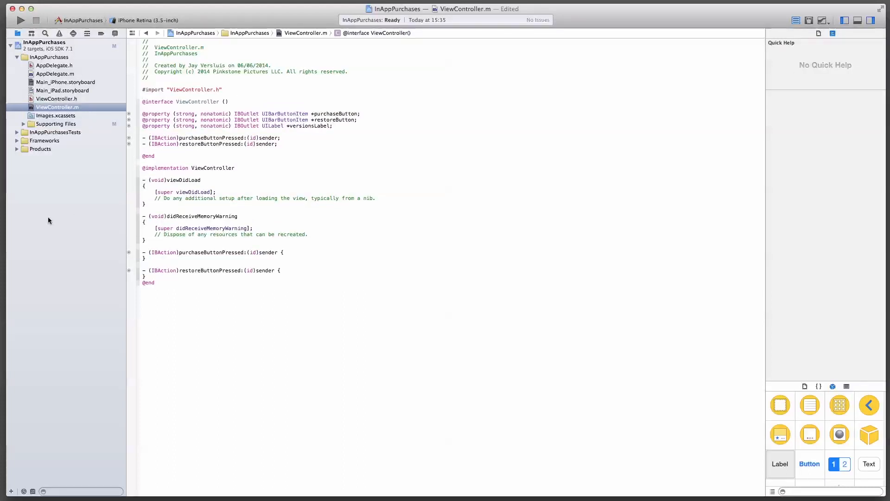
mouse_move(70, 144)
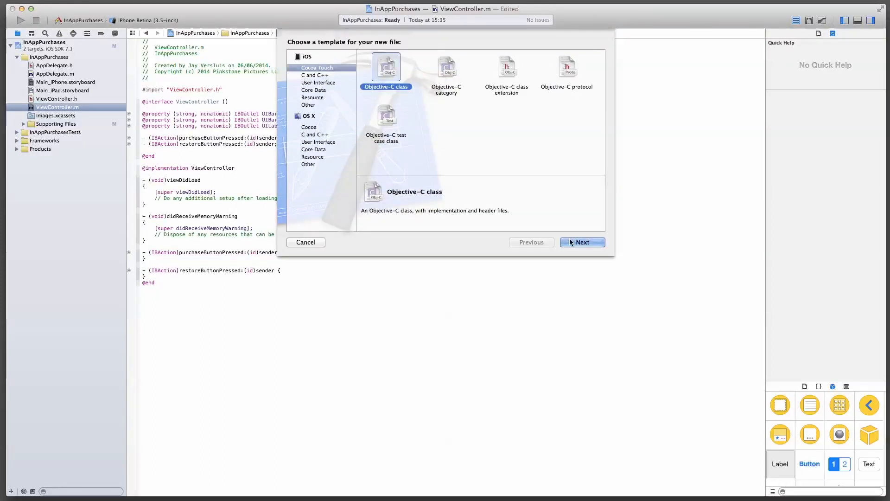
Step: Add an Objective-C class named Shop, subclassing NSObject
click(581, 242)
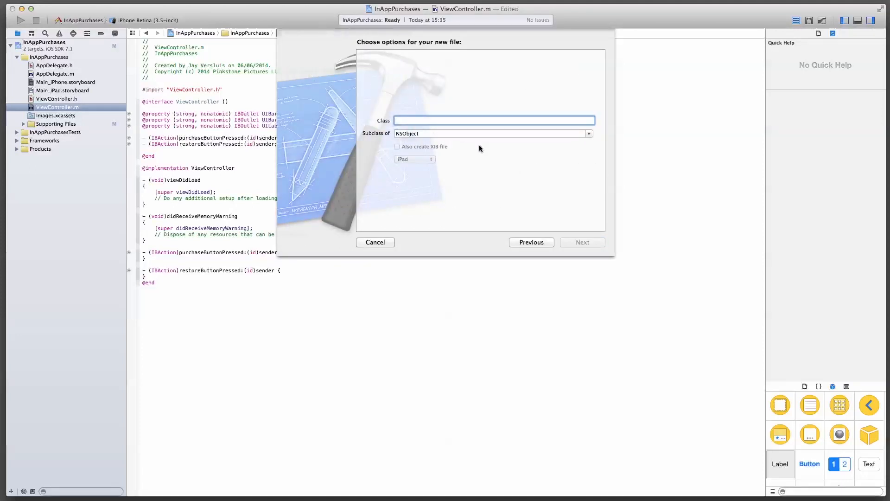
text(Shop)
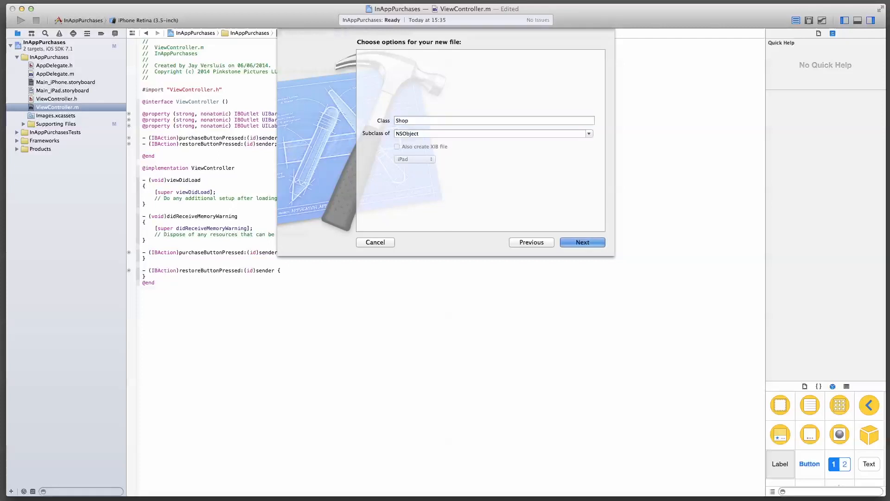
click(582, 242)
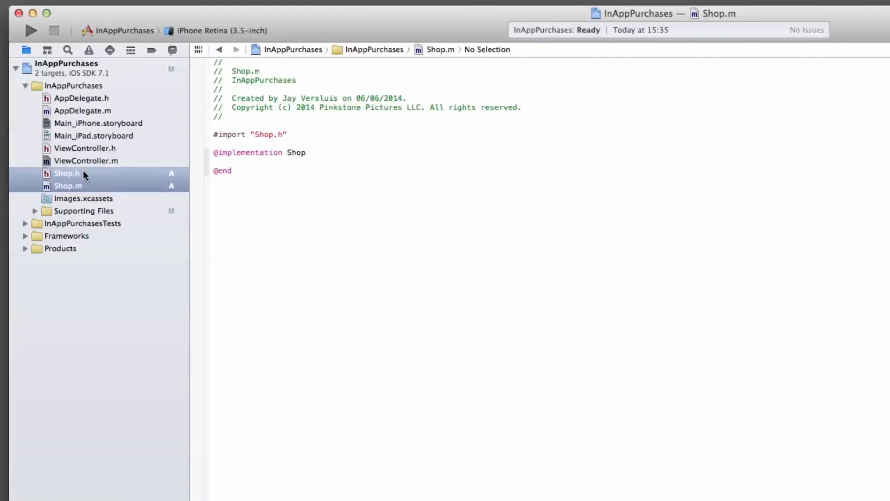
Step: Declare the allProducts array property in Shop.h
click(66, 173)
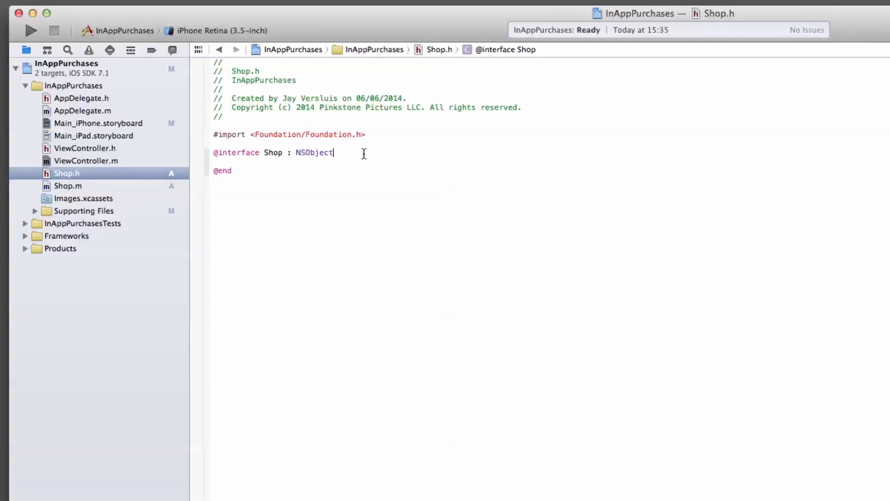
mouse_move(377, 152)
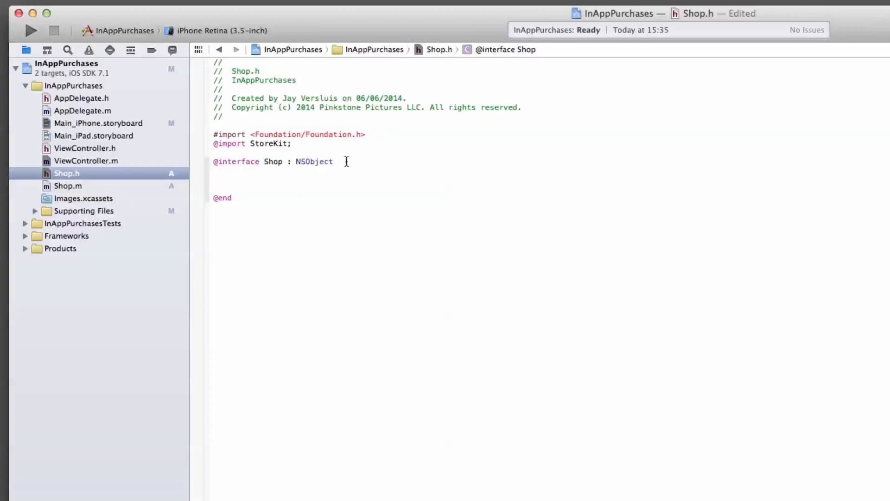
mouse_move(293, 213)
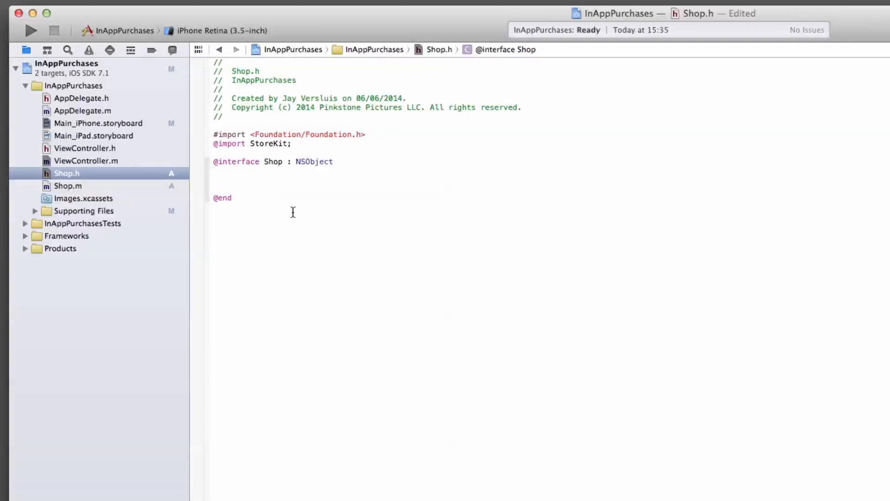
mouse_move(312, 253)
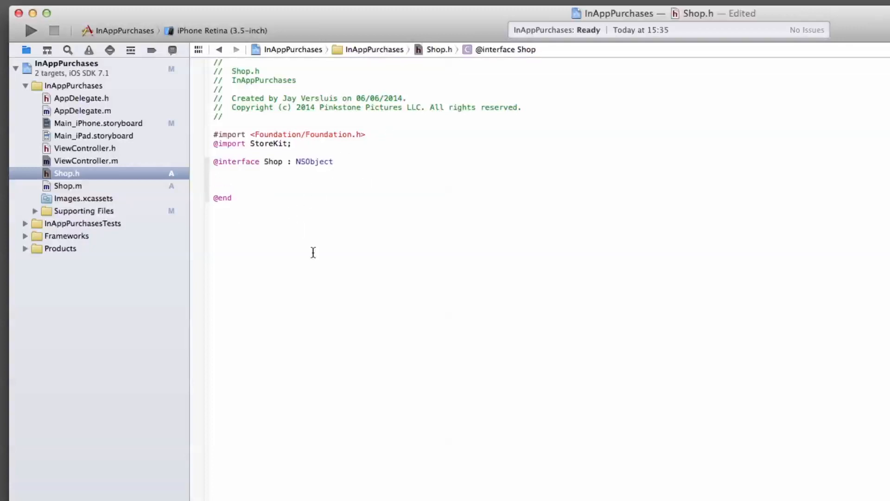
text(@property (nonatomic, strong) NSArr)
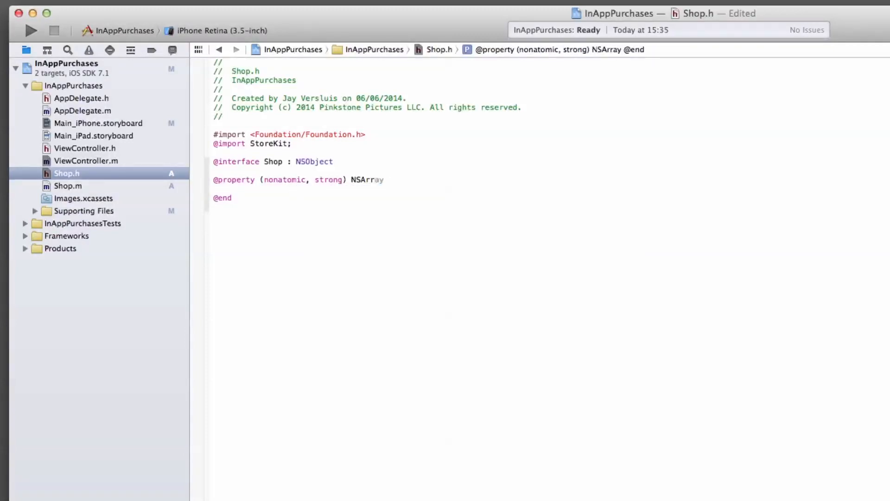
text(*allProducts;)
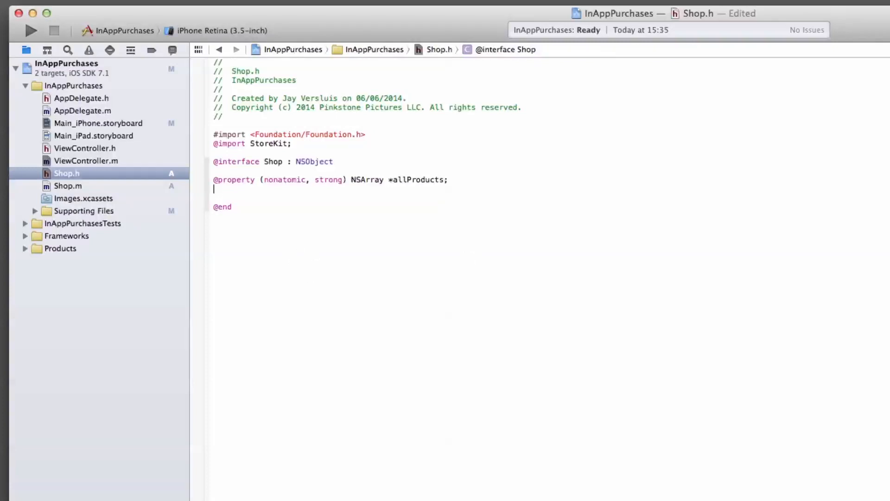
Step: Add a (nonatomic, strong) thisProduct property and a (weak) id delegate property
text(@property)
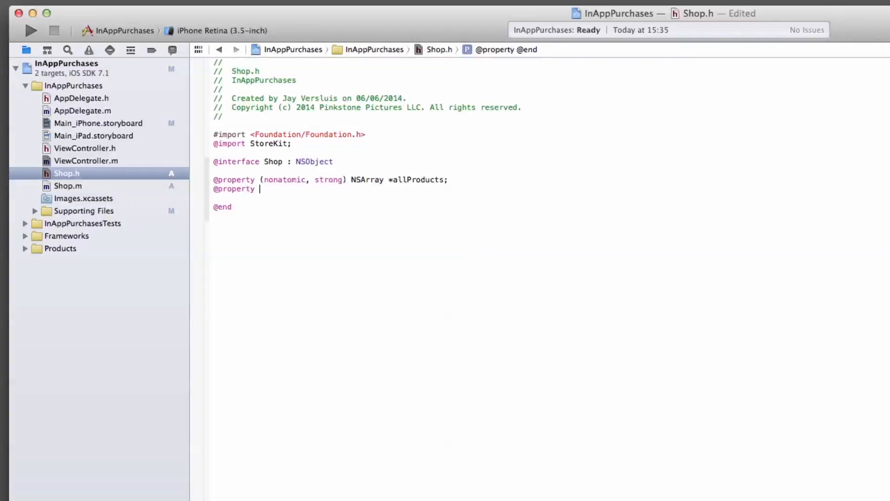
text((nonatomic, strong))
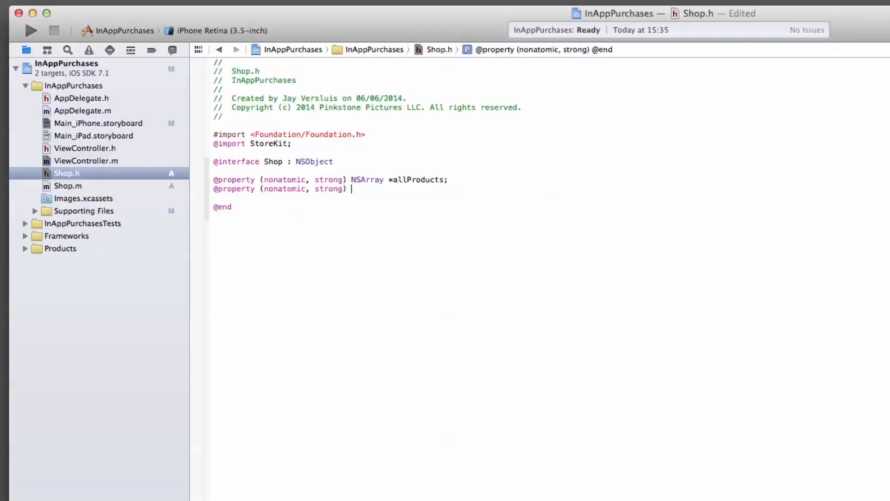
text(SKProductsRequest)
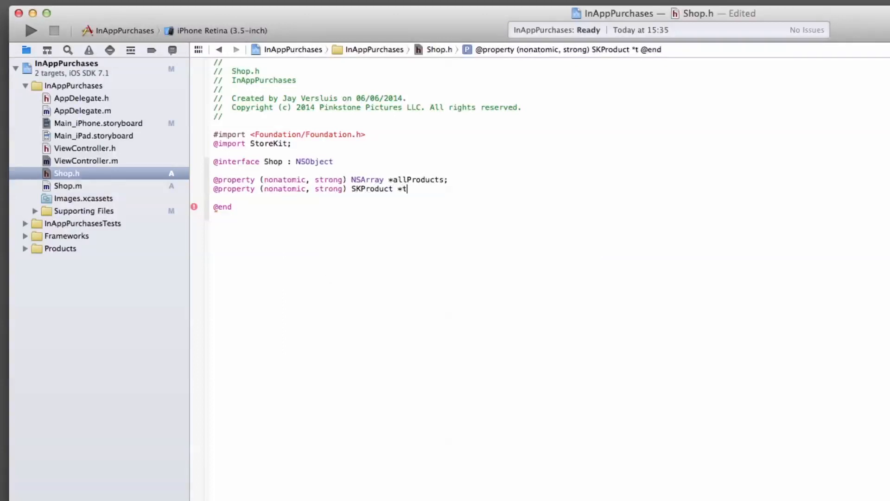
text(hisProduct;)
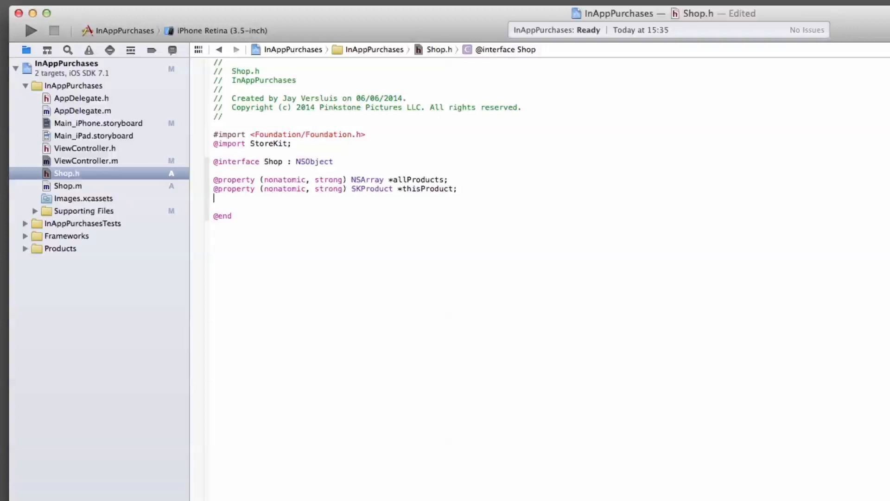
text(@property)
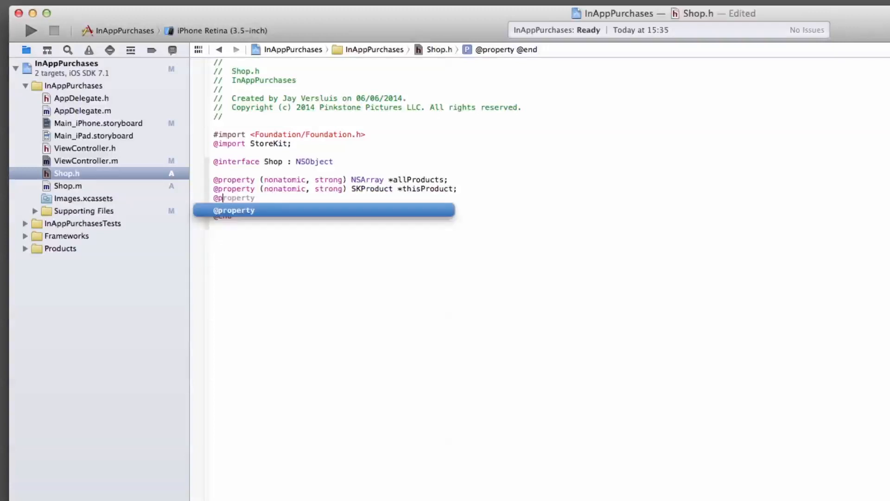
text((weak))
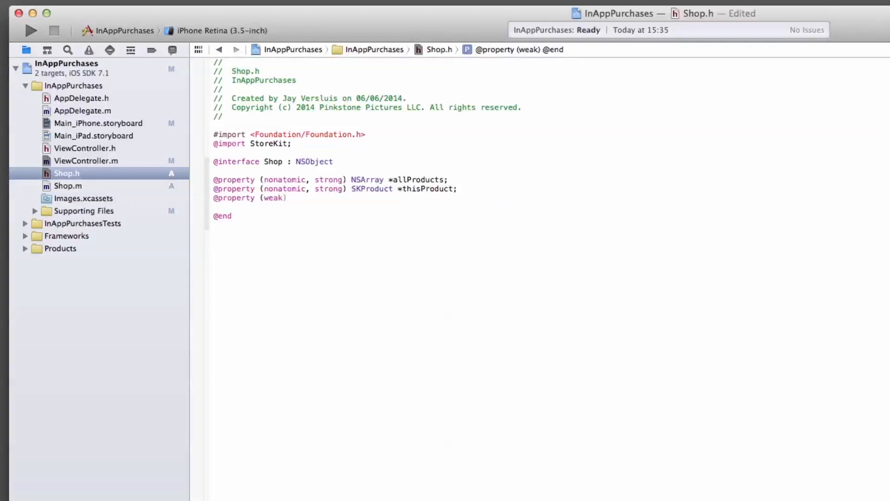
text(i)
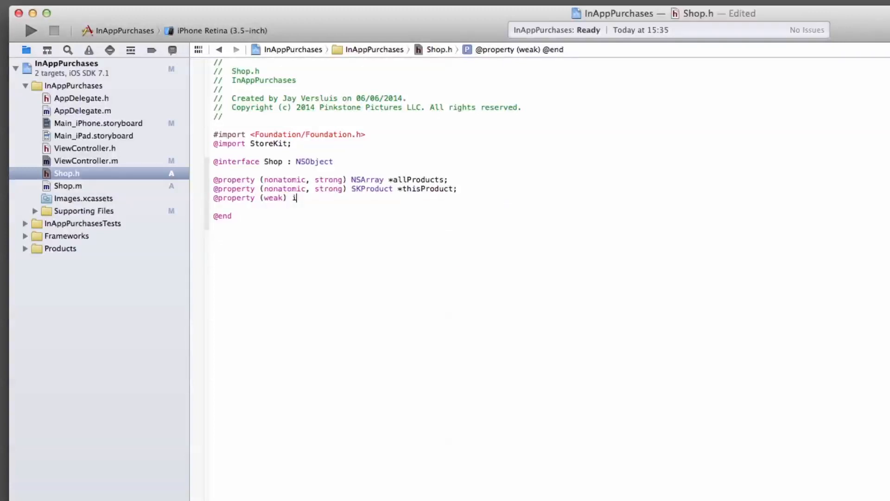
text(d delega)
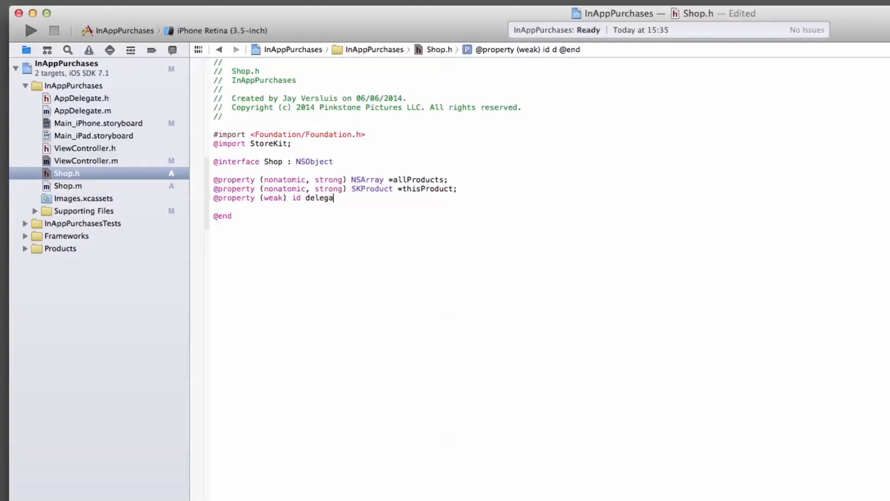
text(te;)
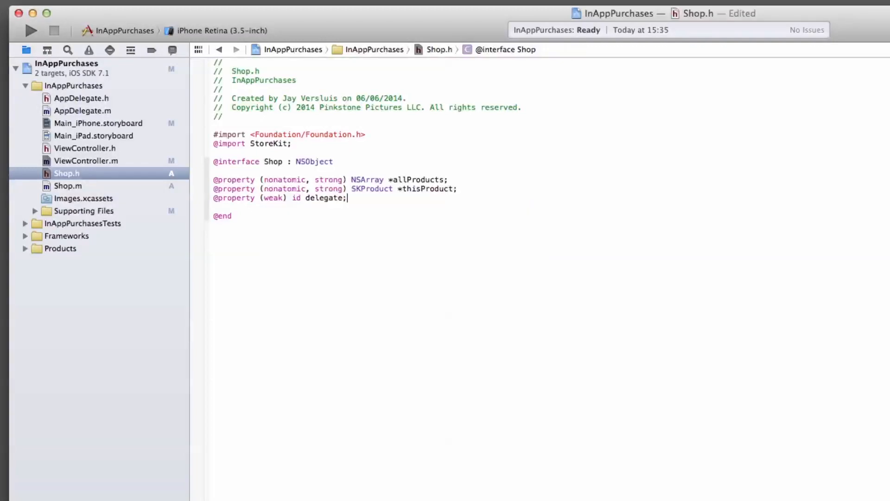
mouse_move(347, 304)
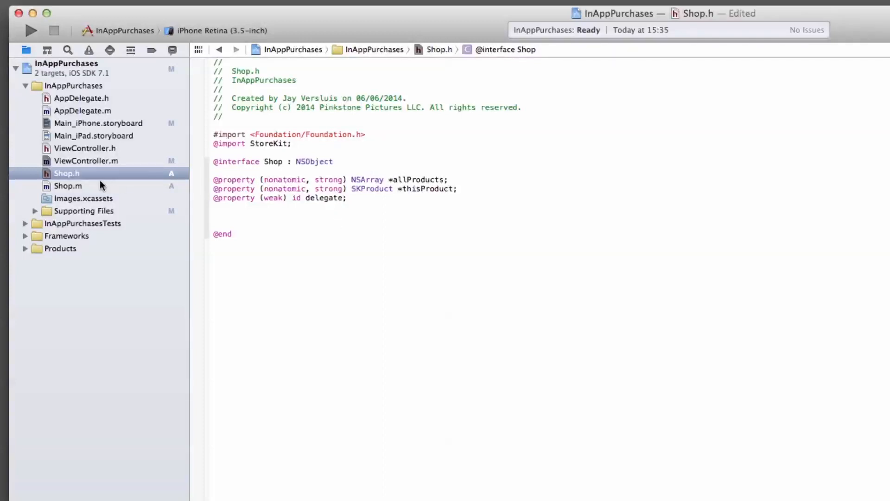
Step: Write - (NSArray *)allProducts: if !_allProducts, assign com.versluis.buyme.screencast, then return _allProducts
click(68, 185)
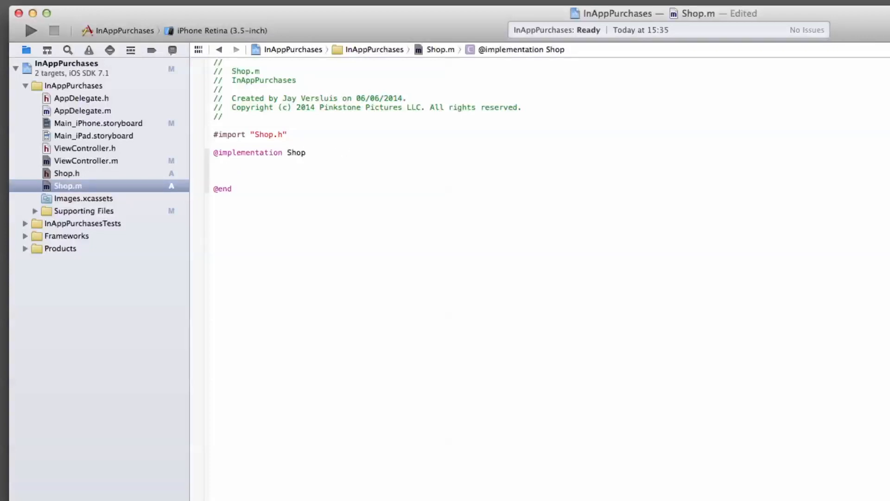
text(- (NSArray *)allProducts {)
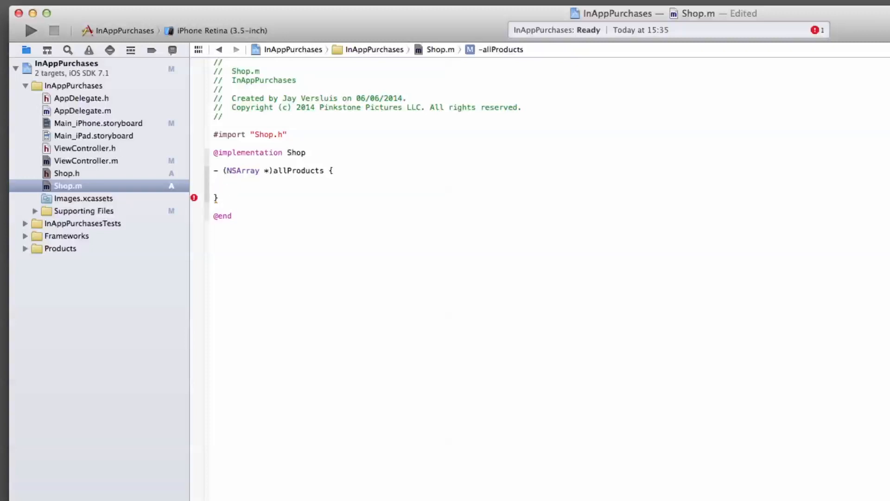
text(if)
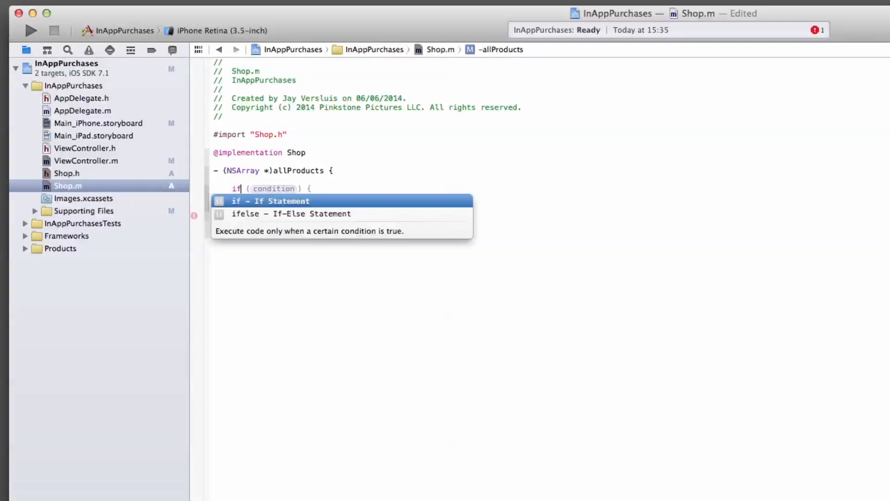
key(Return)
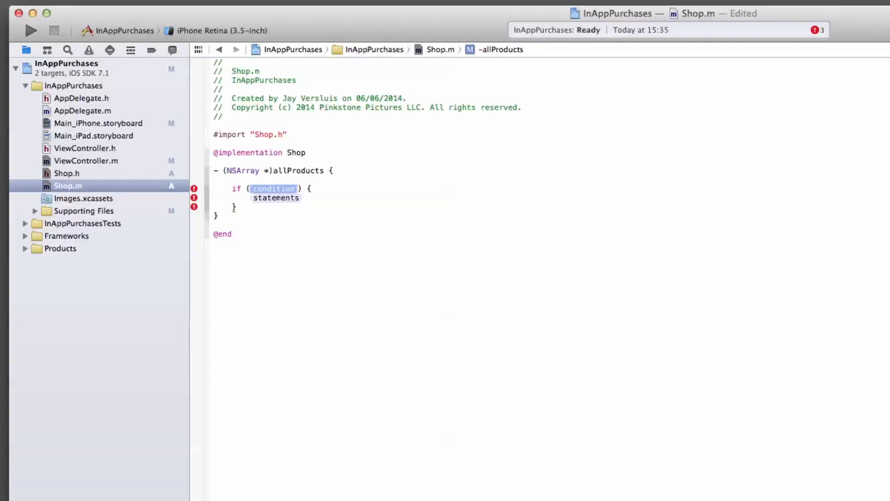
text(!_allProducts)
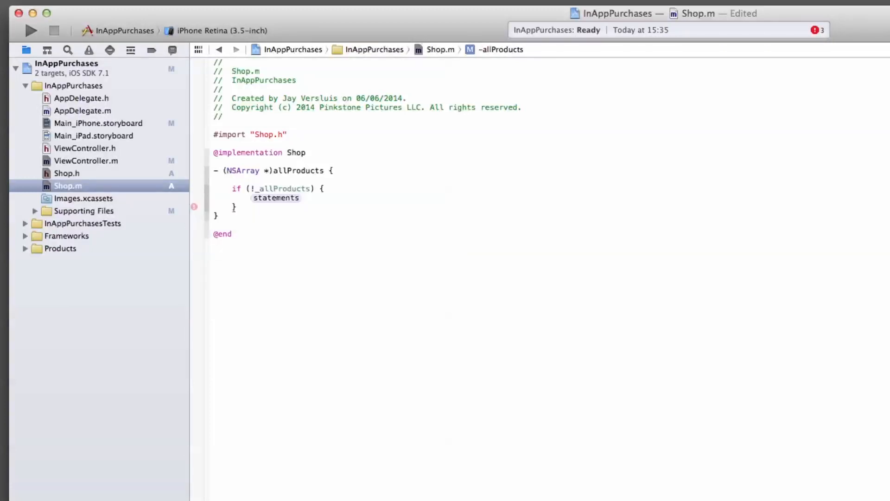
text(_allProducts =)
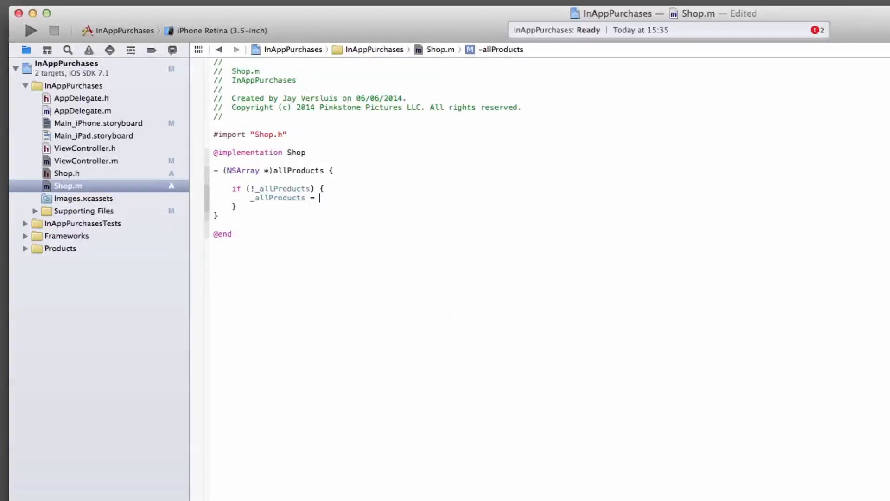
text(@[@")
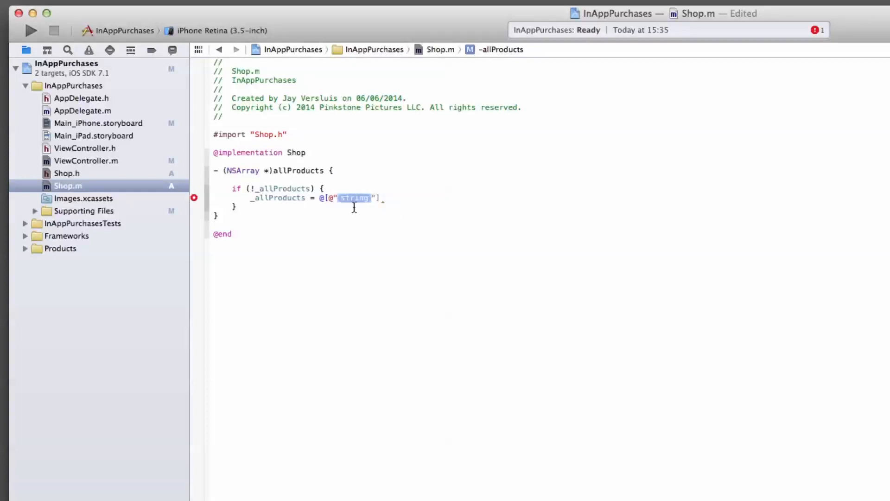
mouse_move(390, 235)
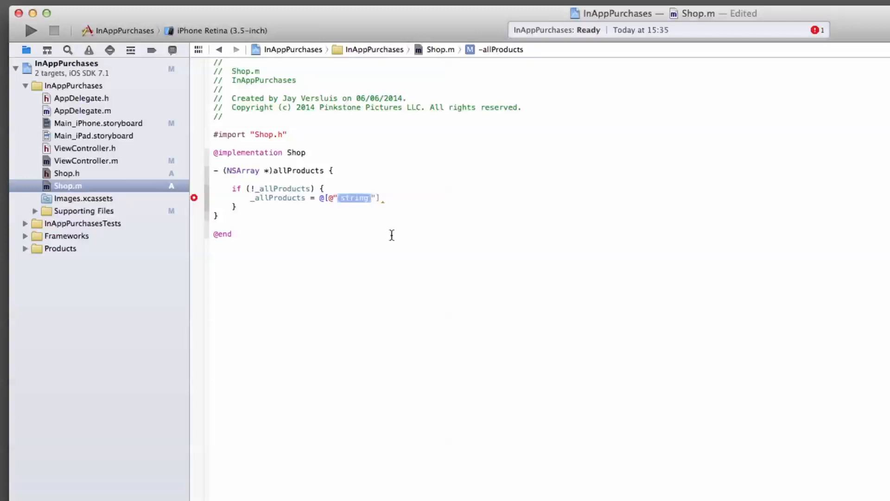
text(com.versluis.buyme.screencast)
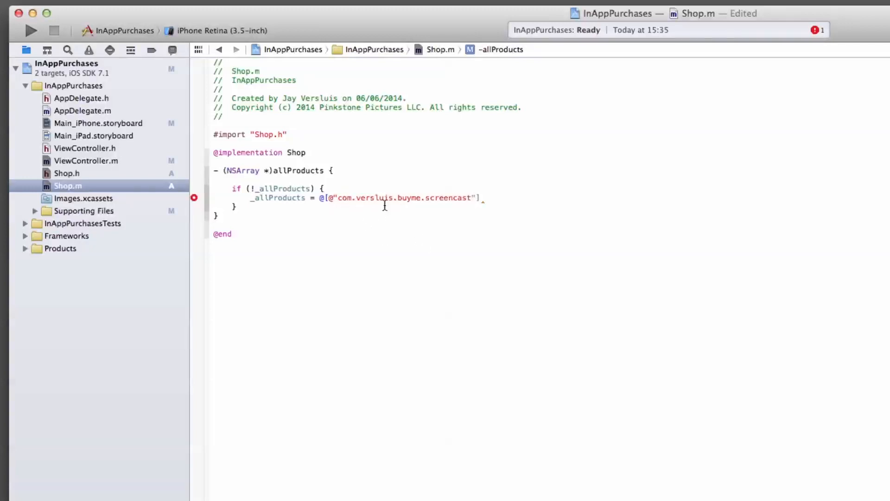
text(;)
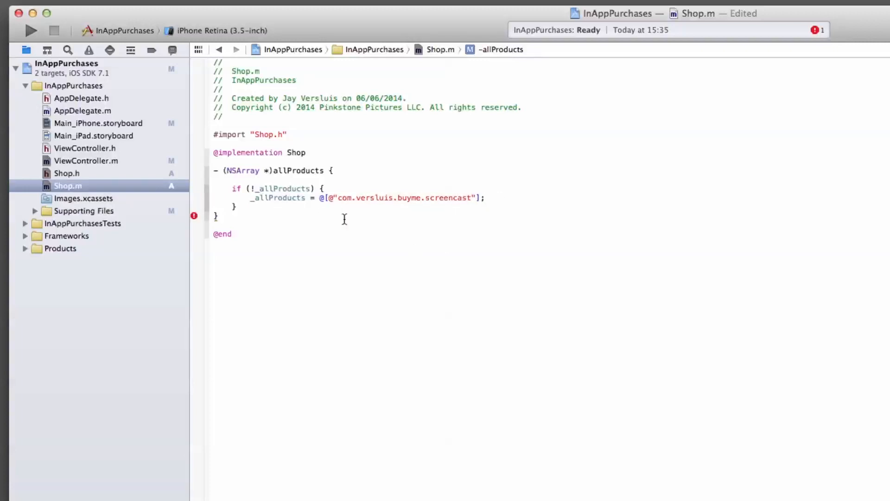
text(return _allProducts;)
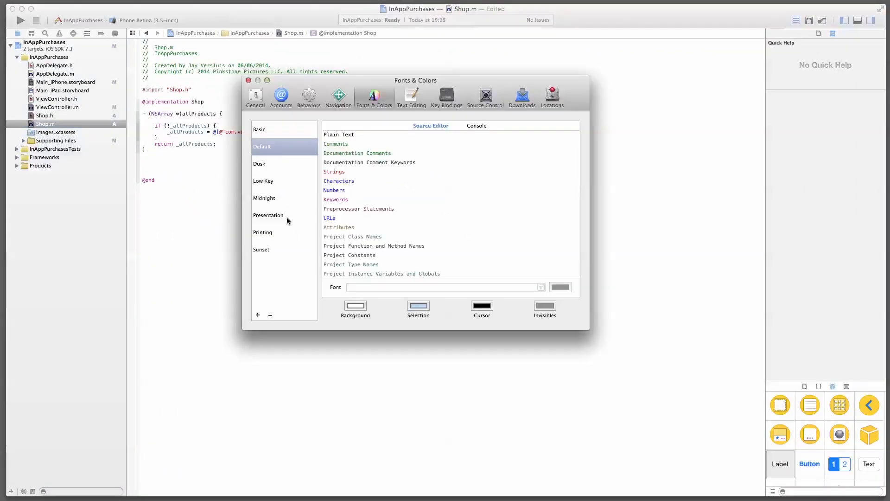
mouse_move(280, 218)
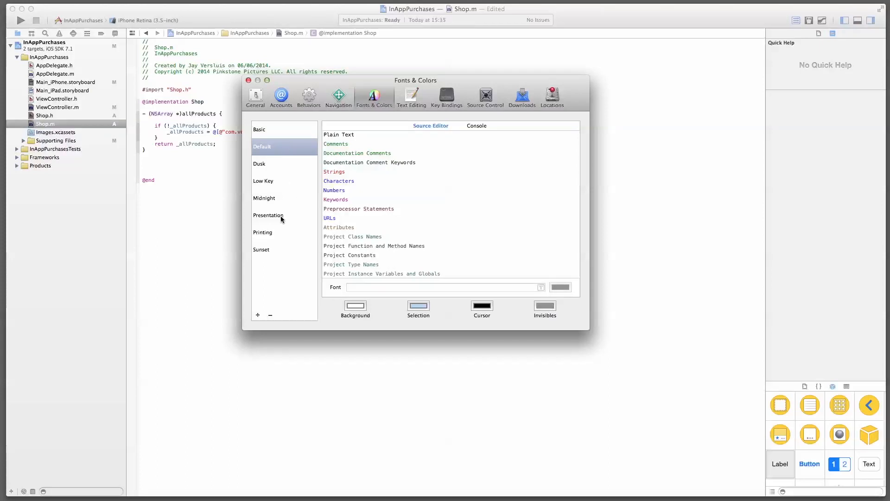
Step: Switch the editor's font theme to Presentation
click(268, 215)
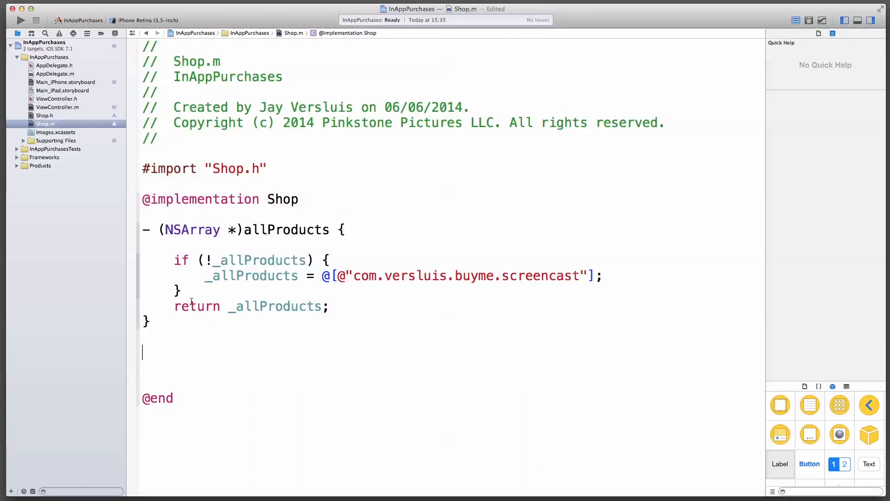
mouse_move(278, 334)
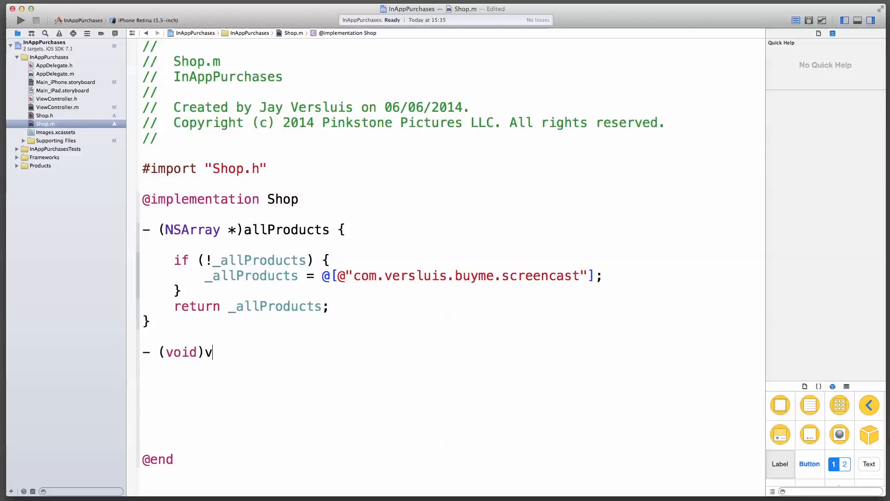
Step: Add the validateProductIdentifiers method to Shop.m
text(alidaite)
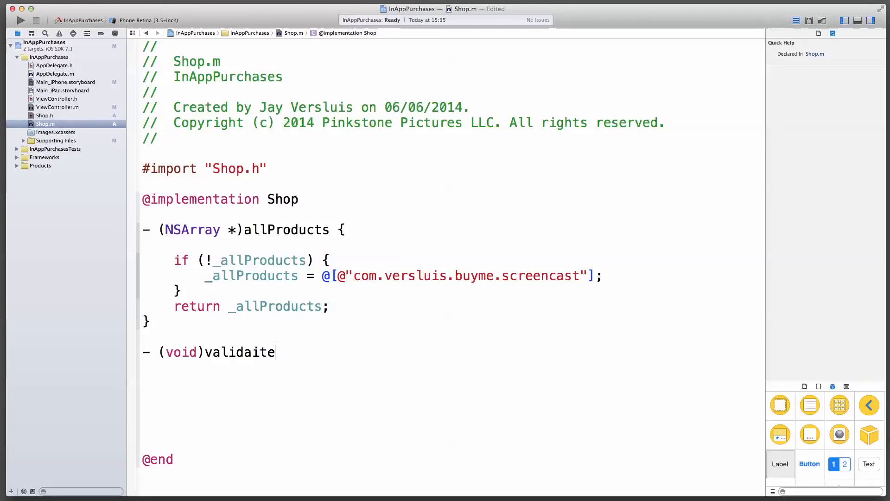
text(ProductI)
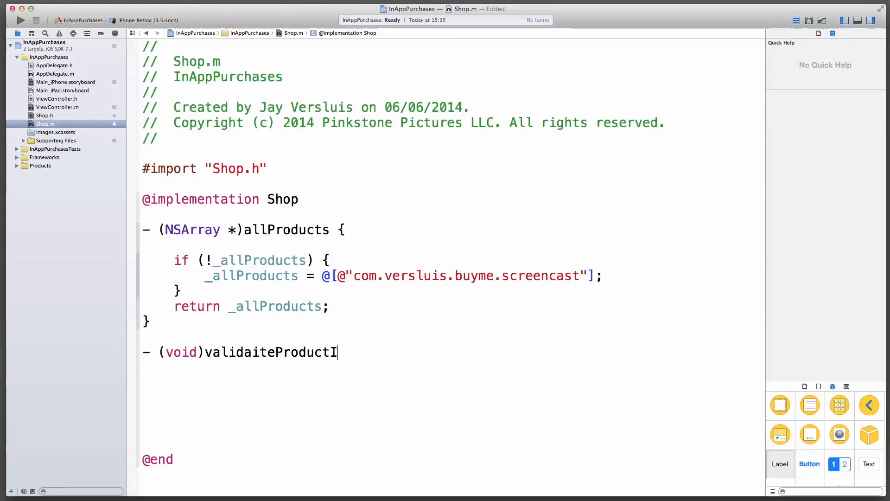
text(dentifiers {)
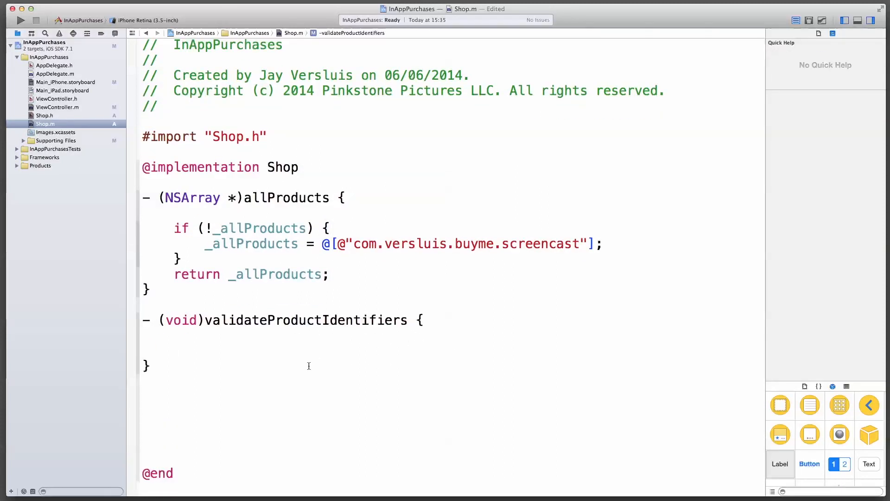
mouse_move(282, 349)
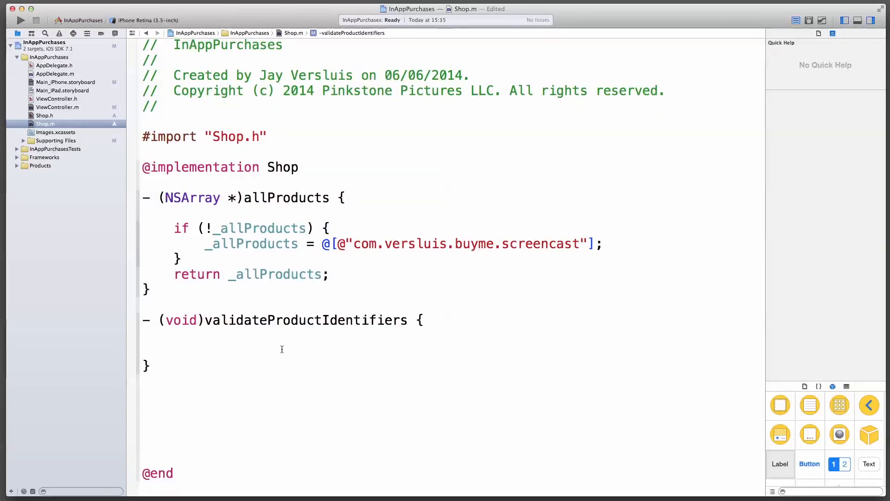
click(176, 350)
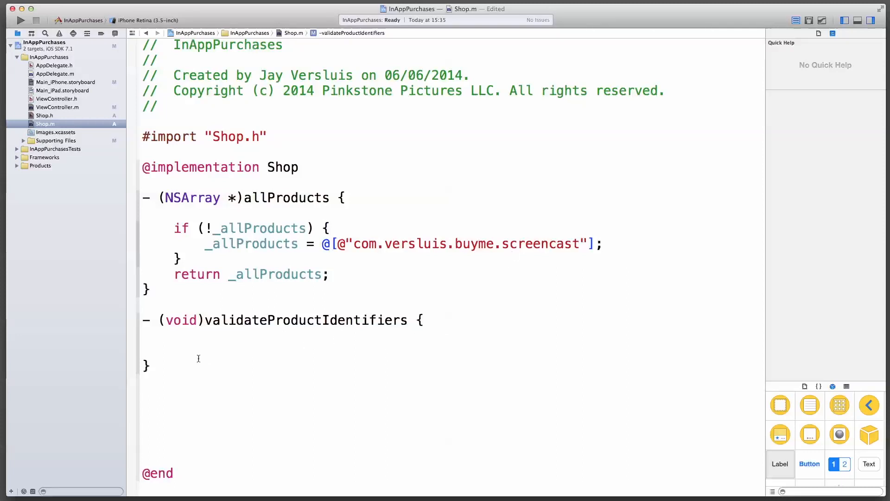
Step: Create an SKProductsRequest from an NSSet of self.allProducts and start it
click(174, 351)
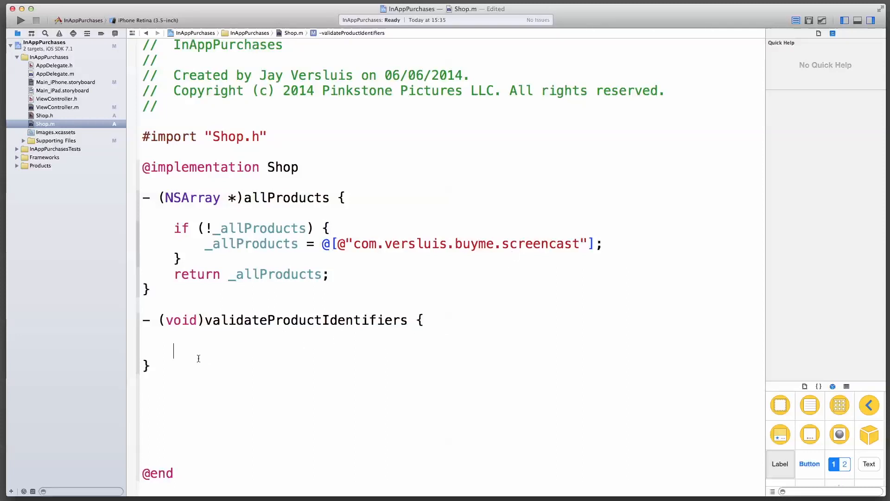
text(SKProductsRequest *request =)
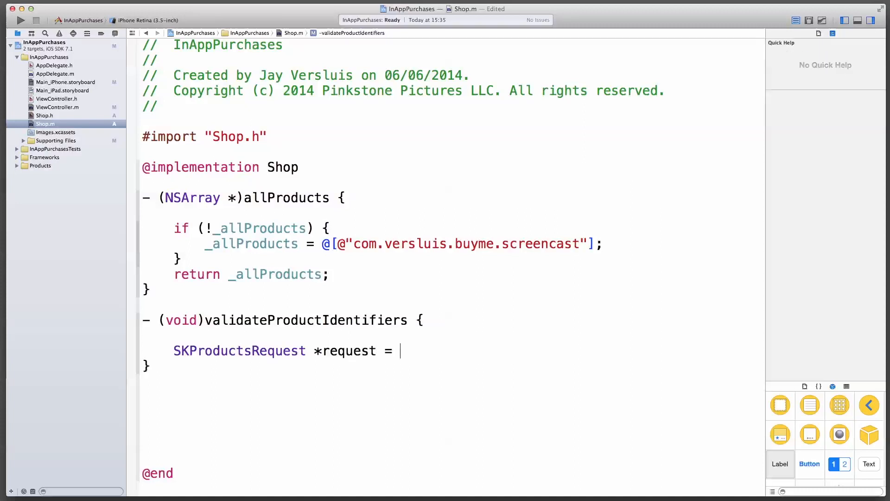
text([SKProductsRequest alloc] initWithProductIdentifiers:)
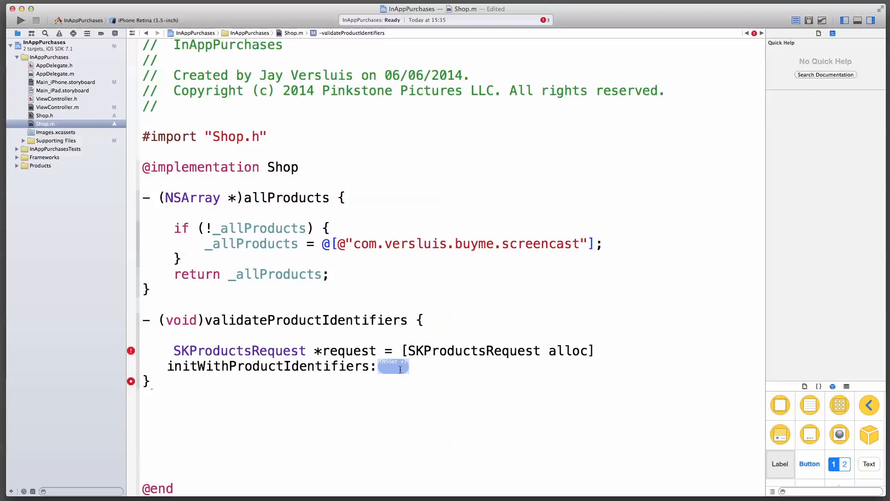
mouse_move(419, 408)
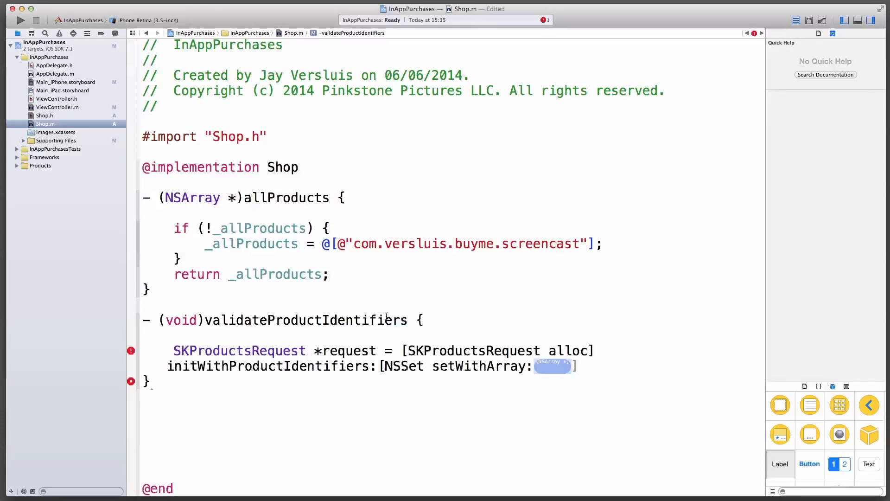
text(self.allProducts)
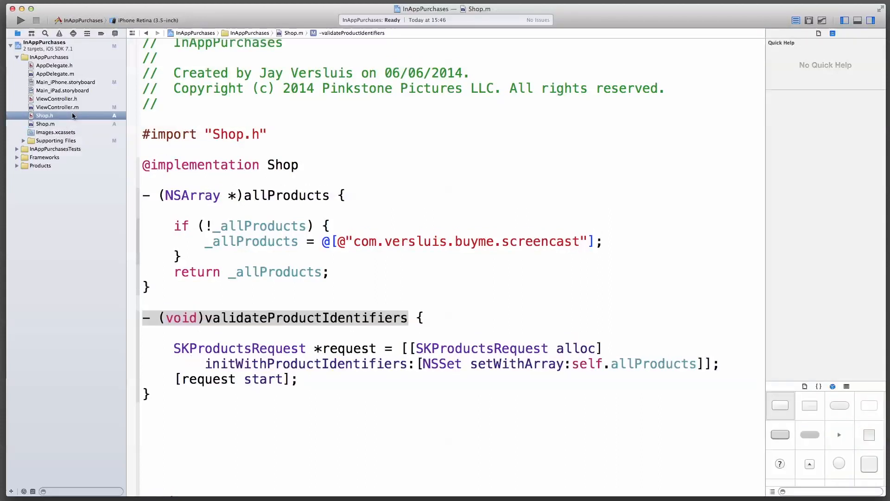
Step: Add '- (void)validateProductIdentifiers;' and <SKProductsRequestDelegate> to Shop.h, then return to Shop.m
click(45, 115)
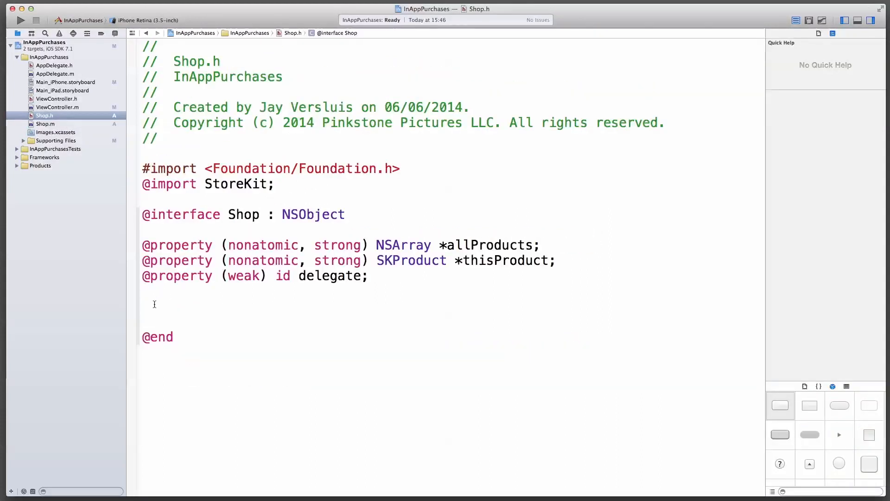
text(- (void)validateProductIdentifiers;)
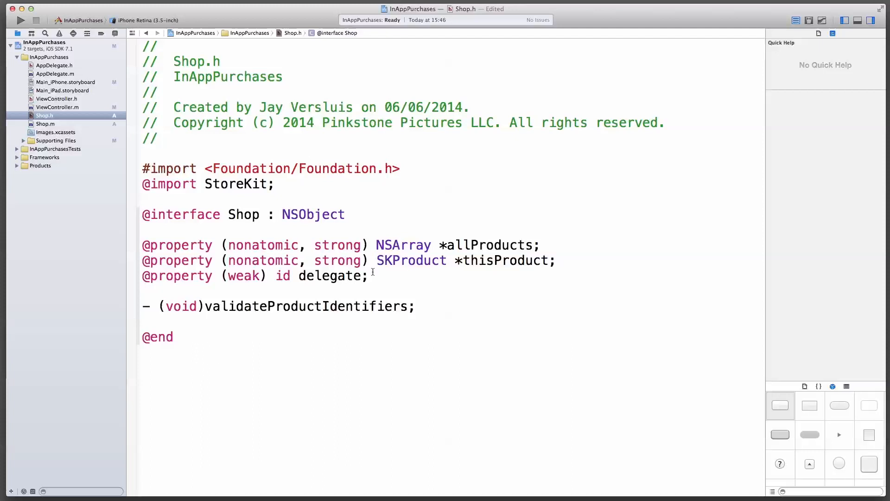
mouse_move(309, 306)
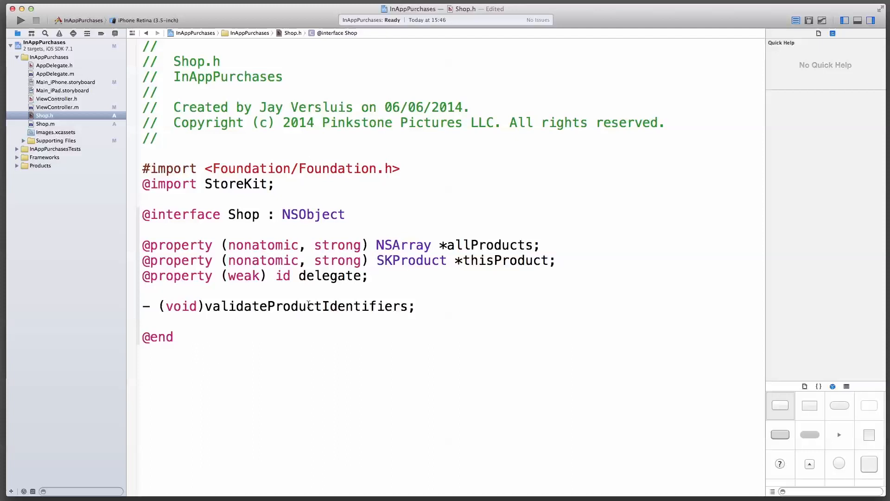
click(415, 306)
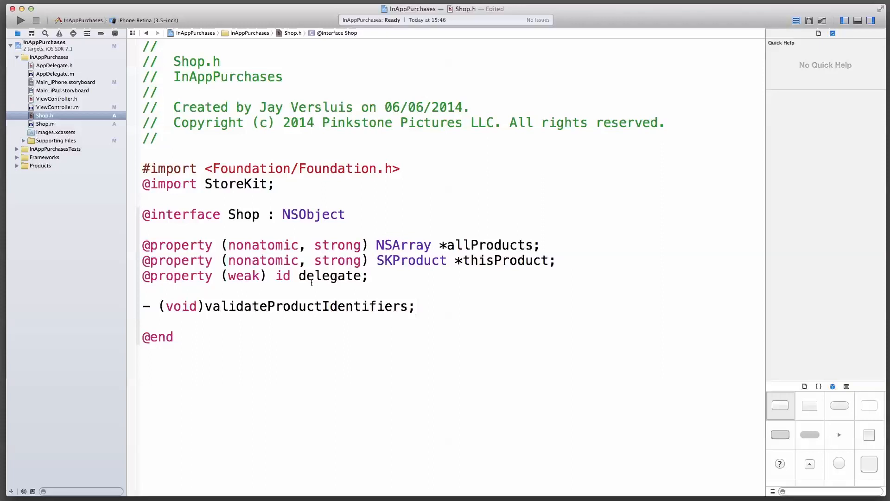
mouse_move(386, 216)
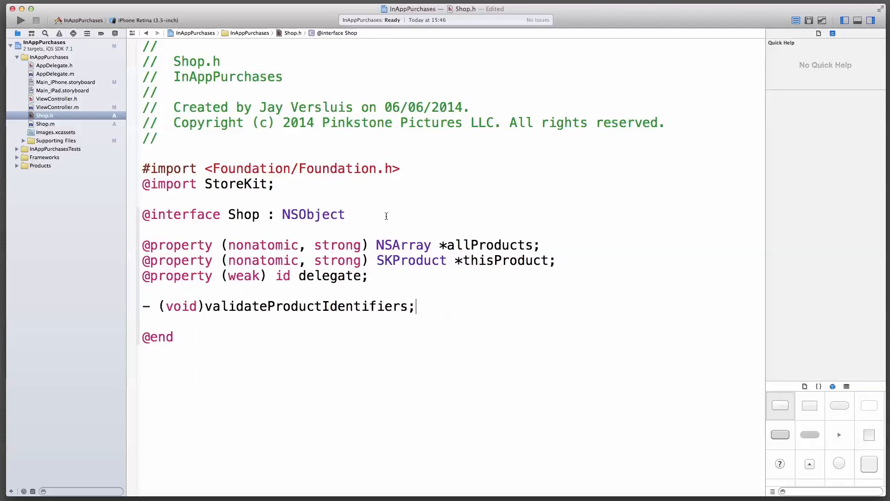
text(<SKProductsRequestDelegate>)
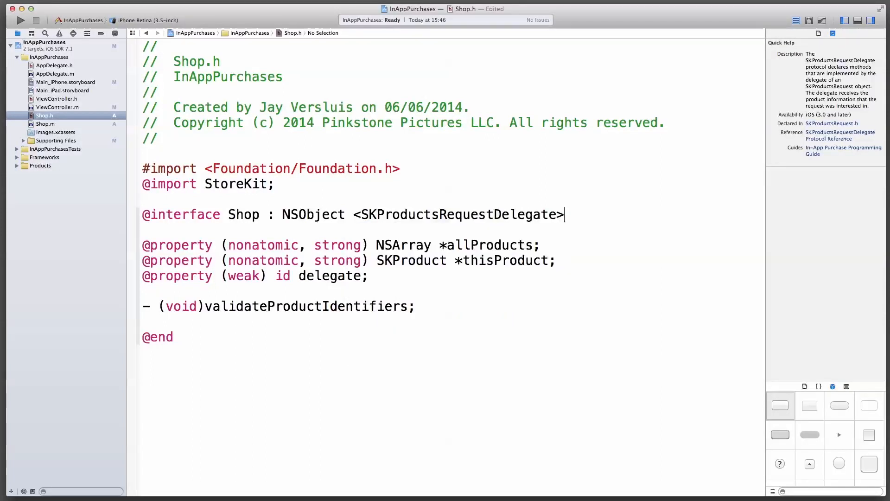
click(379, 215)
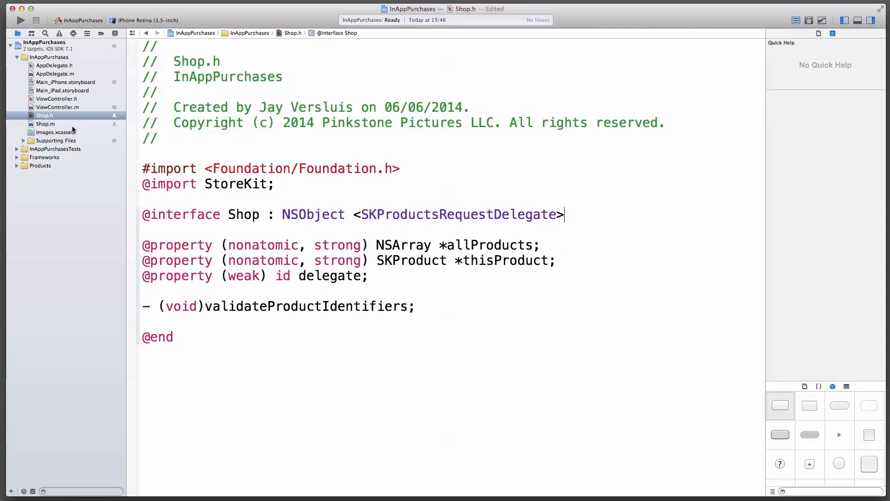
click(45, 123)
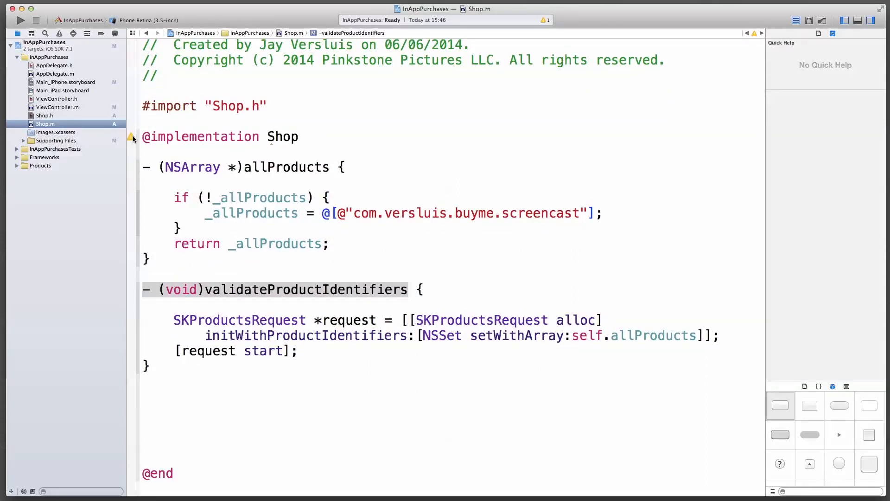
Step: Add '#pragma mark - SKProductsRequest Delegate' and start the productsRequest:didReceiveResponse: method
click(155, 382)
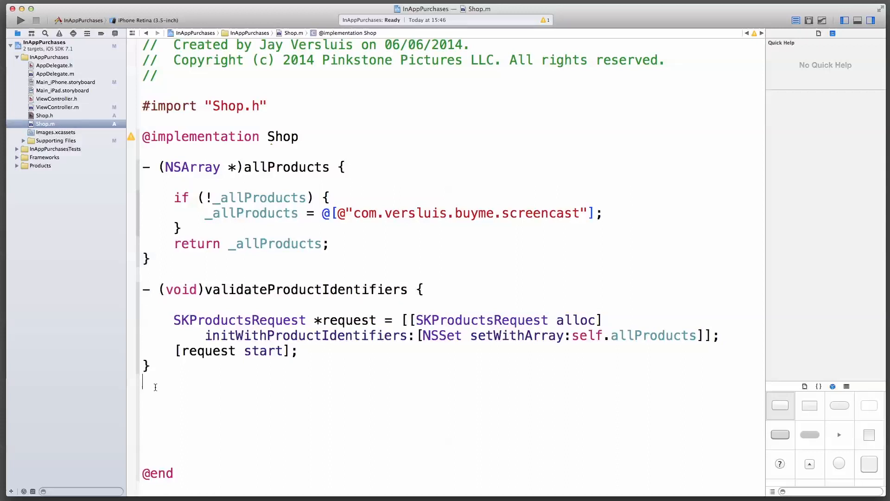
text(#pragma mark -)
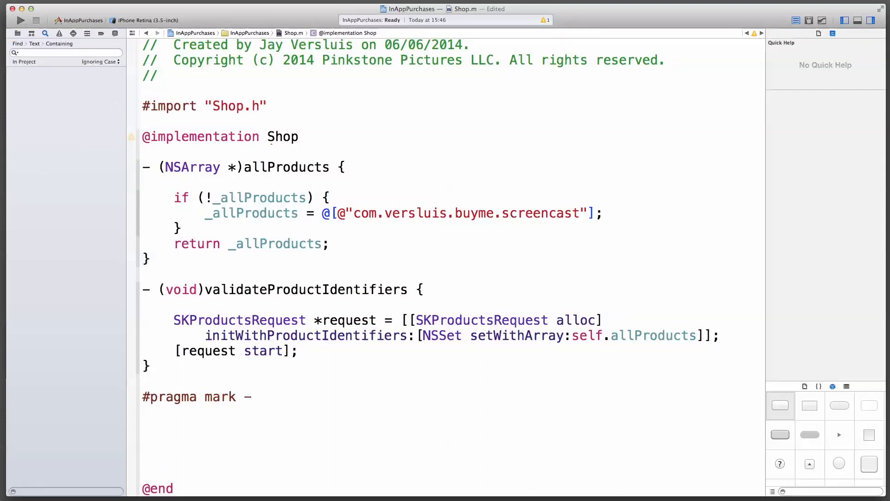
text(SKProductsRequest Delegate)
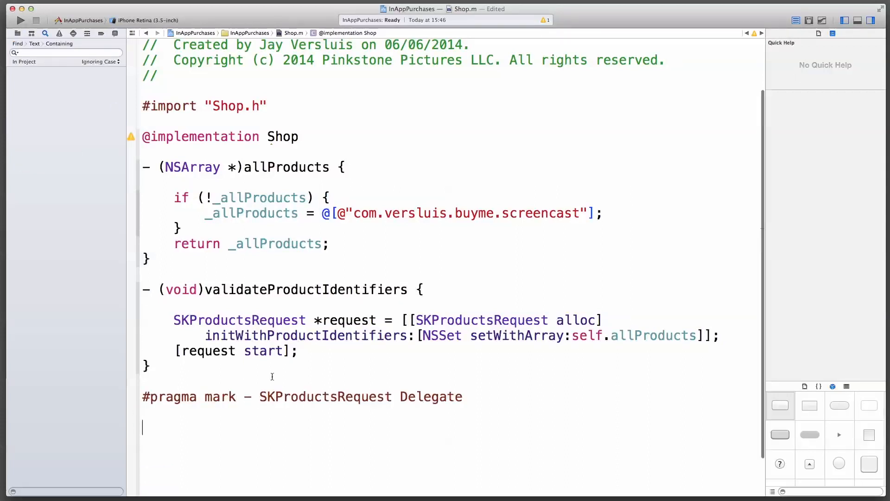
scroll(down, 3)
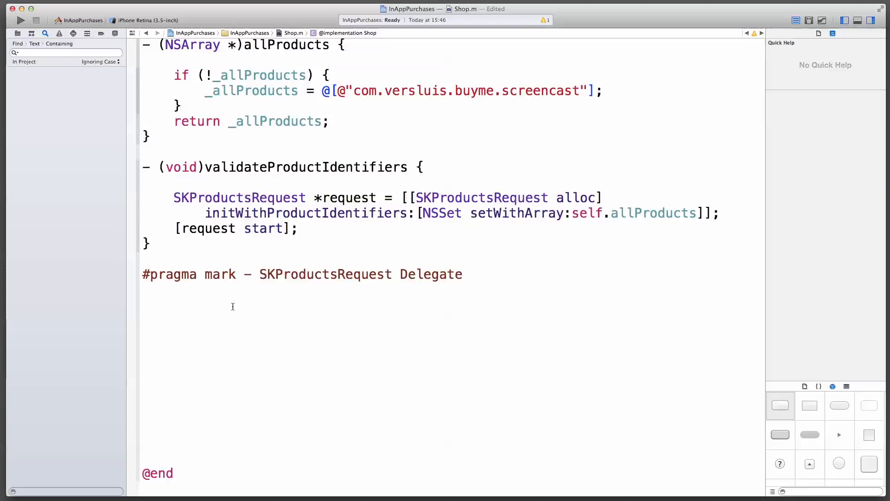
text(- p)
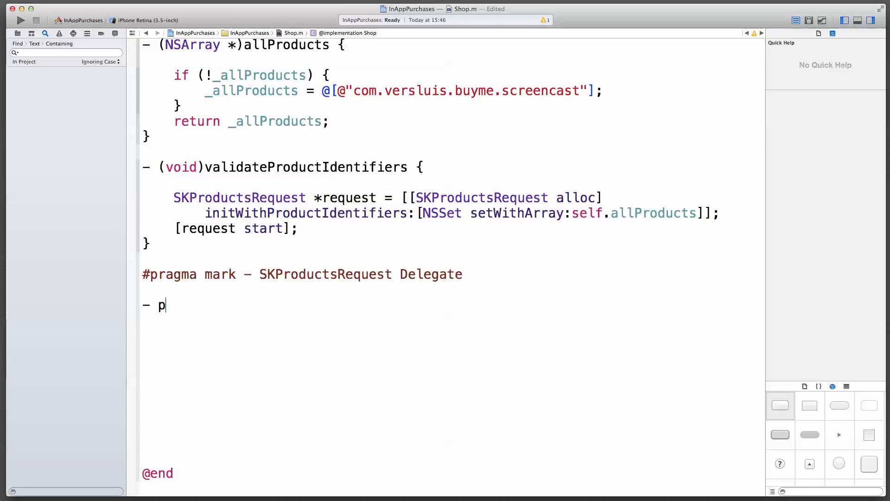
text(roductsRequest:didReceiveResponse:)
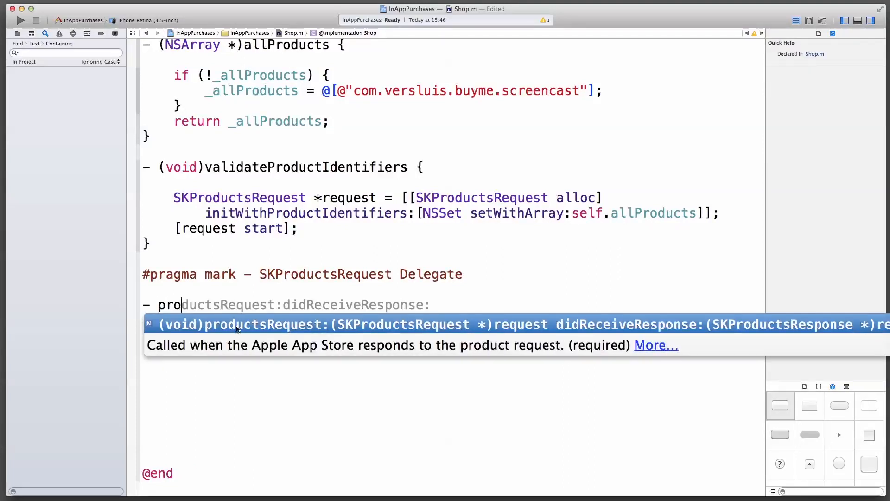
mouse_move(329, 344)
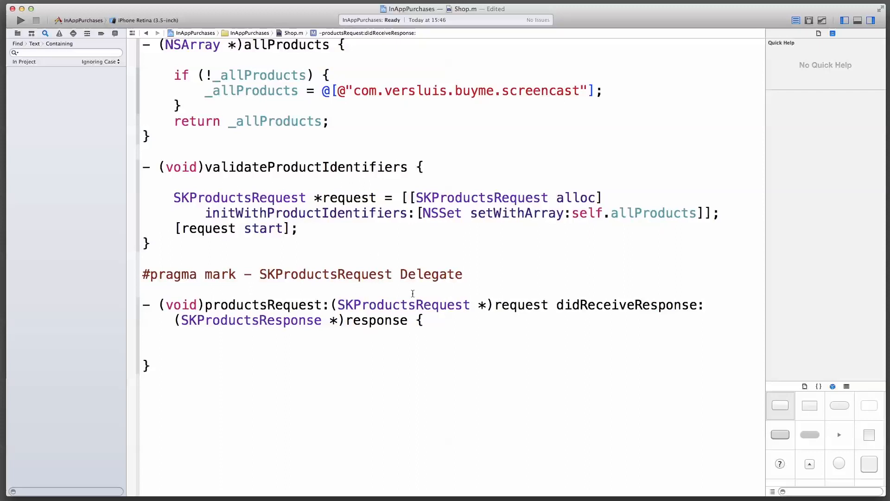
mouse_move(573, 295)
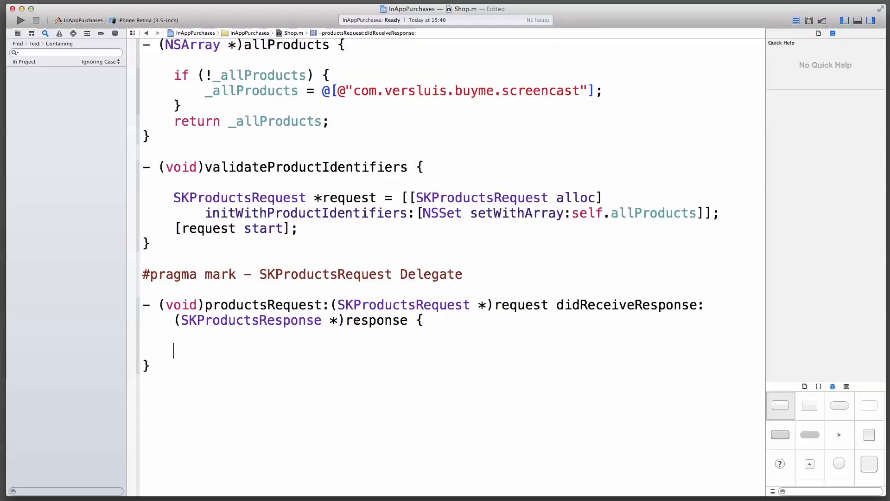
mouse_move(246, 347)
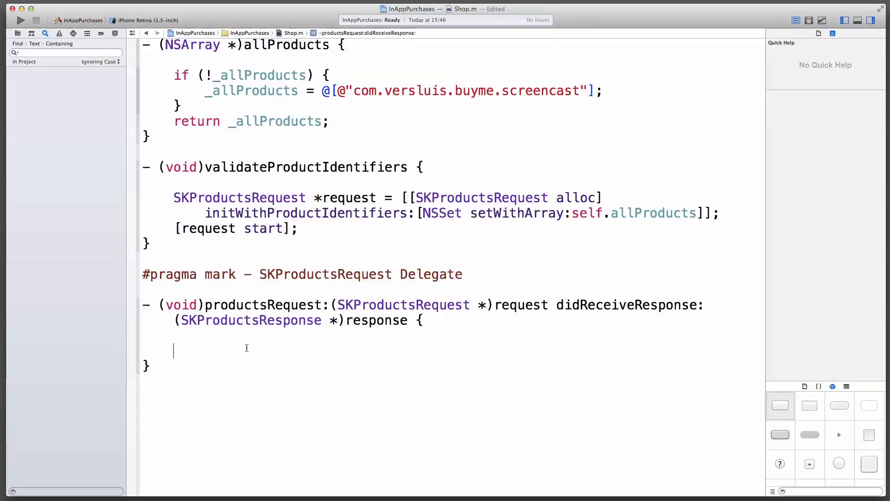
Step: Store response.products.firstObject, commented 'grab a reference to our product'
scroll(down, 3)
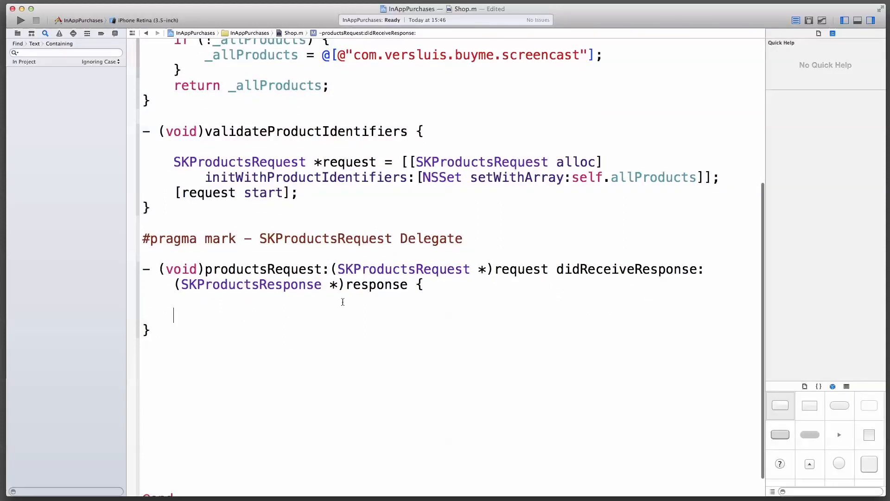
mouse_move(289, 307)
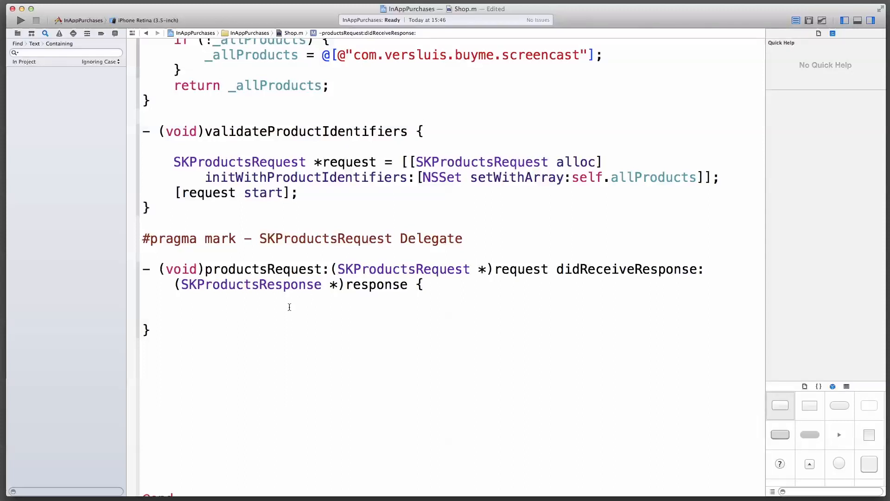
text(kS)
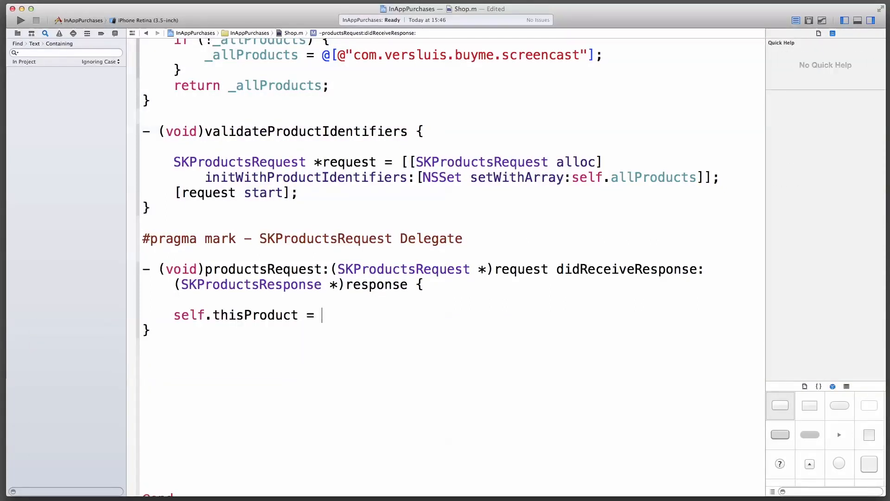
text(response.products)
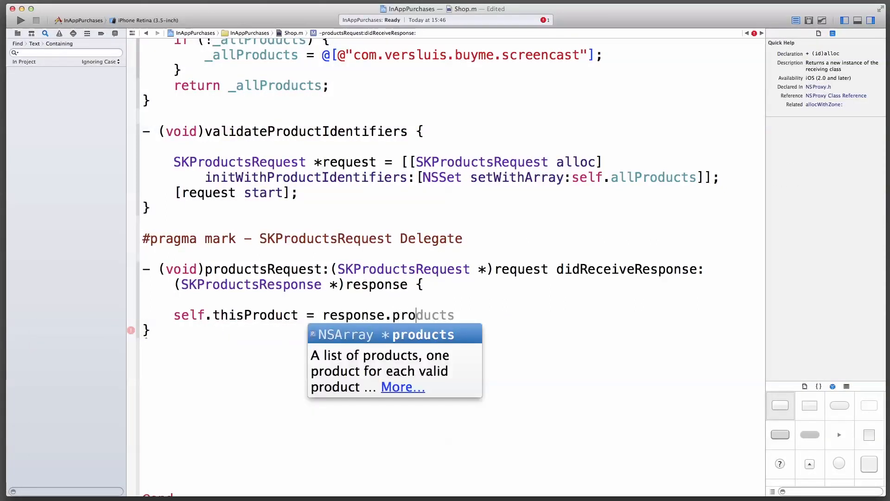
text(.firstObject;)
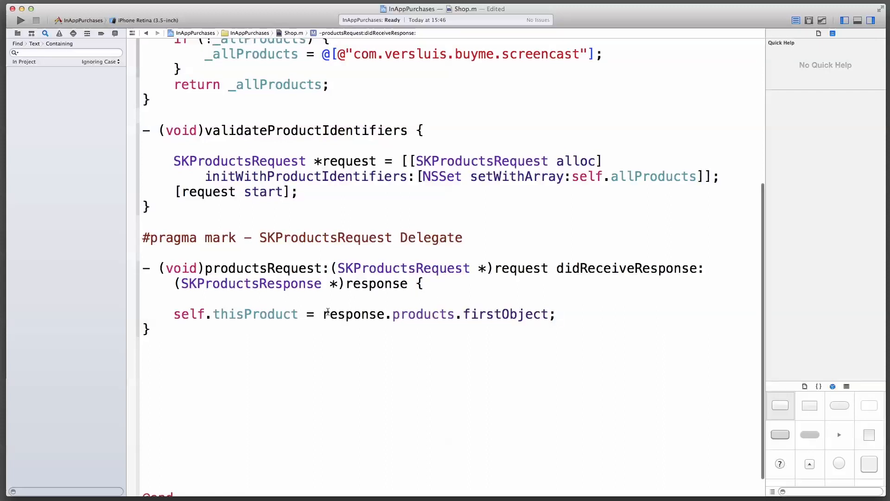
scroll(down, 3)
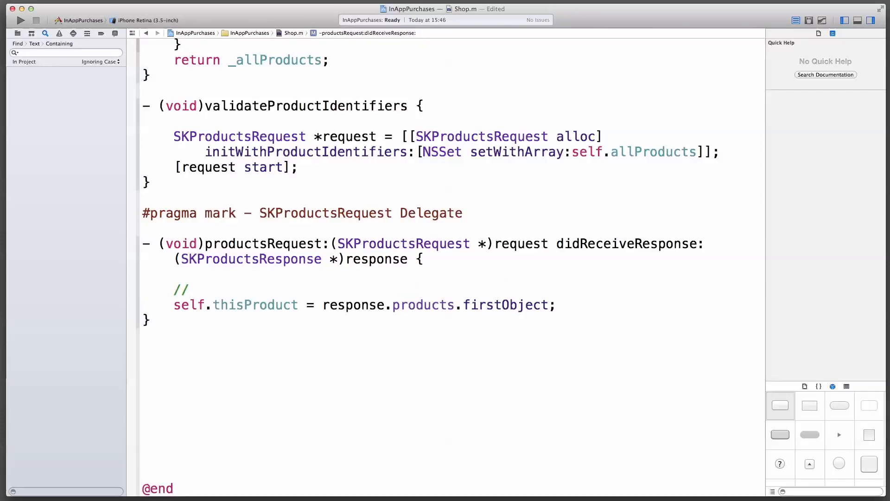
text(grab a reference to our product)
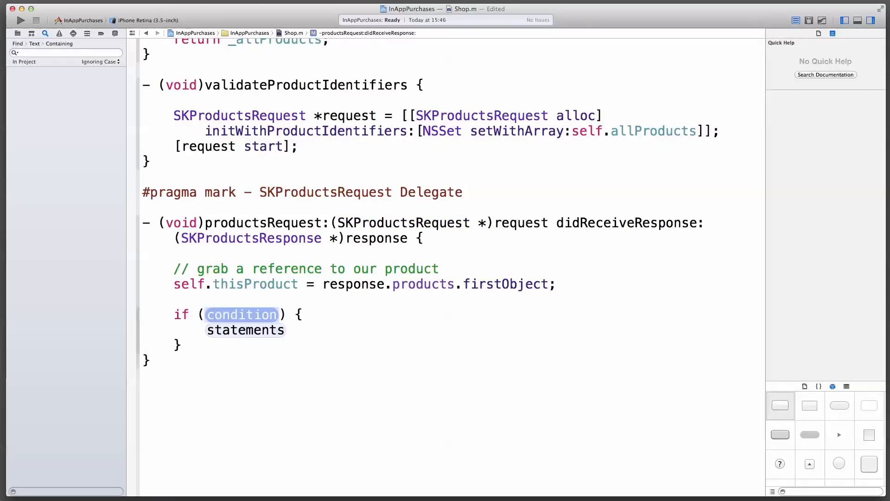
Step: Branch on [SKPaymentQueue canMakePayments] with 'yes we can buy stuff' and purchases-disabled comments
text([SKPaymentQueue canMakePayments])
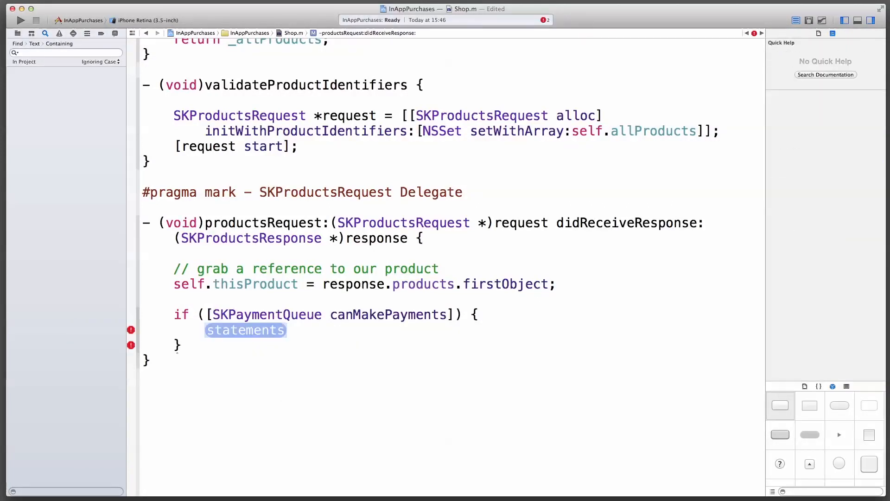
text(// yes we can buy stuff)
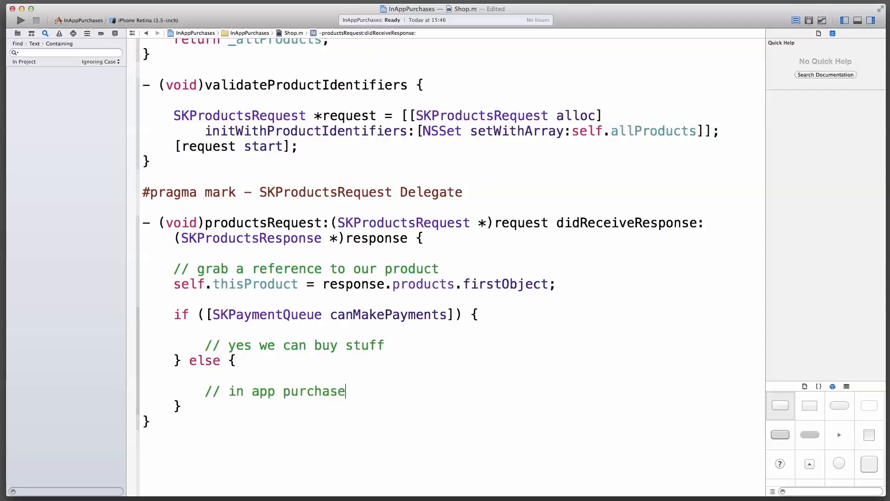
text(s are disabled in Settings)
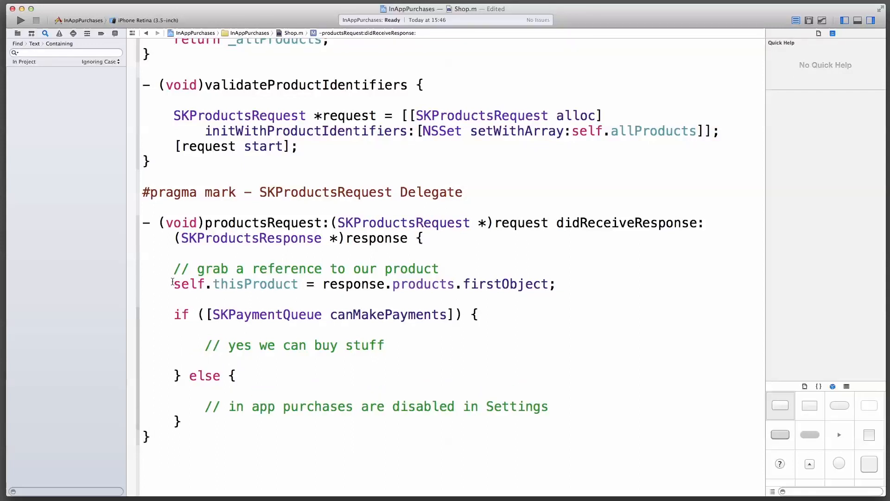
scroll(down, 3)
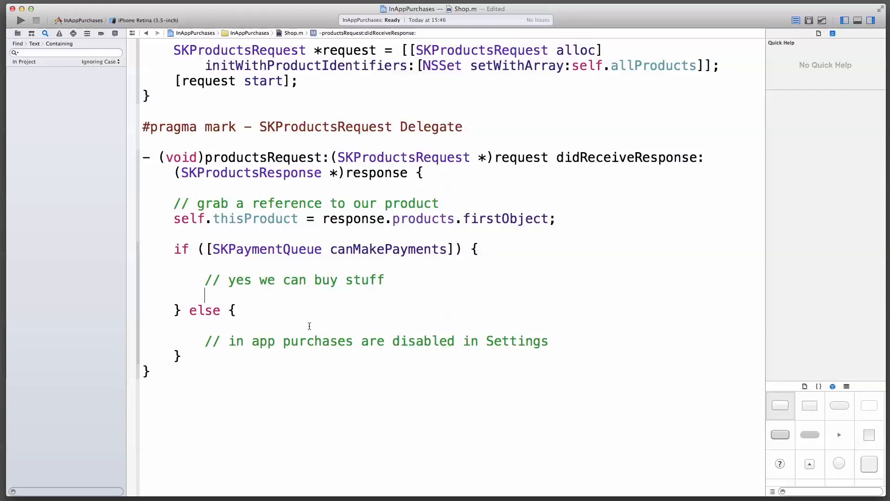
mouse_move(285, 310)
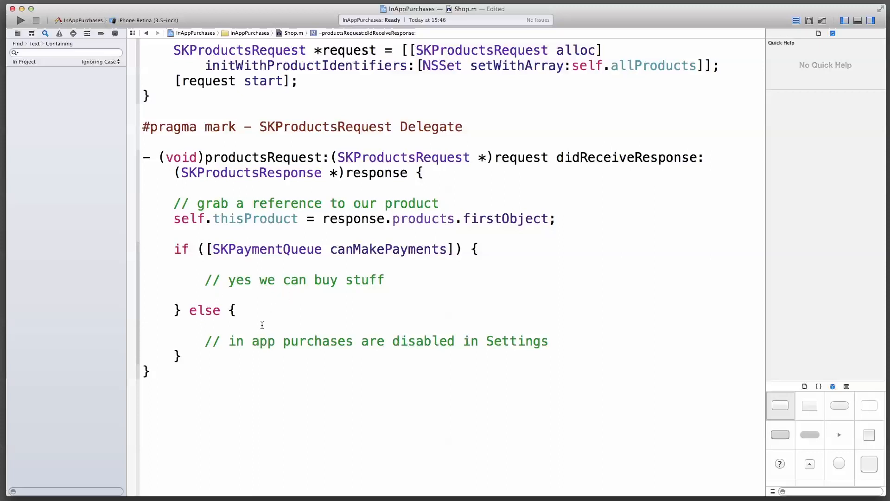
mouse_move(184, 405)
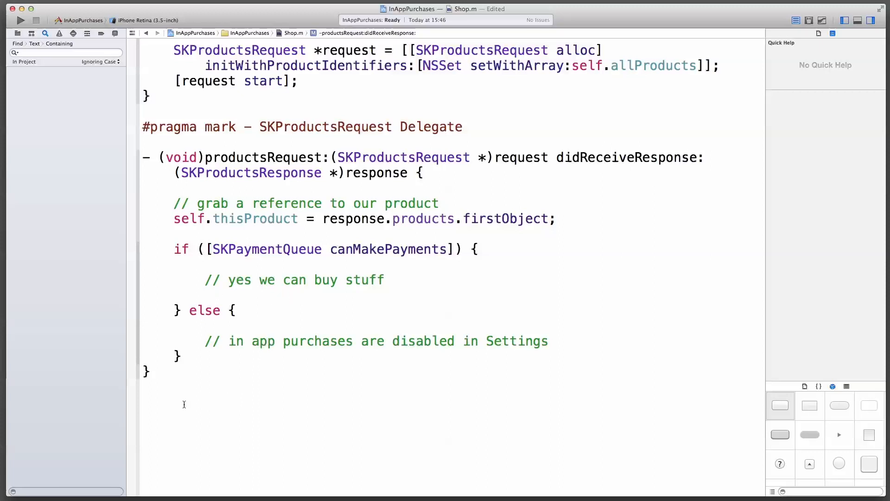
Step: Add an empty displayStoreUI method below the delegate method
click(205, 295)
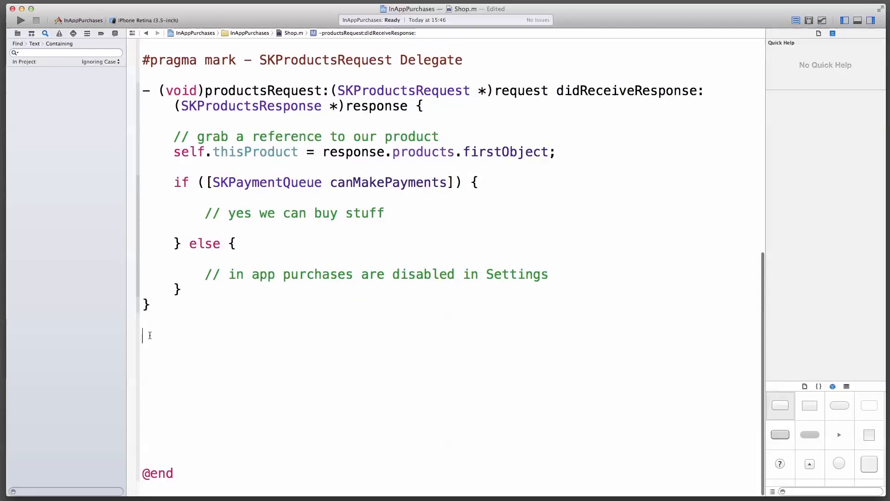
text(- ()
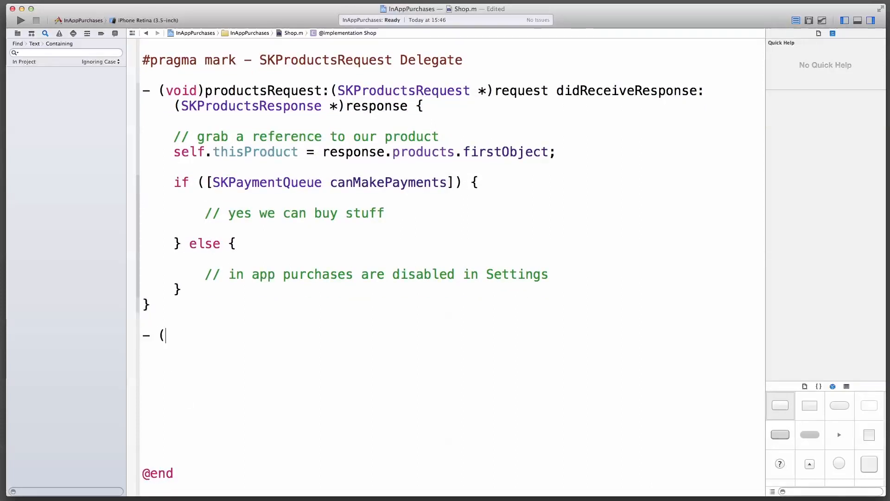
text(void)displayStoreUI {)
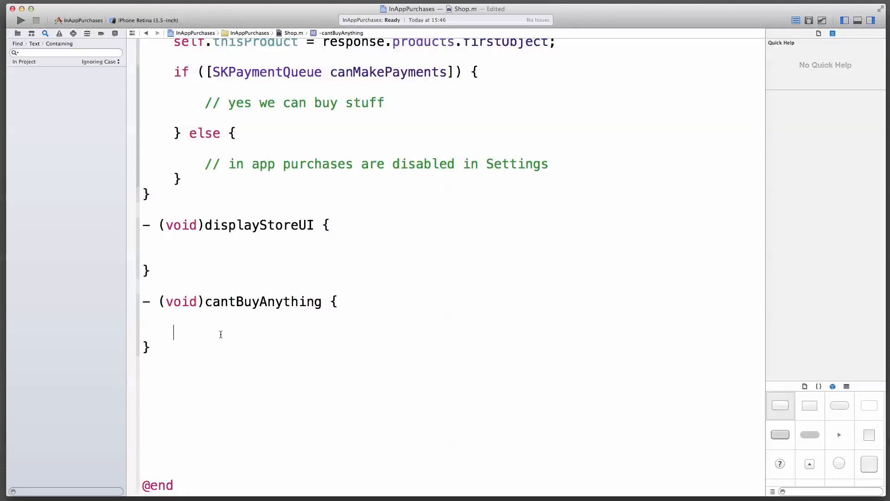
Step: Write cantBuyAnything showing a 'Can't Buy Anything' UIAlertView and call it in the else branch
text(UI)
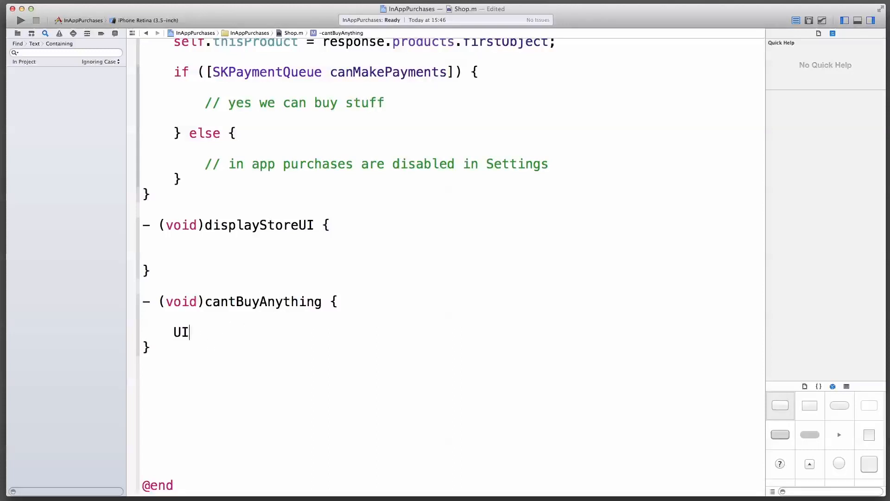
text(AlertView *alertView = [[UIAlertView alloc]initWithFrame:(CGRect)
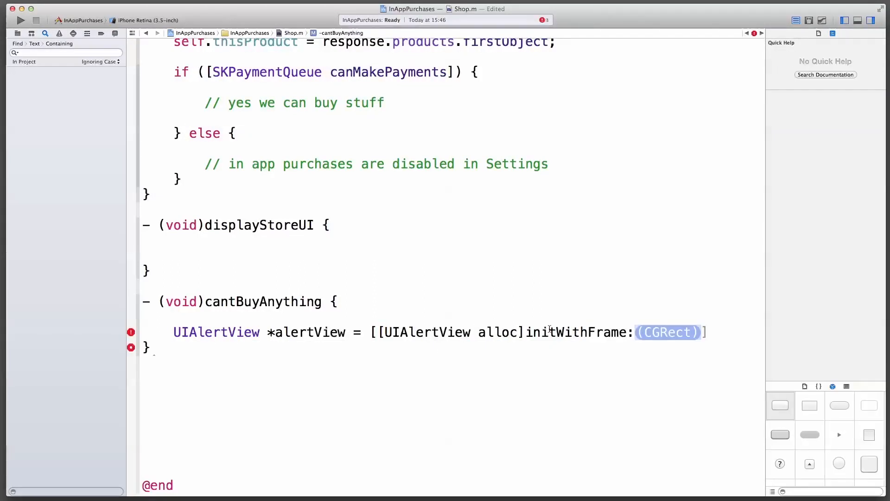
text(initWithTitle:@"Can't Buy Anything" message:@"In-App Purcahses are disabled on this d" delegat)
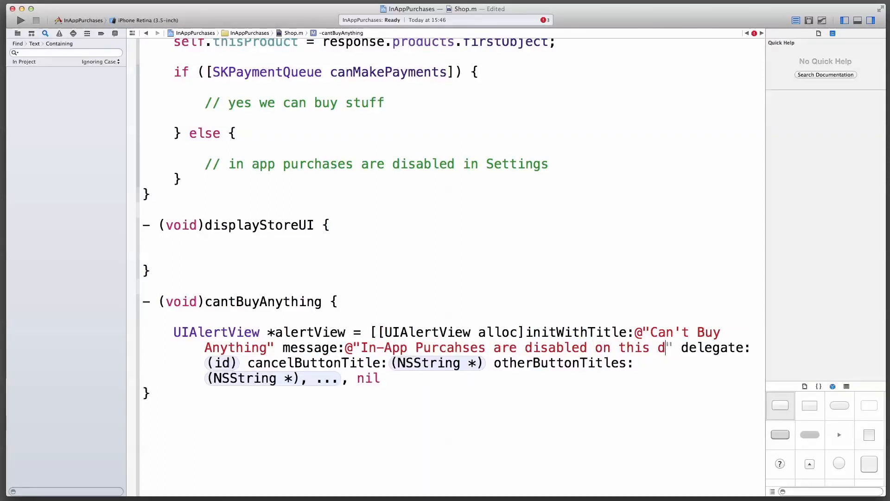
text(device. Sorry :-(" delegate:nil)
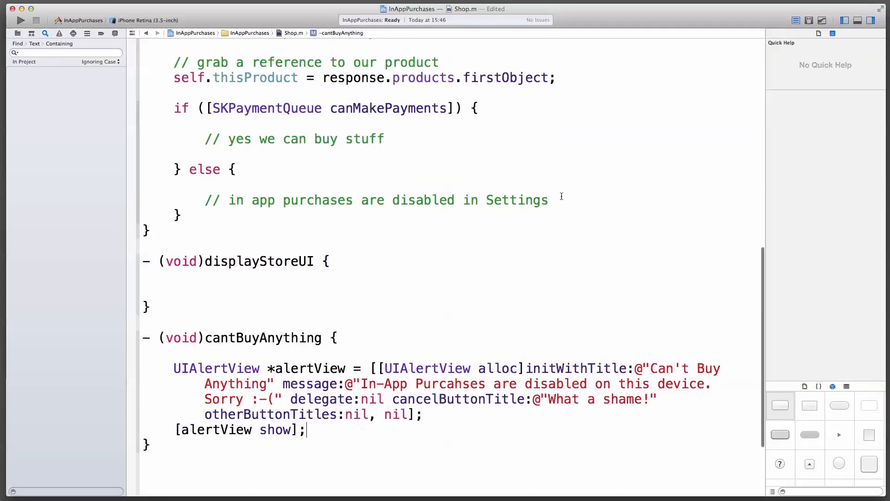
text([self cantBuyAnything];)
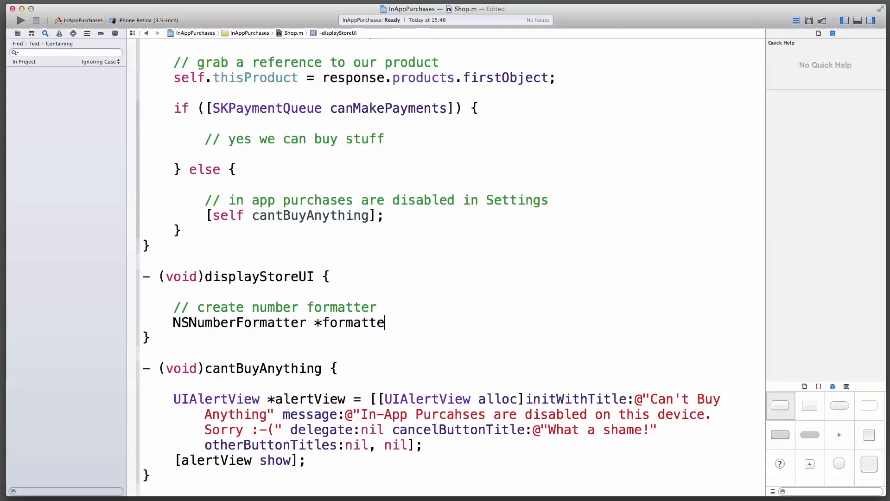
Step: Create an NSNumberFormatter with currency style and the product's price locale
text(r = [[NSNumberFormatter alloc]init];)
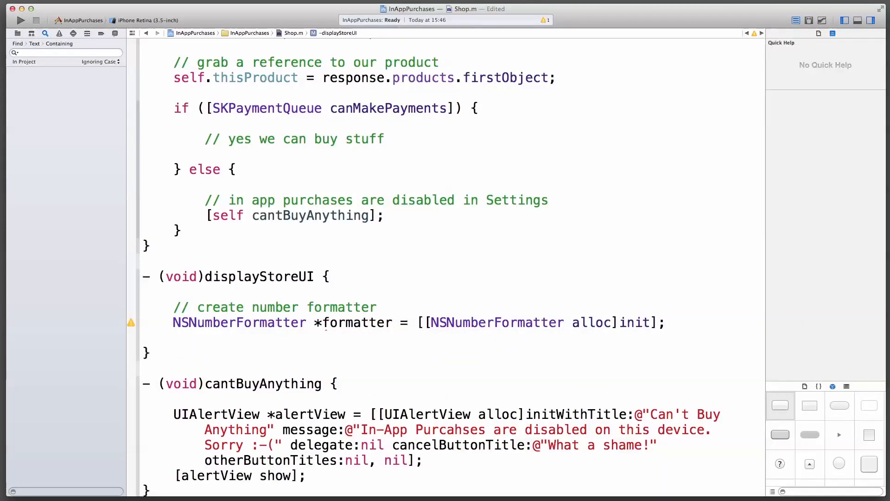
text(formatter.formatterBehavior = NSNumberFormatterBehavior10_4;)
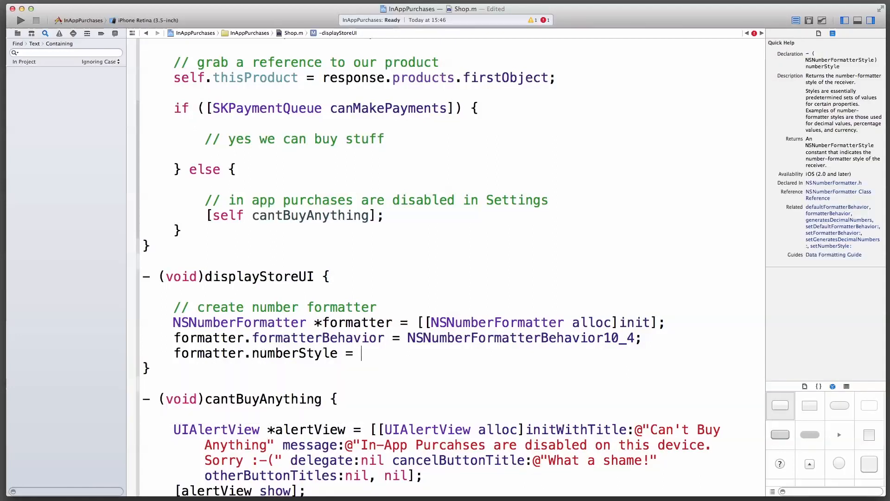
text(NSNumberFormatterCurrencyStyle;)
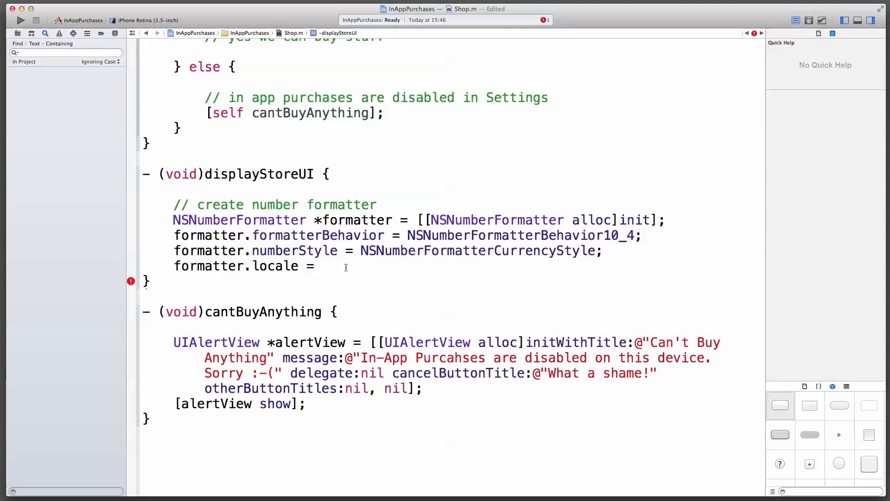
click(323, 266)
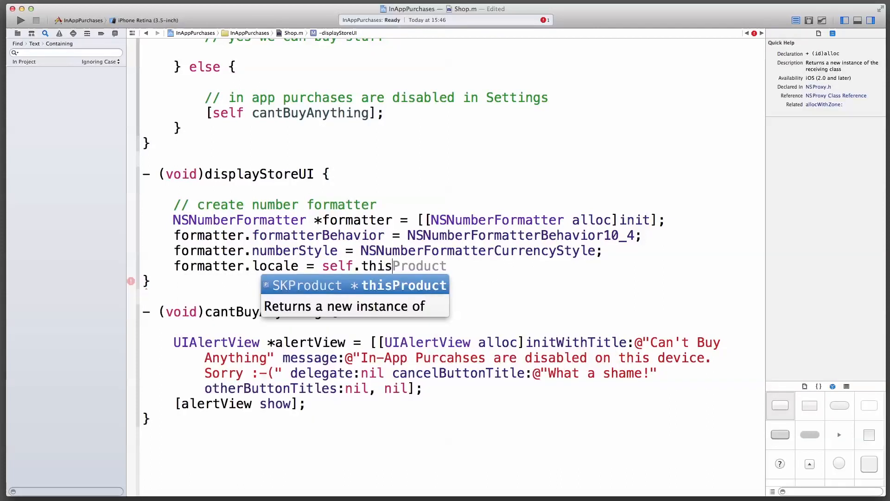
text(.priceLocale;)
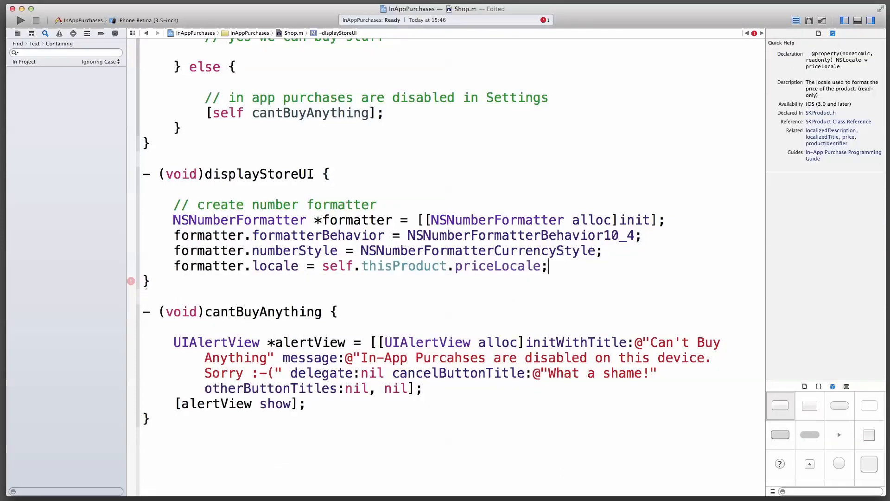
Step: Build the price string with @"Buy this for %@" from self.thisProduct.price
text(N)
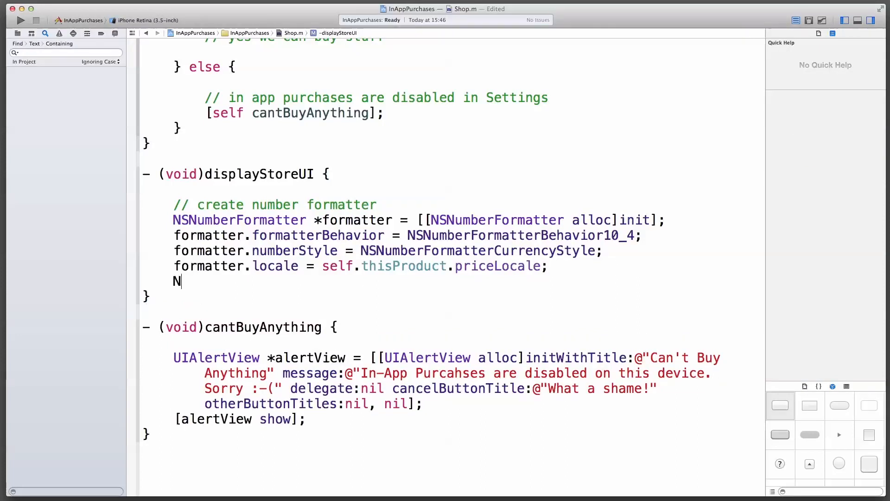
text(SString *priace = [NSString s)
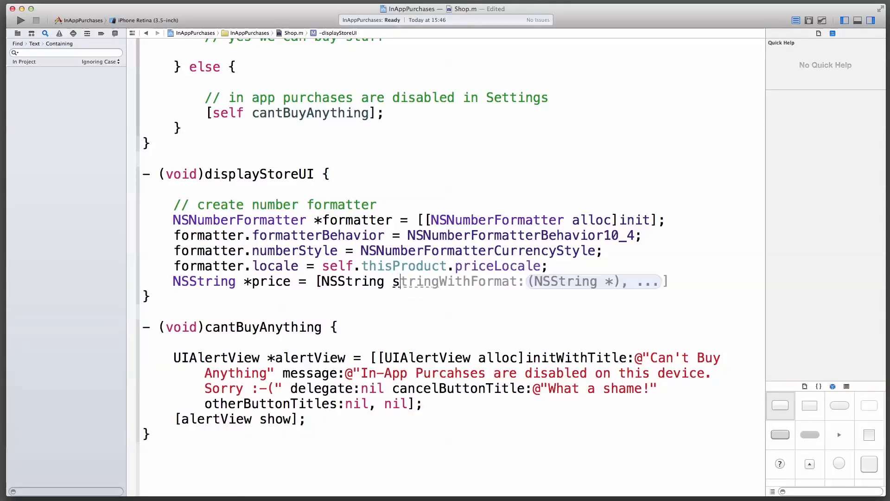
text(@"Buy this for %@", [formatter stringFromNumber:)
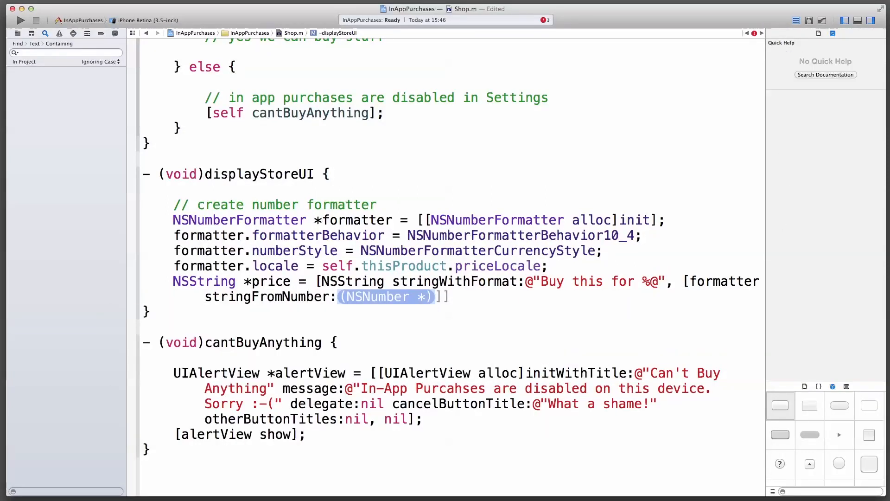
text(self.thisProduct.price)
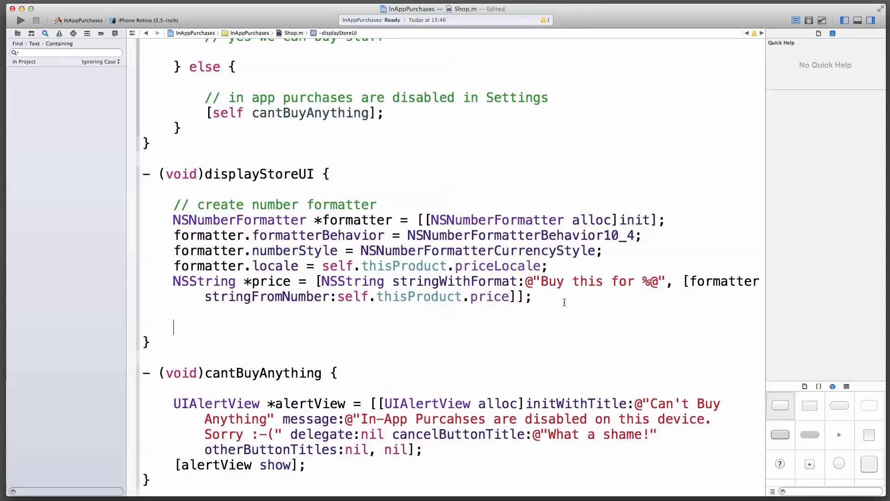
Step: Allocate the UIAlertView with self as delegate, the price button and 'Maybe Later...'
scroll(down, 3)
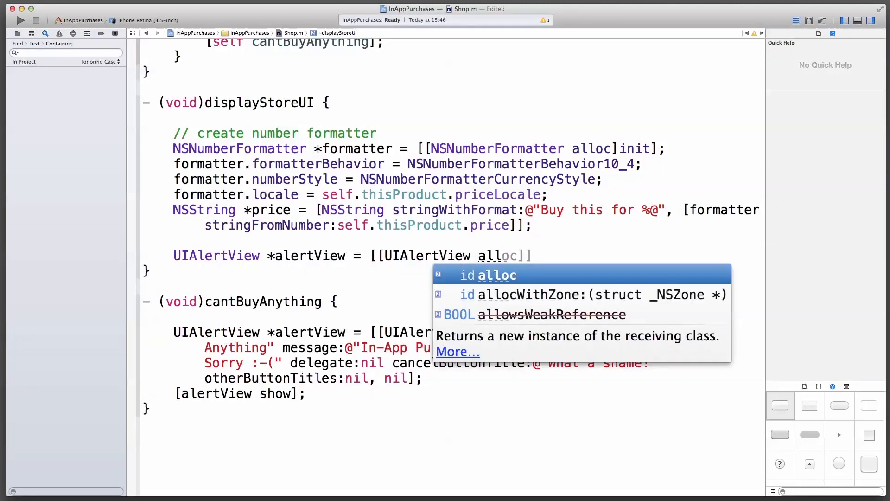
key(Return)
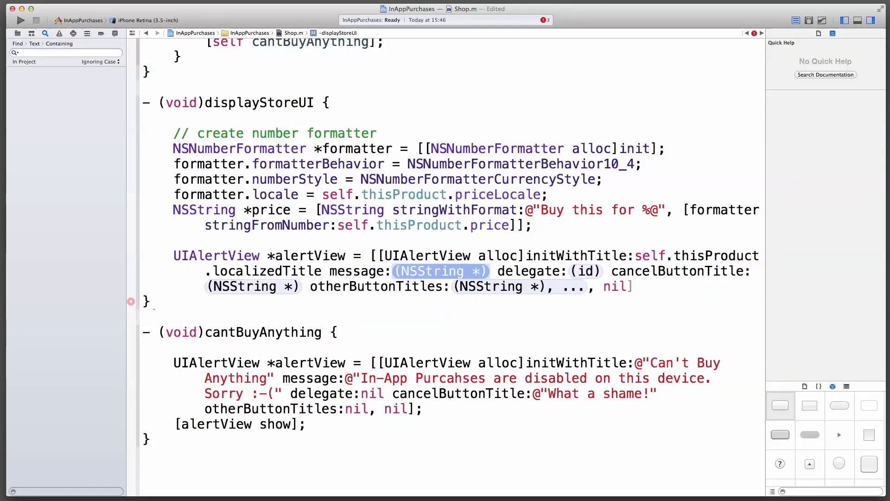
text(self.thisProduct.localizedDescriptio)
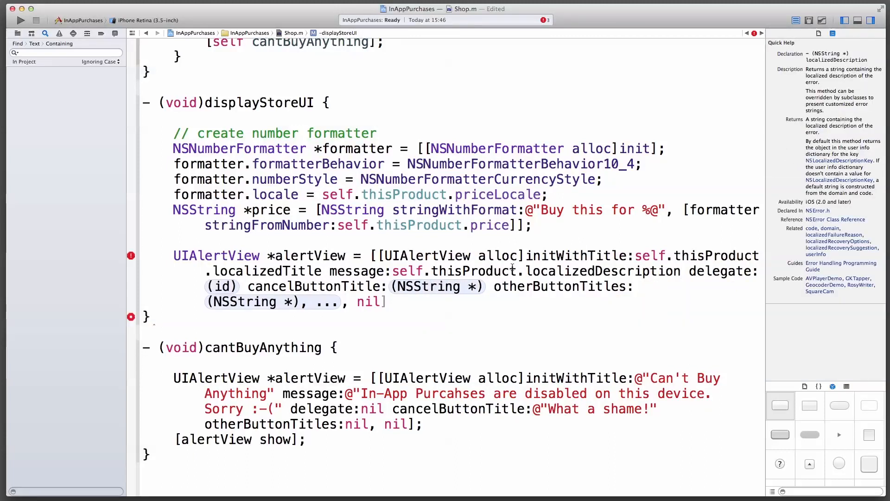
click(681, 271)
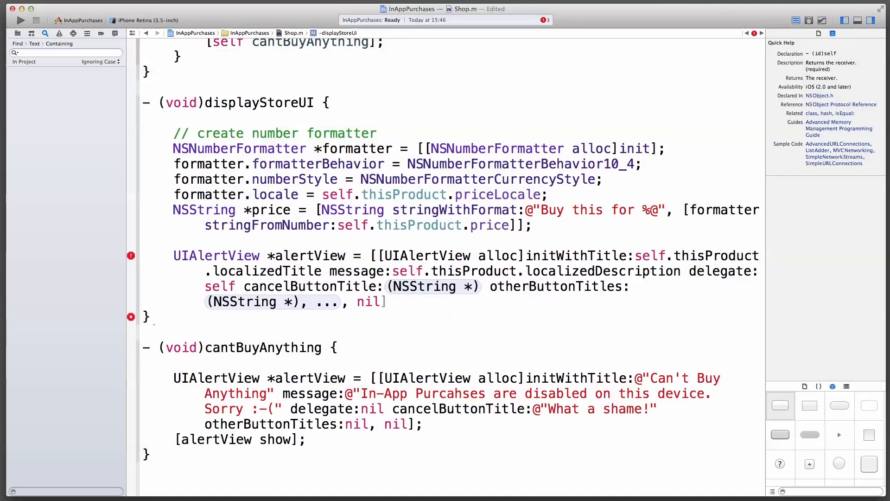
click(239, 286)
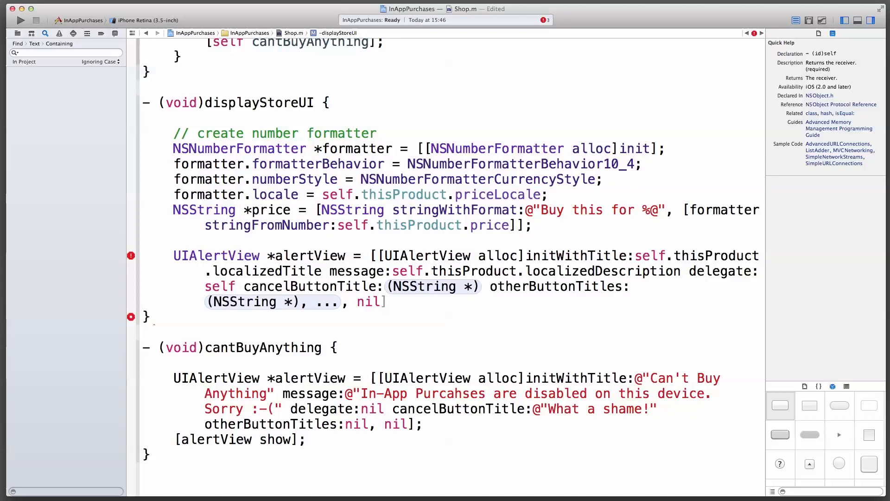
text(delegate)
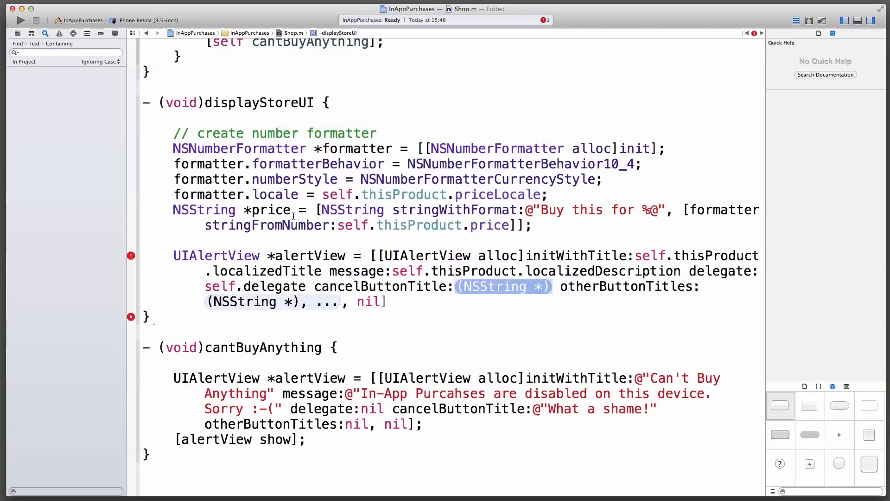
text(price)
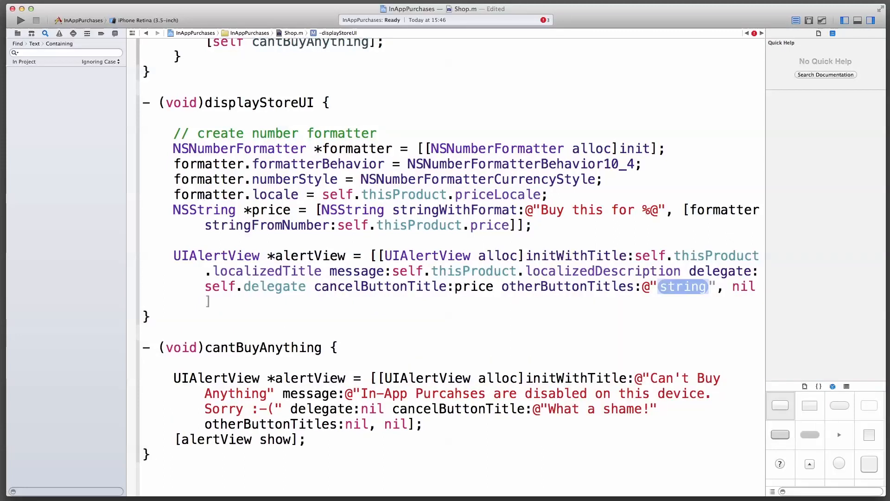
text(Maybe Late)
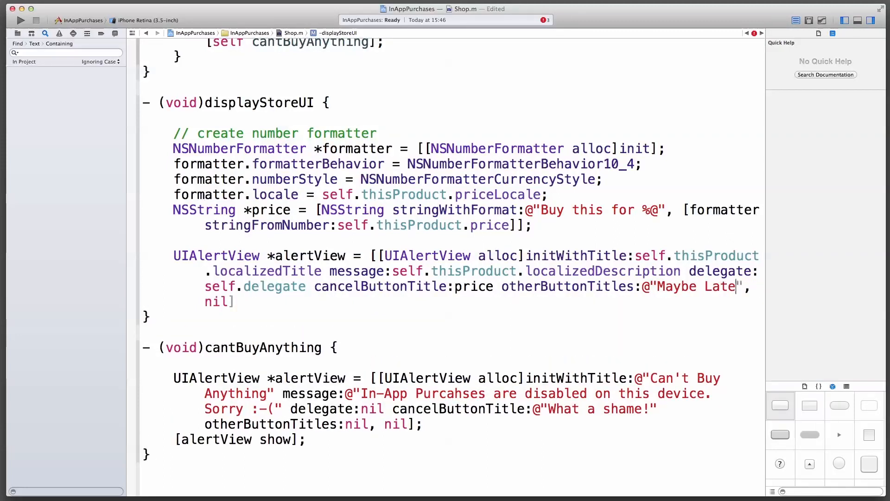
text(r...)
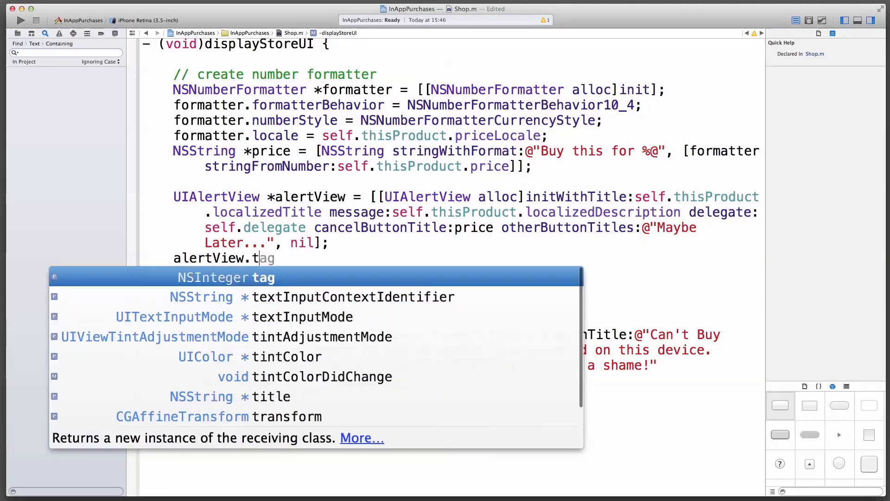
Step: Set the alert's tag to 1 and begin the show call below it
text(= 1)
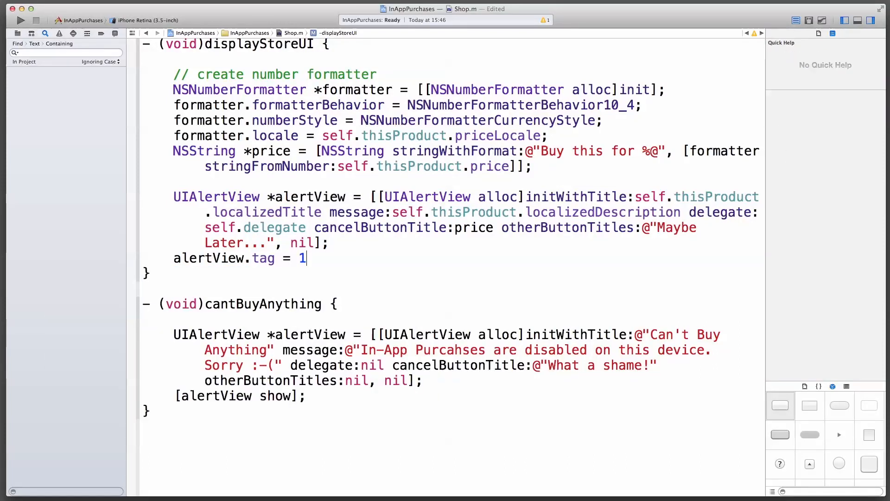
text(;)
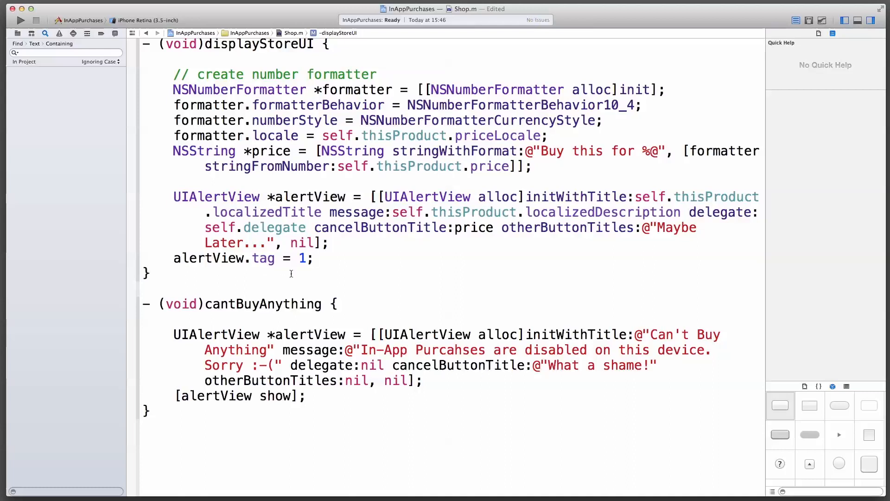
click(314, 258)
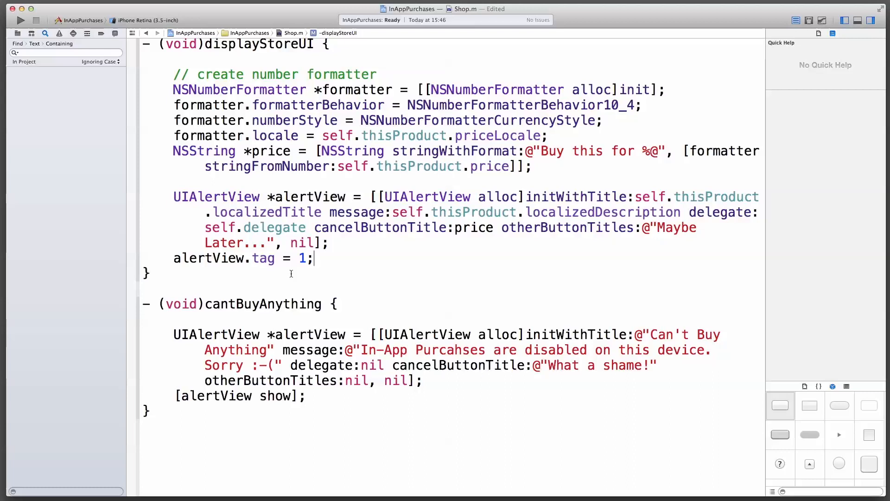
text(alrt)
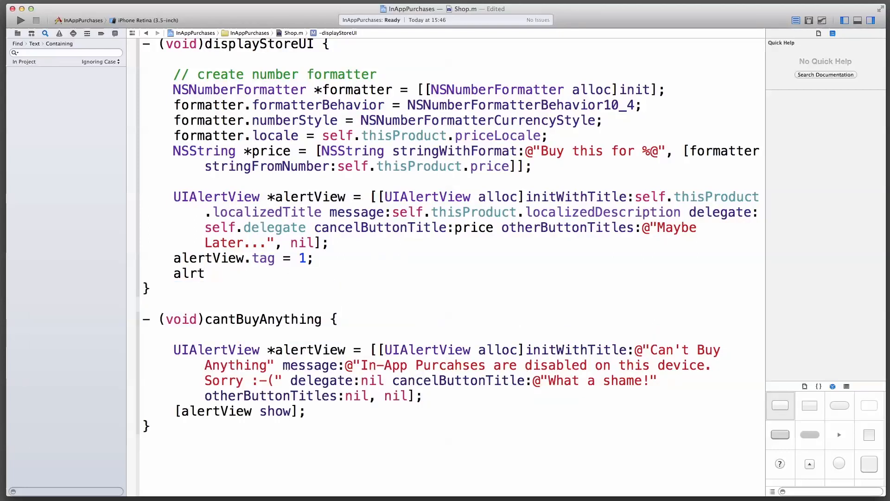
Step: Finish displayStoreUI with [alertView show];
text([alertView show];)
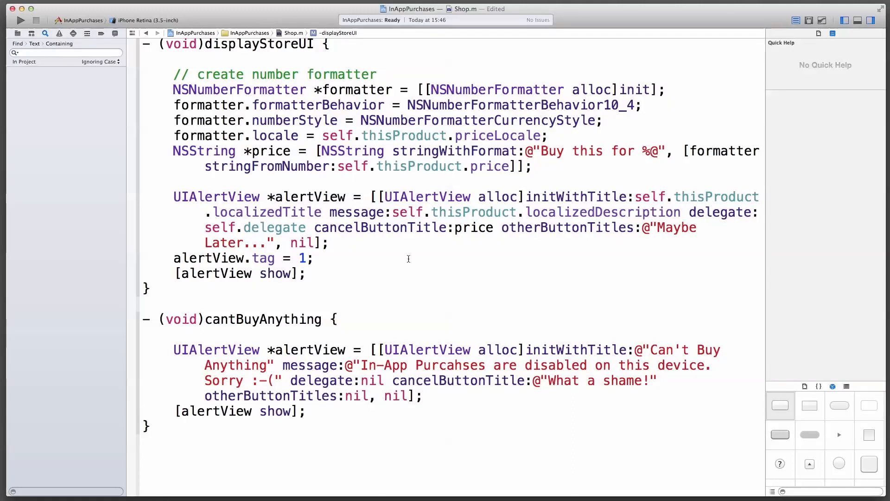
scroll(down, 3)
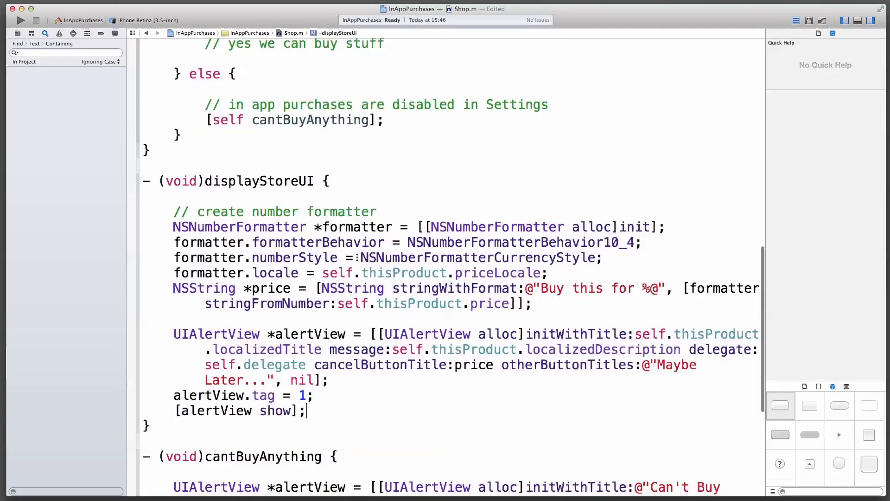
scroll(down, 3)
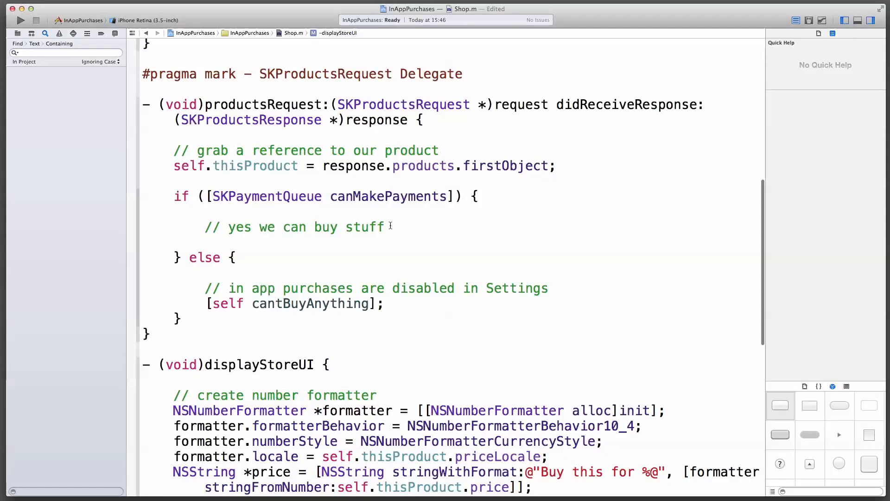
Step: Call [self displayStoreUI]; in the canMakePayments branch
text(self)
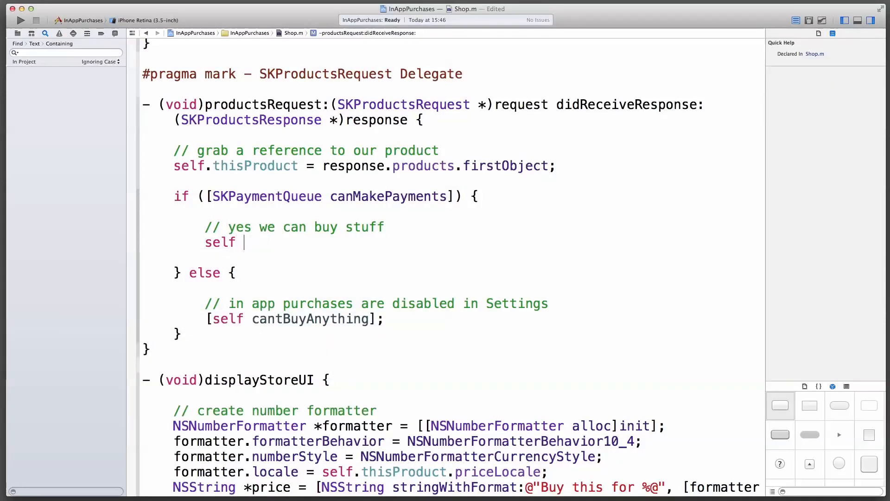
text([self displayStoreUI];)
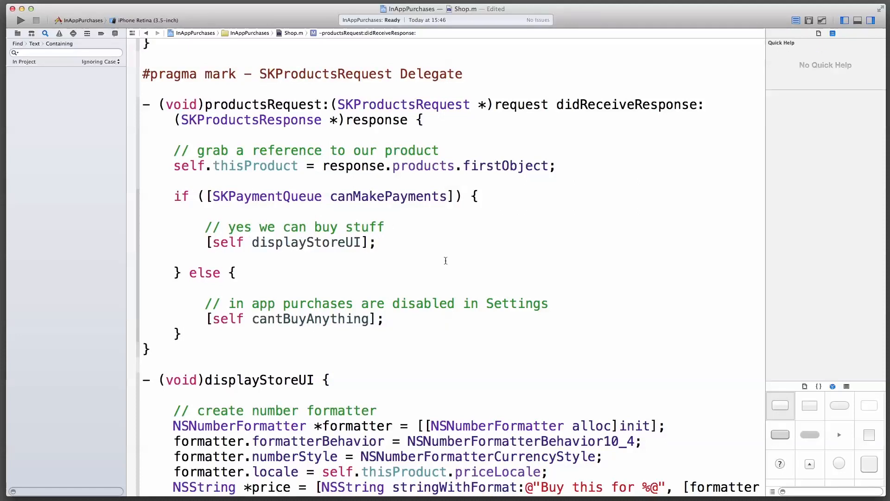
scroll(down, 3)
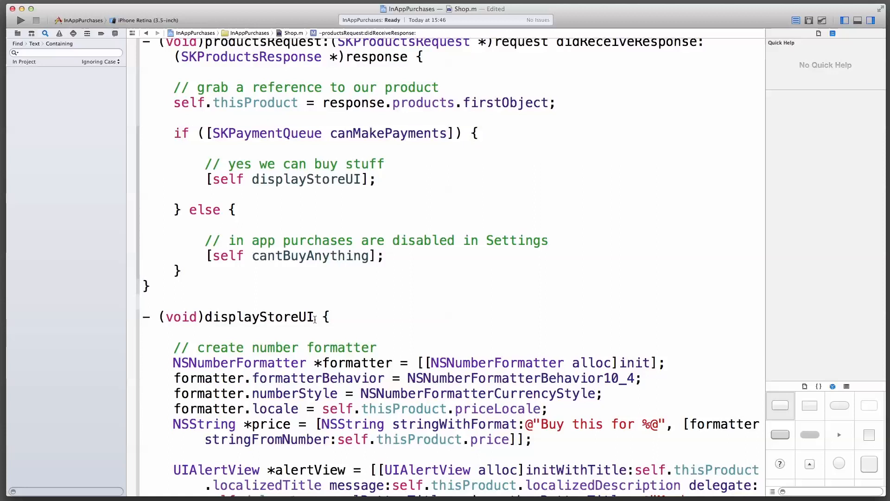
scroll(down, 3)
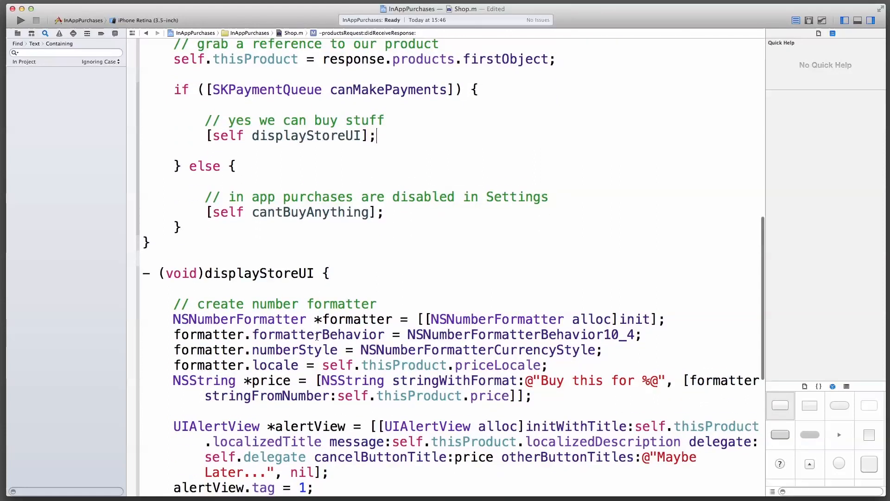
scroll(down, 3)
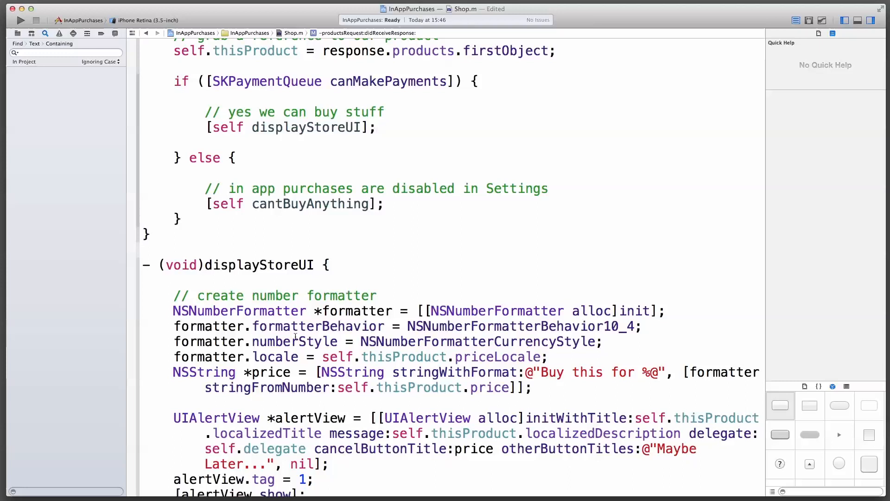
scroll(down, 3)
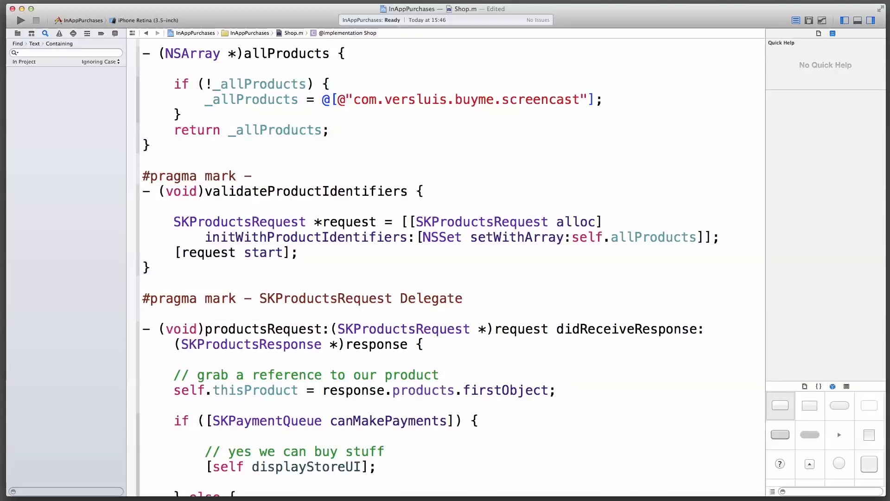
Step: Rename the pragma to 'Public Methods' and add makeThePurchase with an 'ask App Store to take a payment' comment
text(Public Methods)
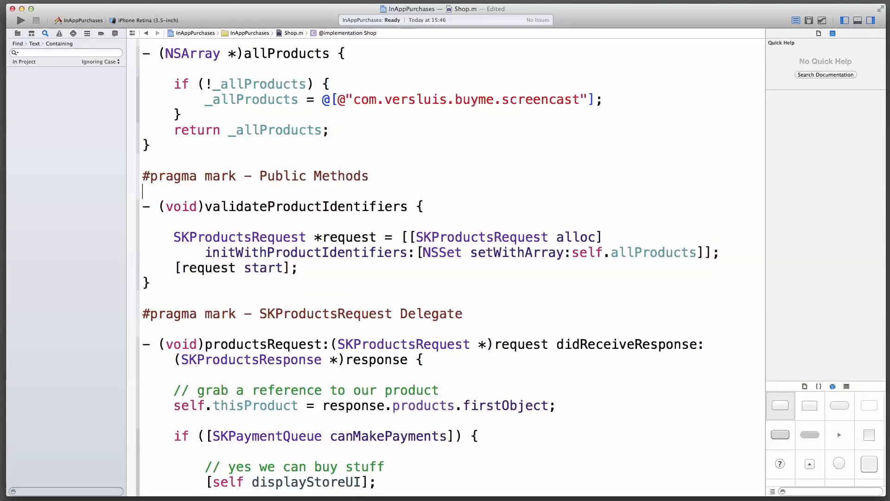
scroll(down, 3)
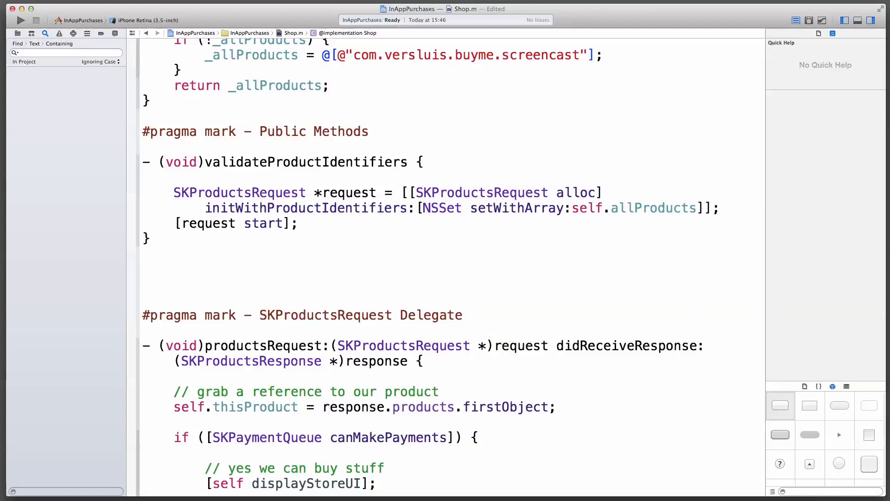
click(144, 269)
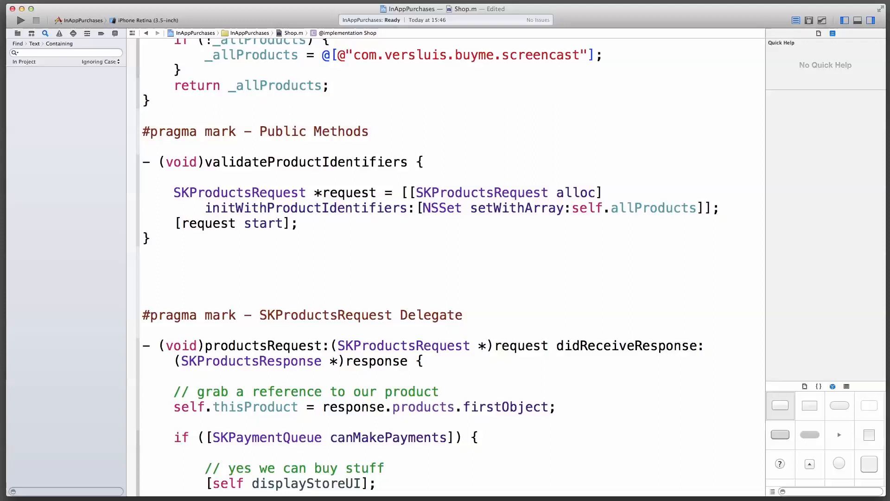
click(142, 270)
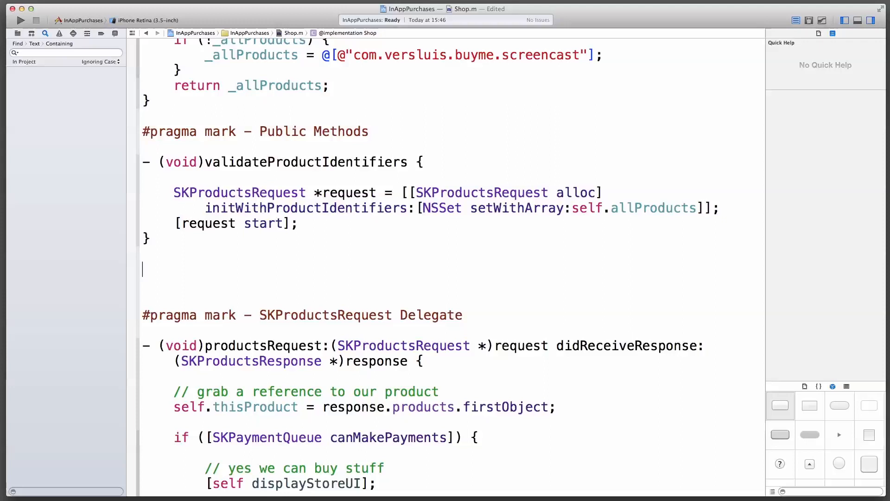
text(-)
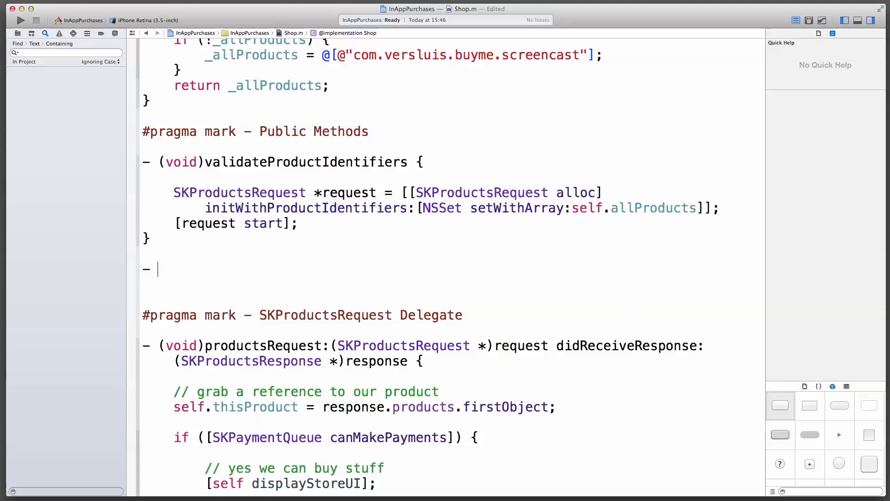
text((void))
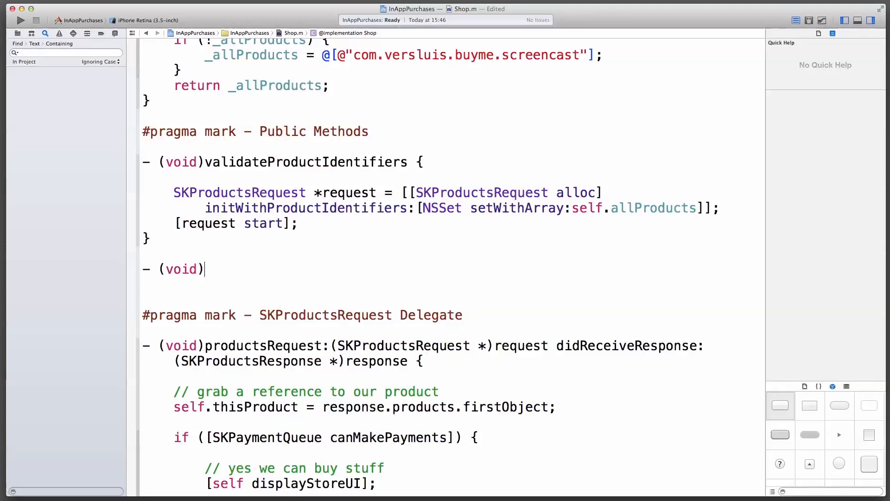
text(makeThePur)
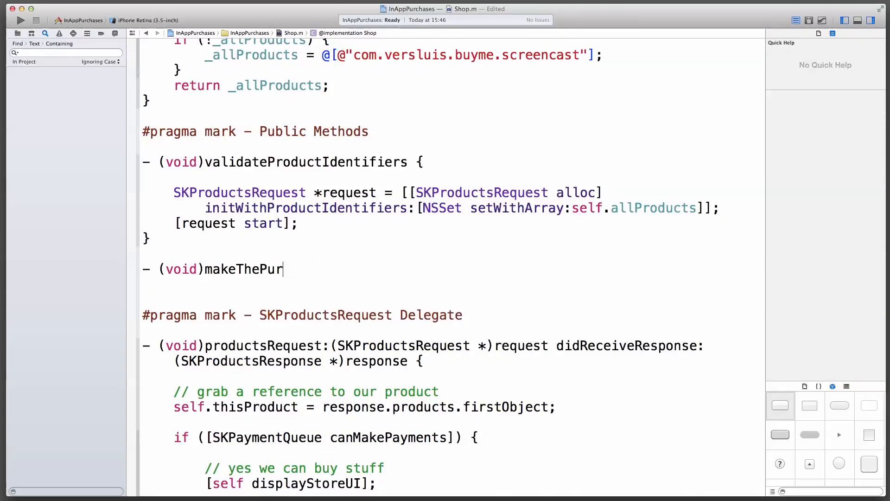
text(chase {)
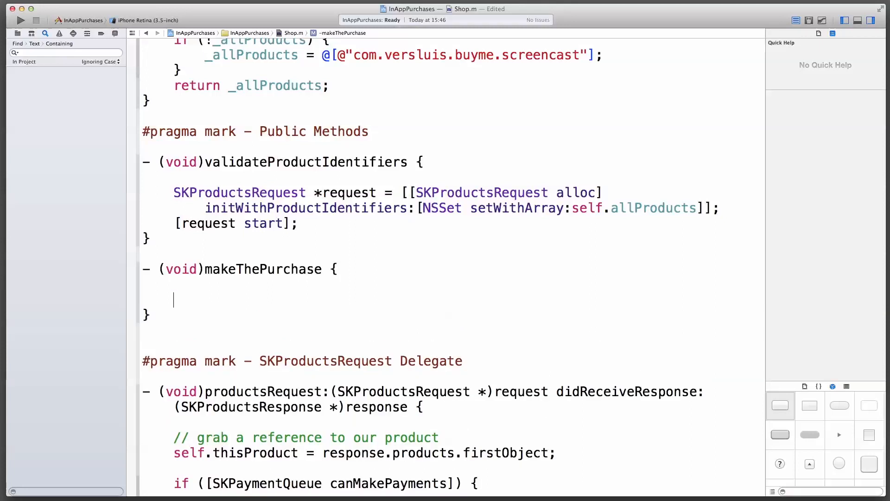
text(// ask App Store to take a payment)
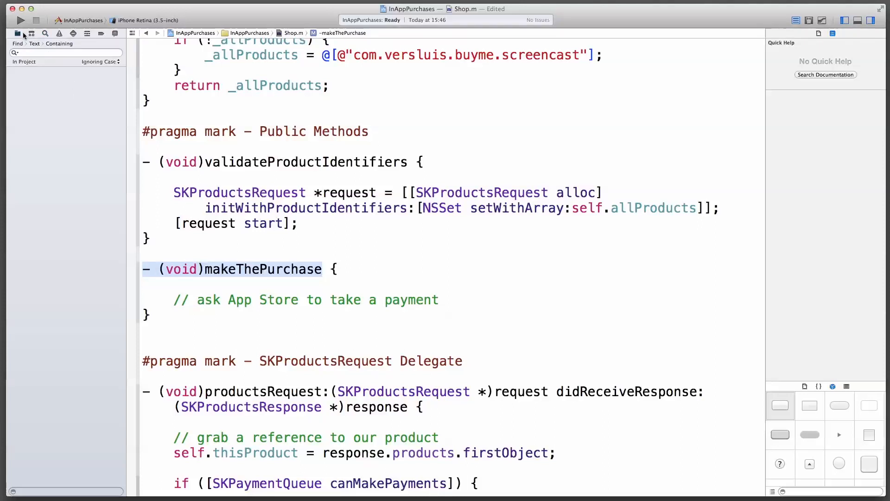
Step: Declare - (void)makeThePurchase; in Shop.h below validateProductIdentifiers
click(44, 116)
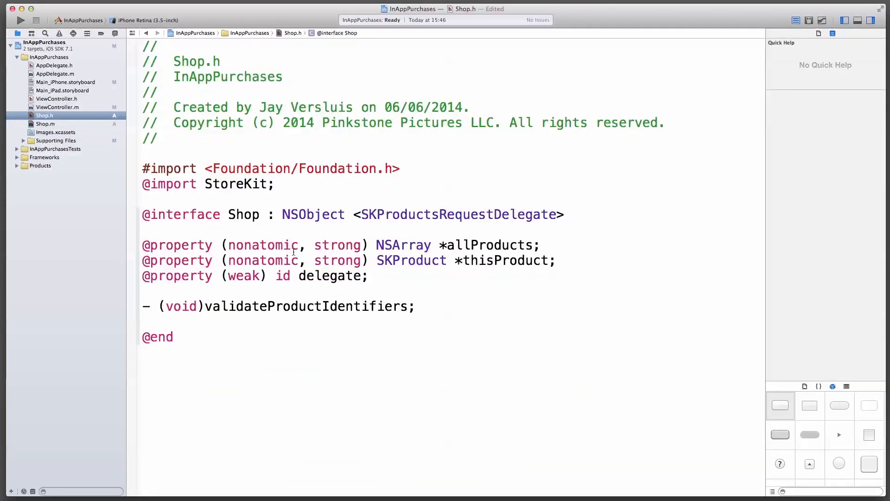
text(- (void)makeThePurchase)
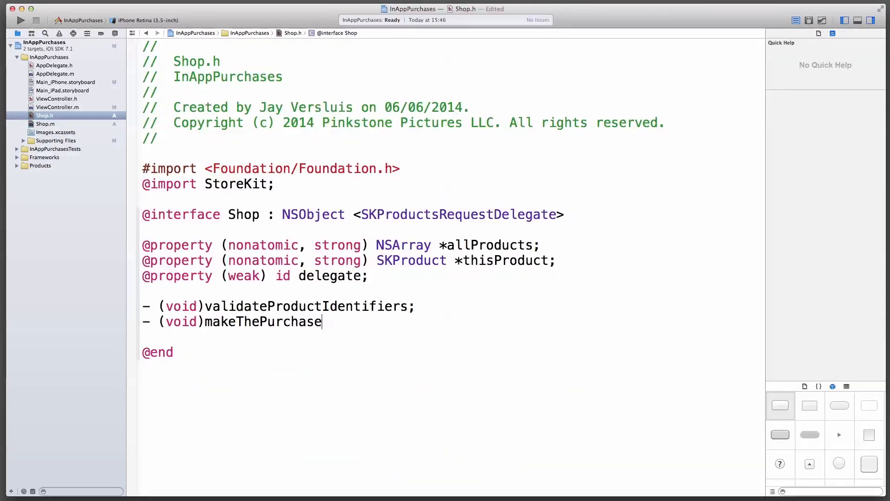
text(;)
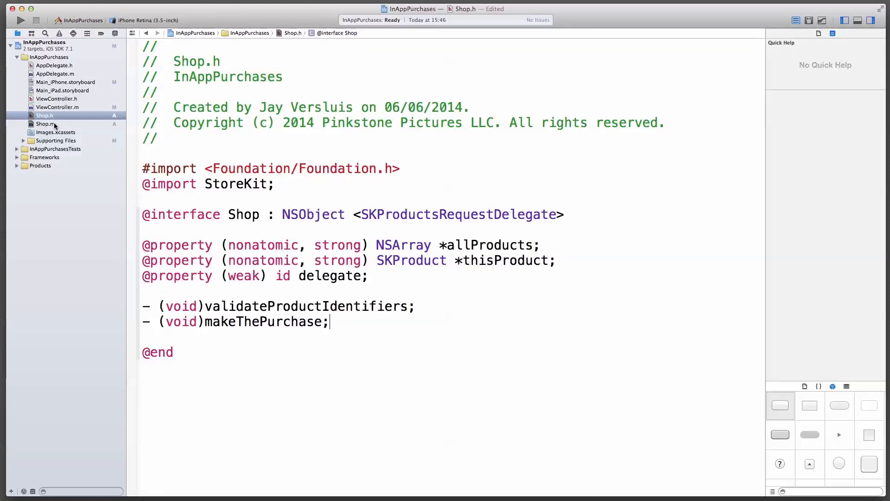
Step: In Shop.m's makeThePurchase, create an SKPayment for thisProduct and addPayment it to defaultQueue
click(45, 124)
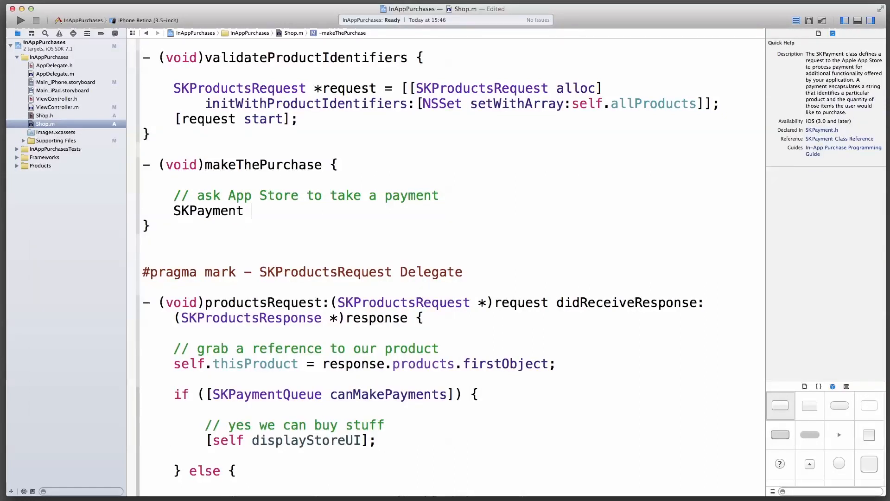
text(*payment = [SKPayment paymentWithProduct:s)
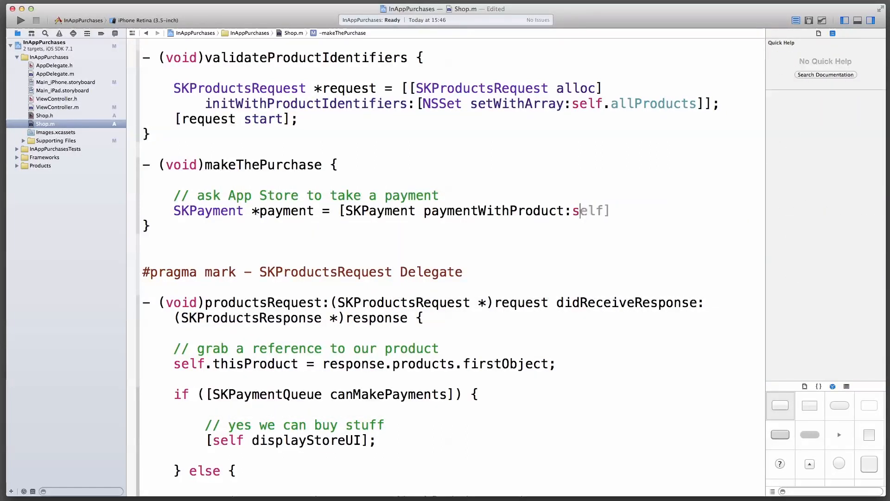
text(.thi)
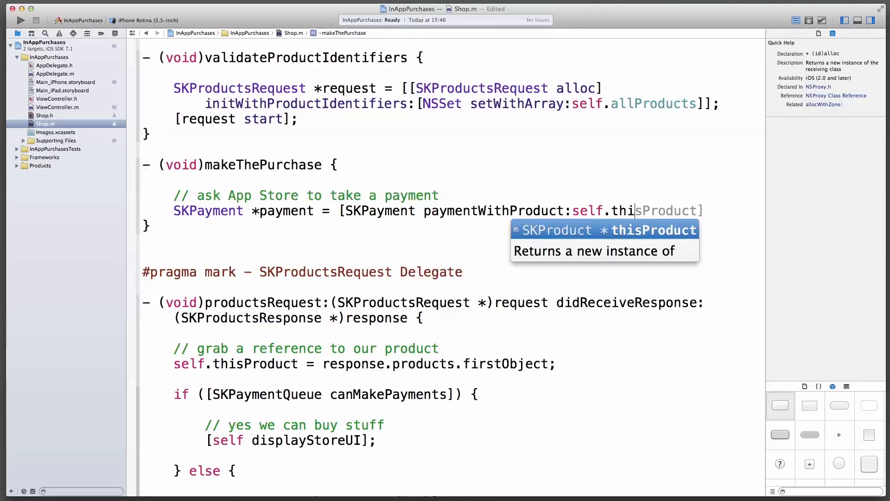
key(Return)
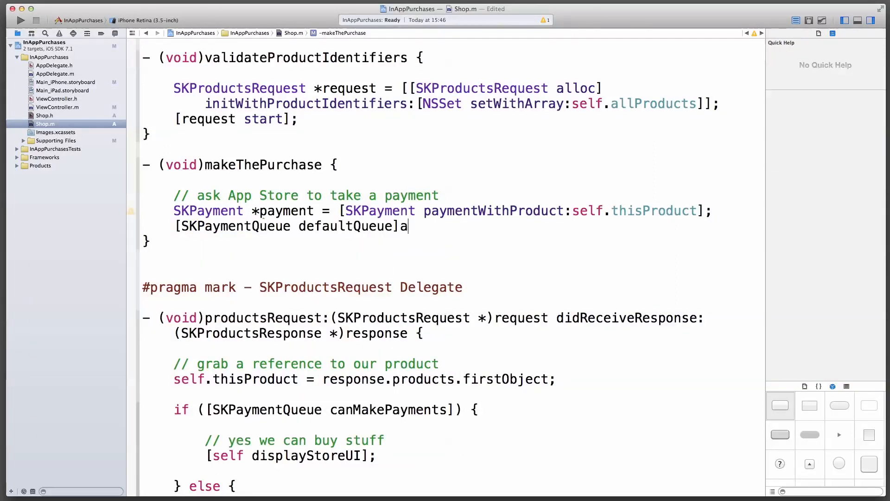
text(ddPayment)
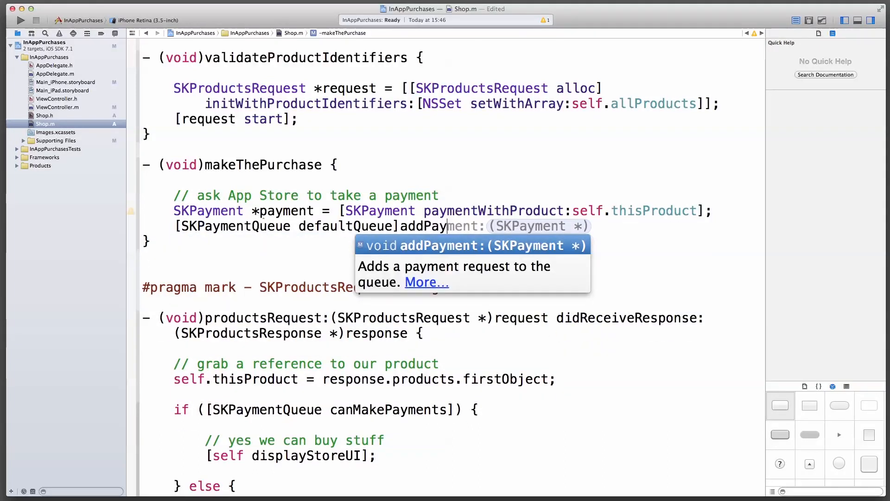
text(payment];)
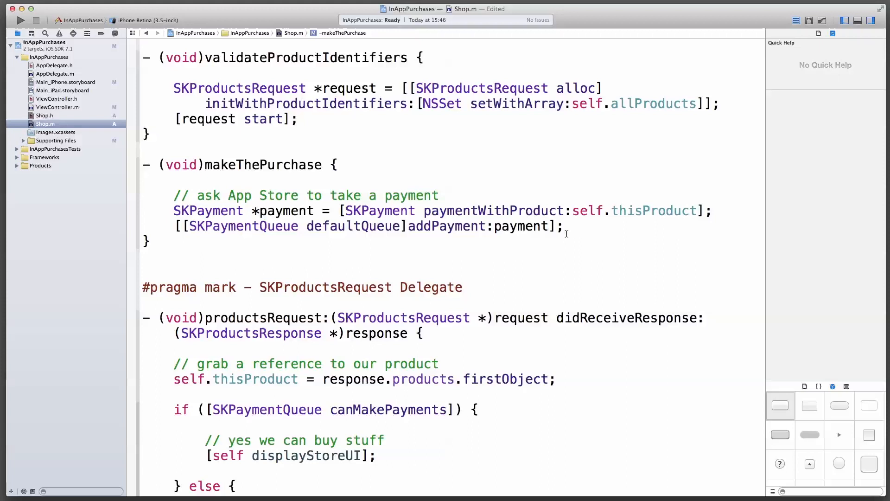
click(563, 225)
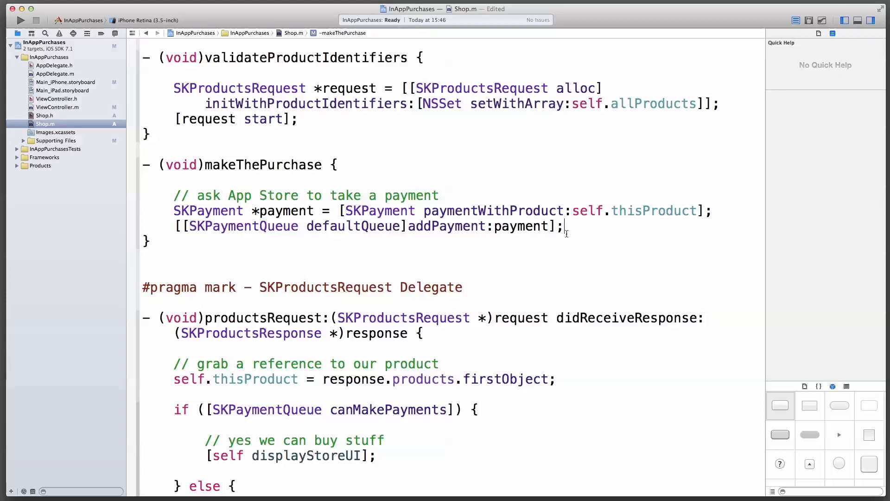
mouse_move(752, 101)
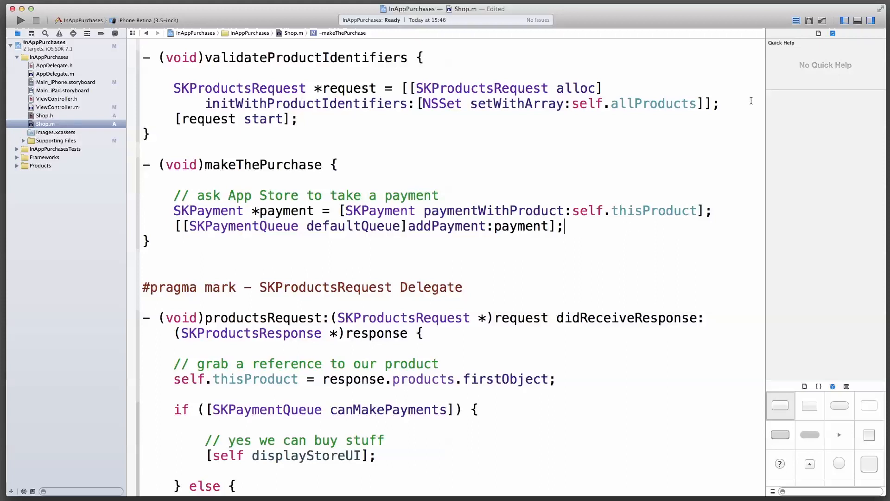